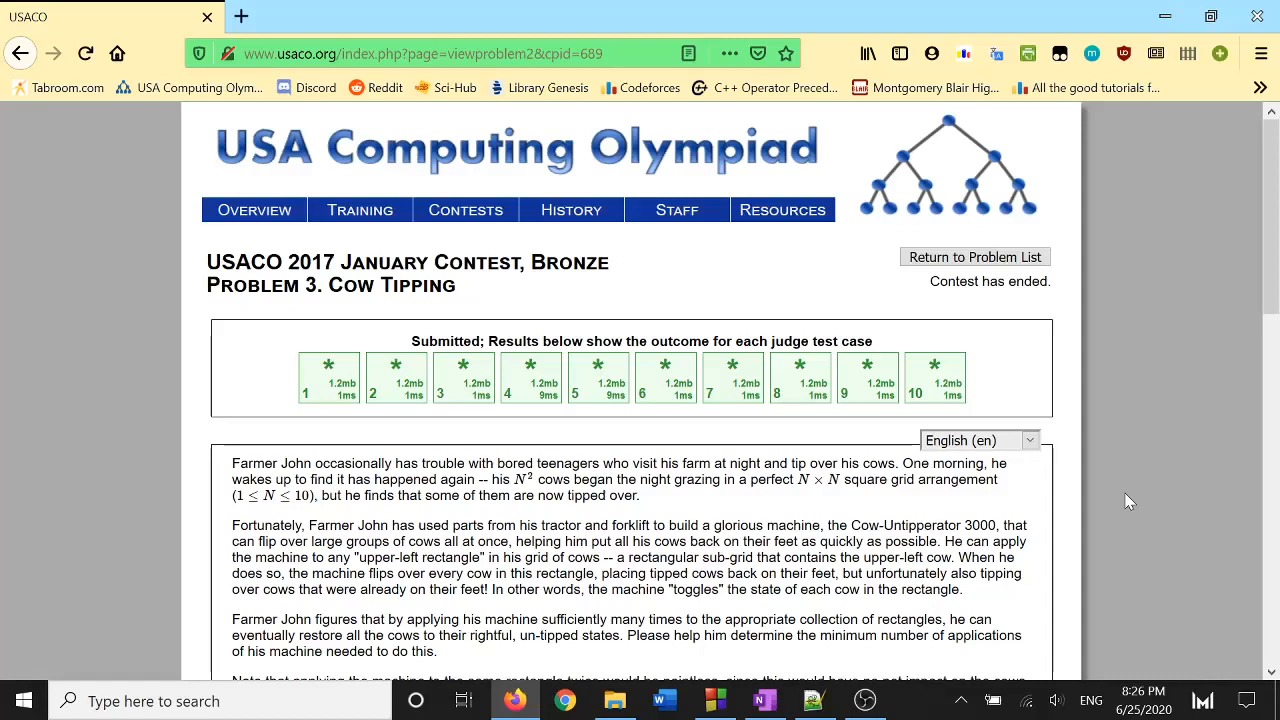
mouse_move(1112, 512)
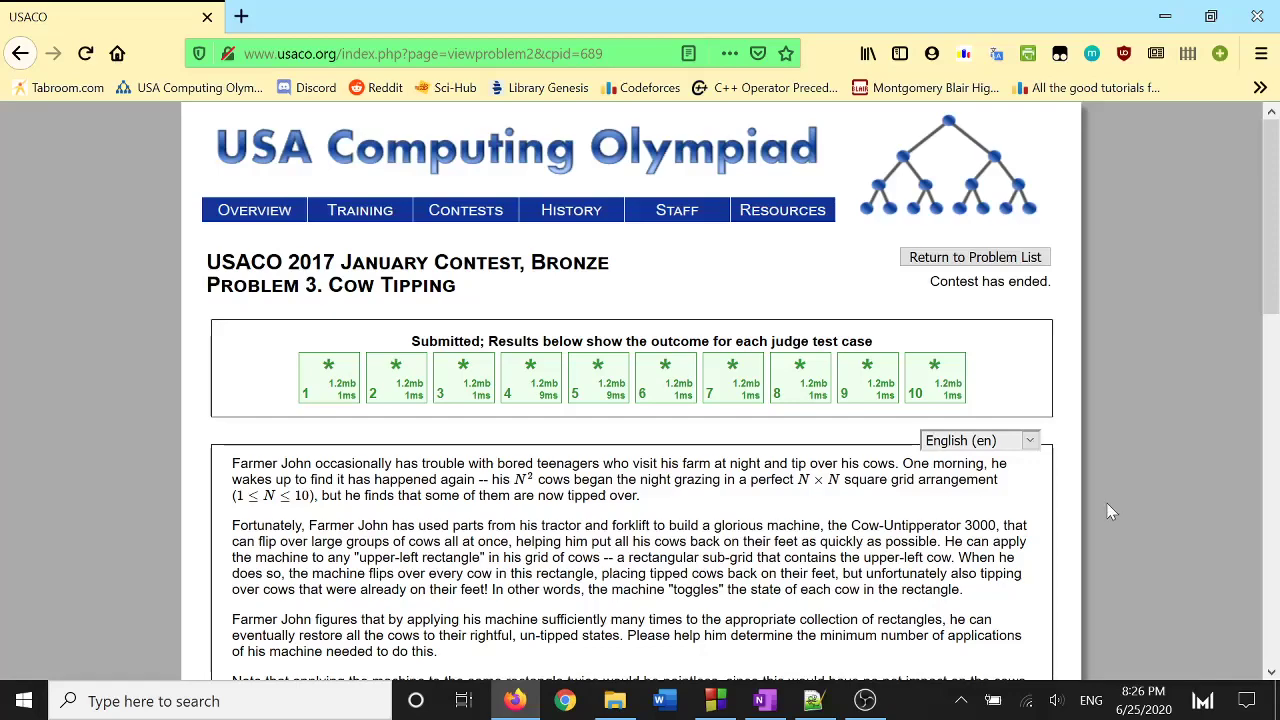
- Scroll the Cow Tipping page down to the input format and sample input/output
scroll("down", 3)
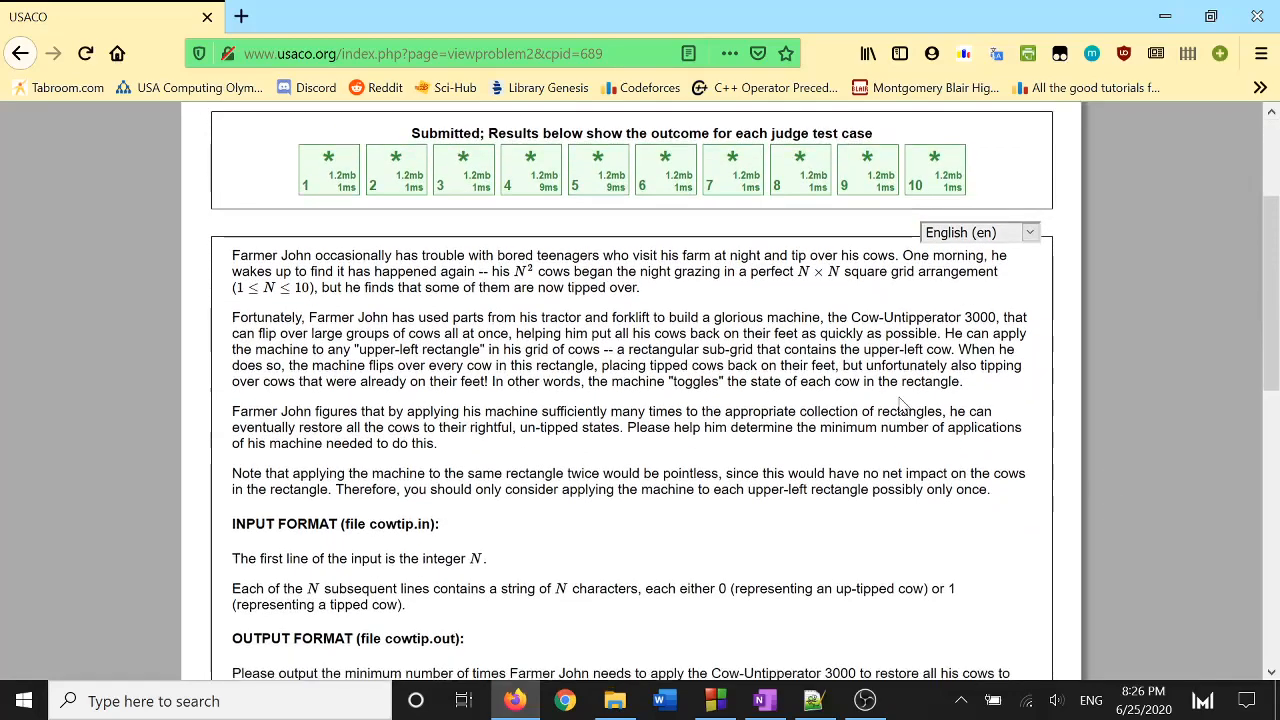
scroll("down", 3)
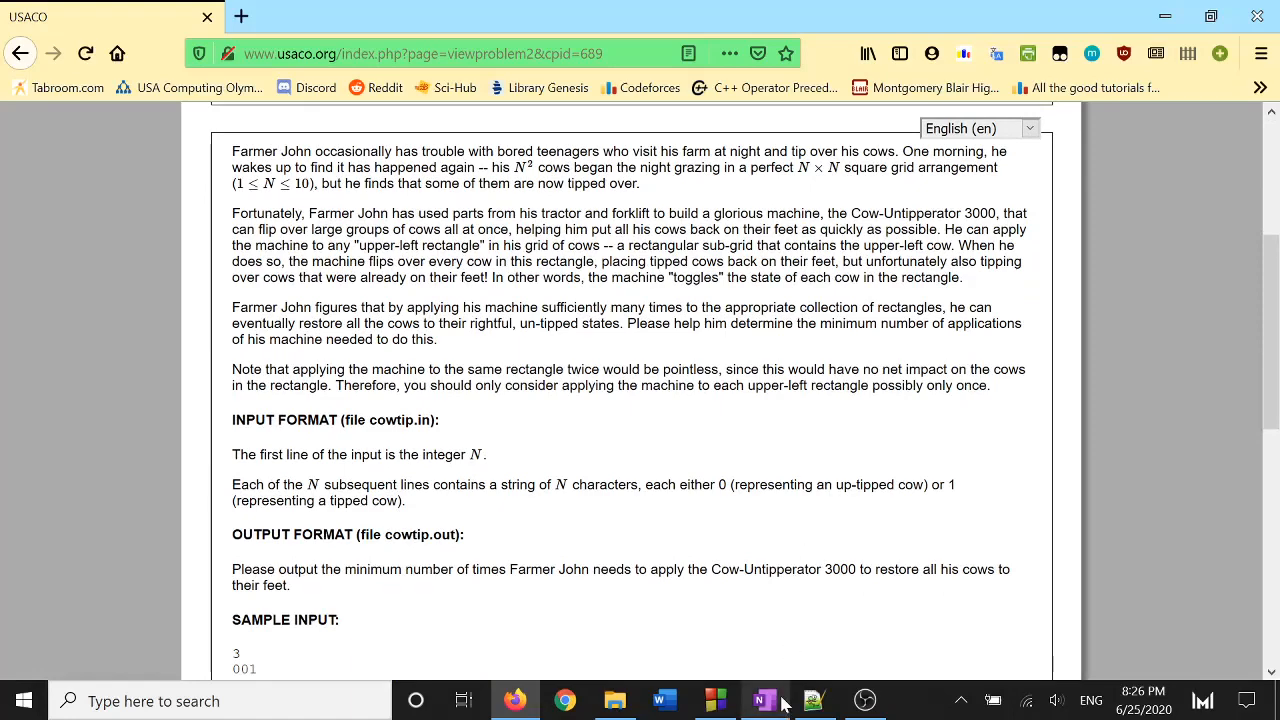
scroll("down", 3)
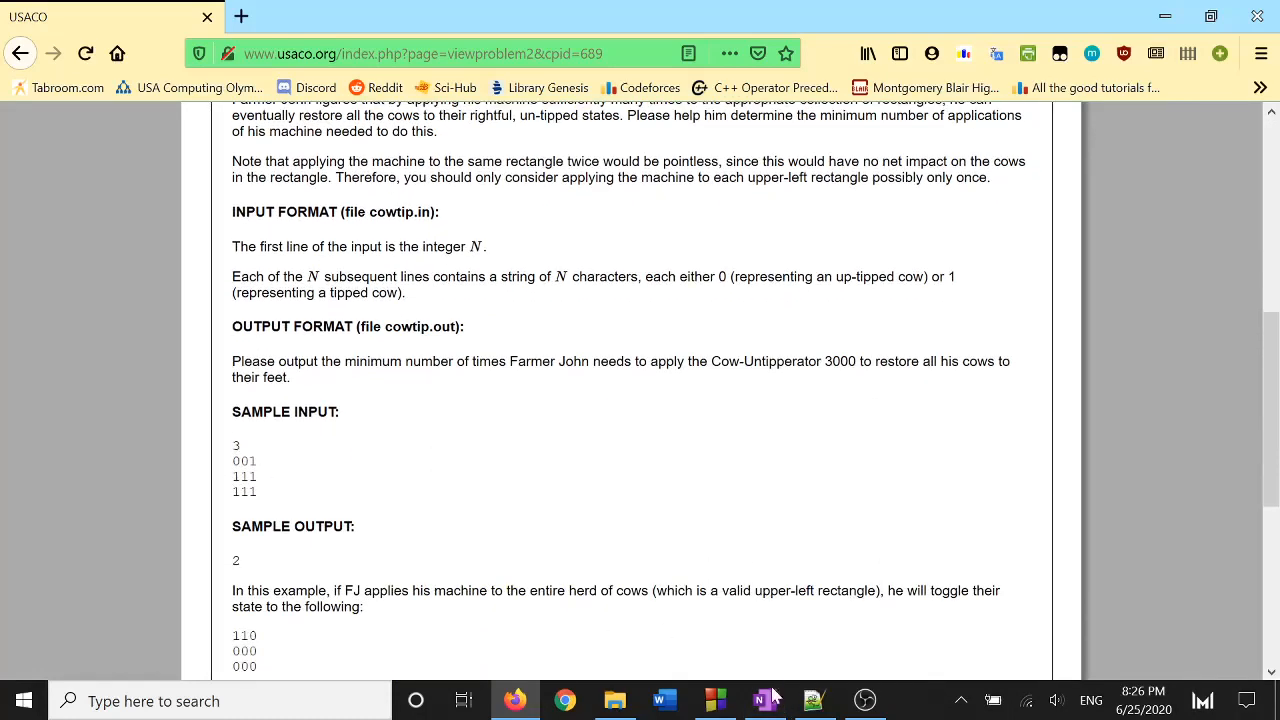
left_click(764, 698)
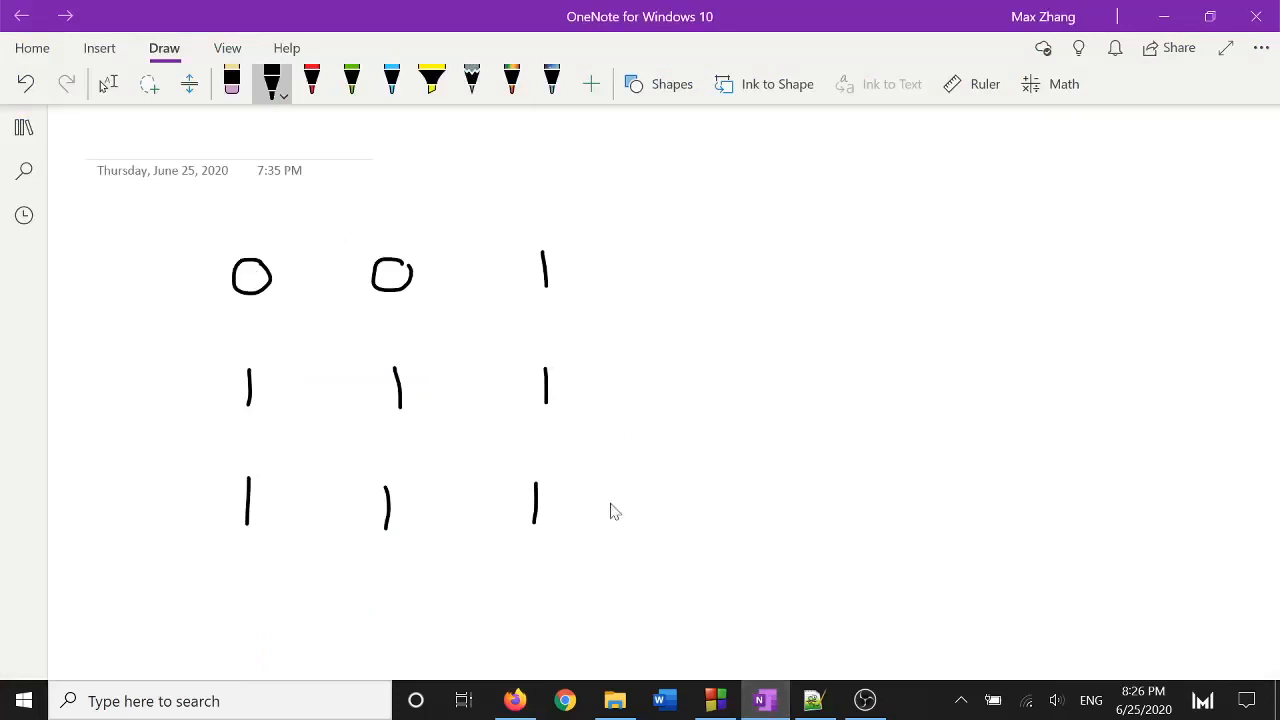
mouse_move(220, 304)
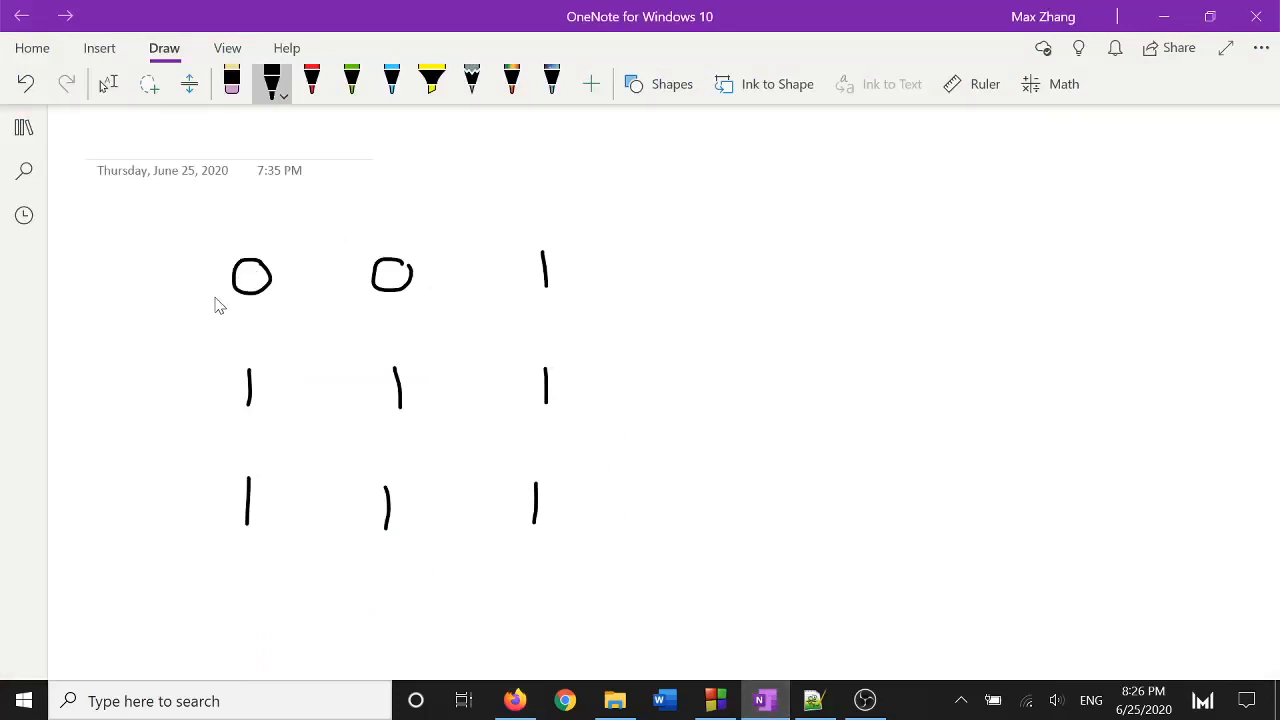
mouse_move(544, 398)
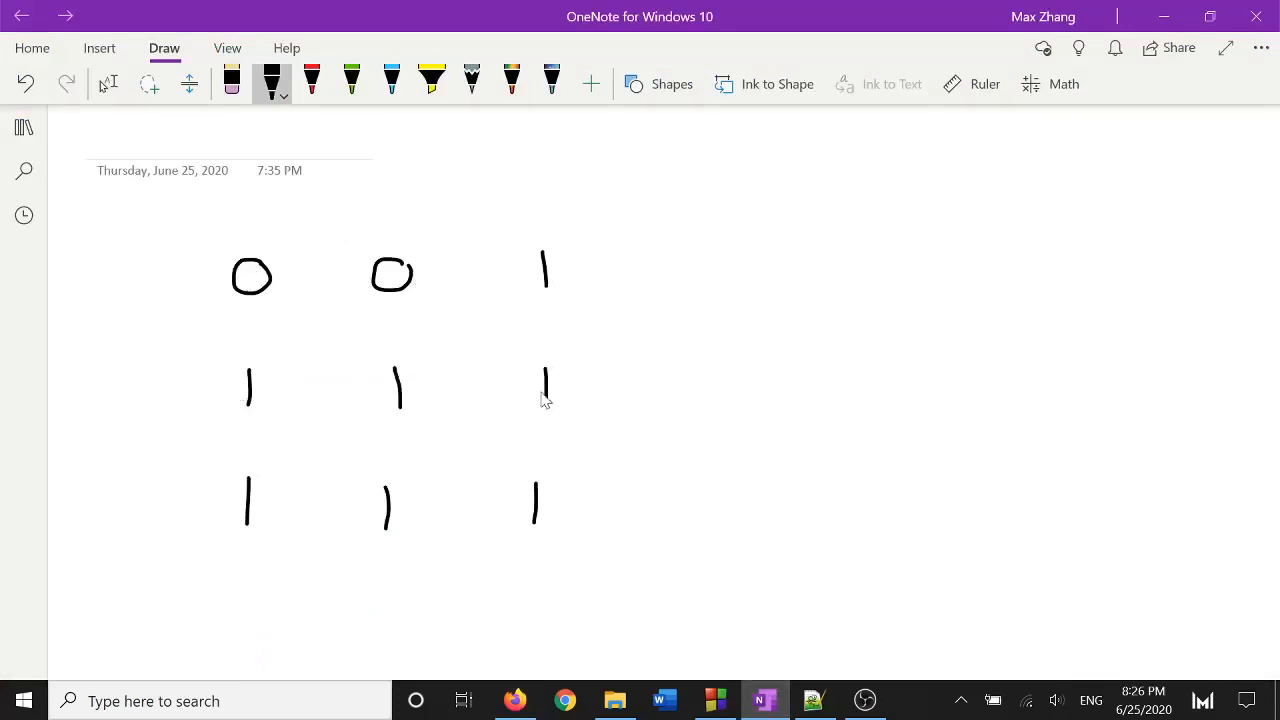
mouse_move(584, 510)
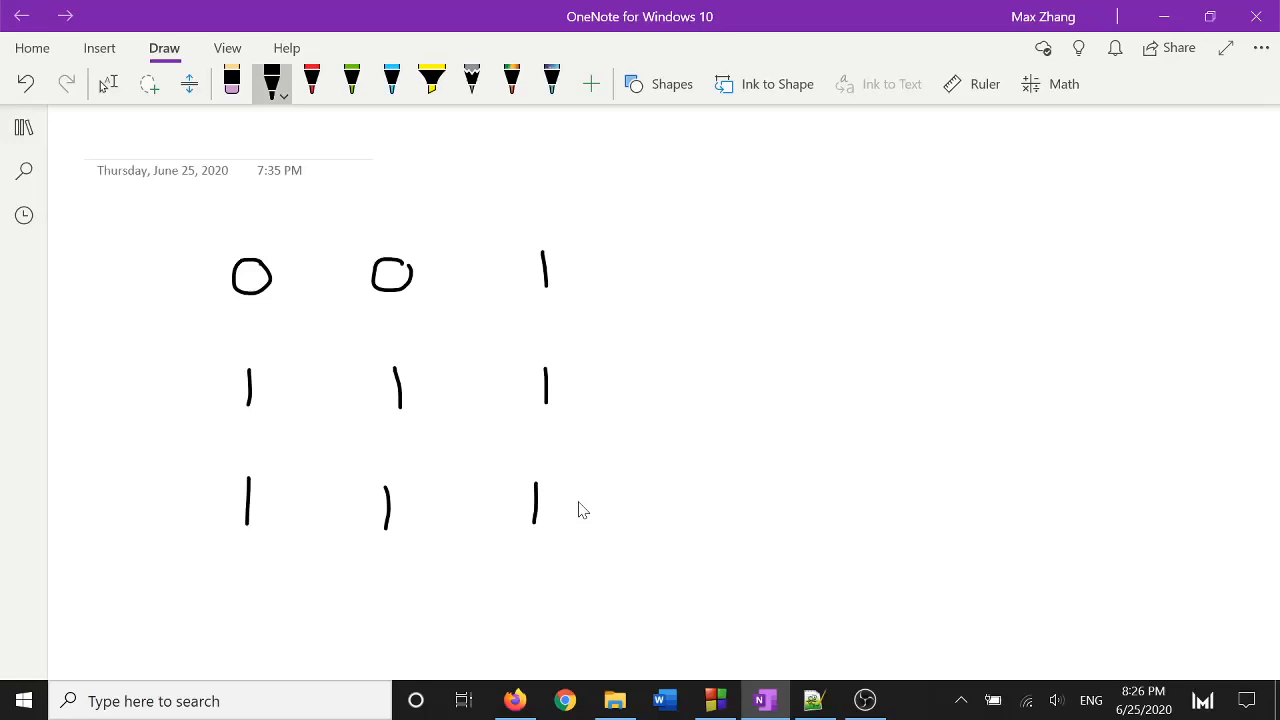
mouse_move(566, 492)
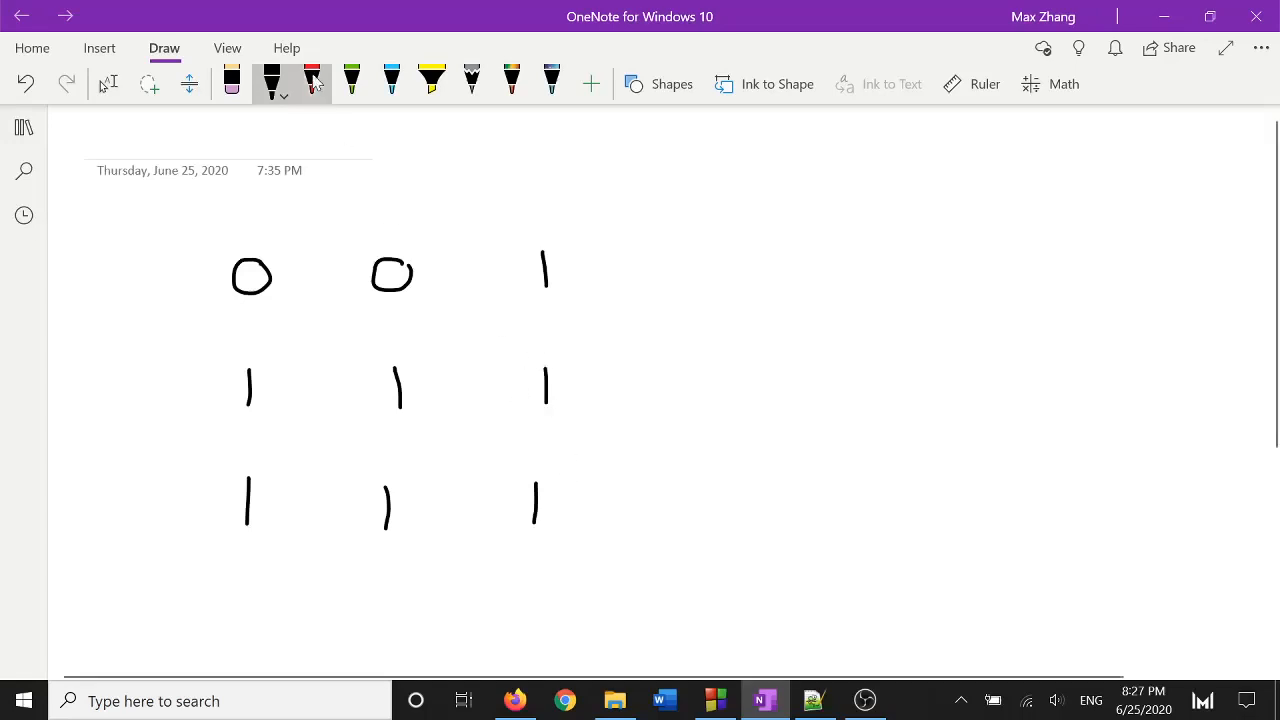
left_click(312, 80)
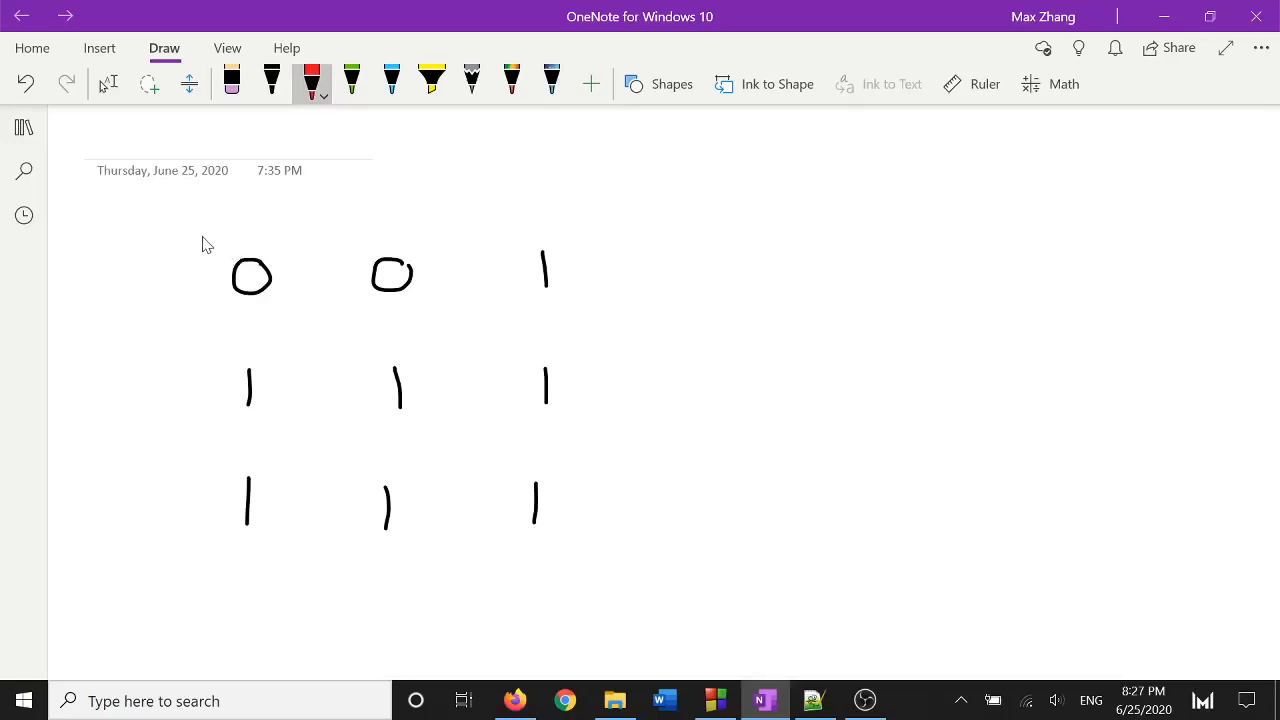
left_click_drag(198, 232, 410, 444)
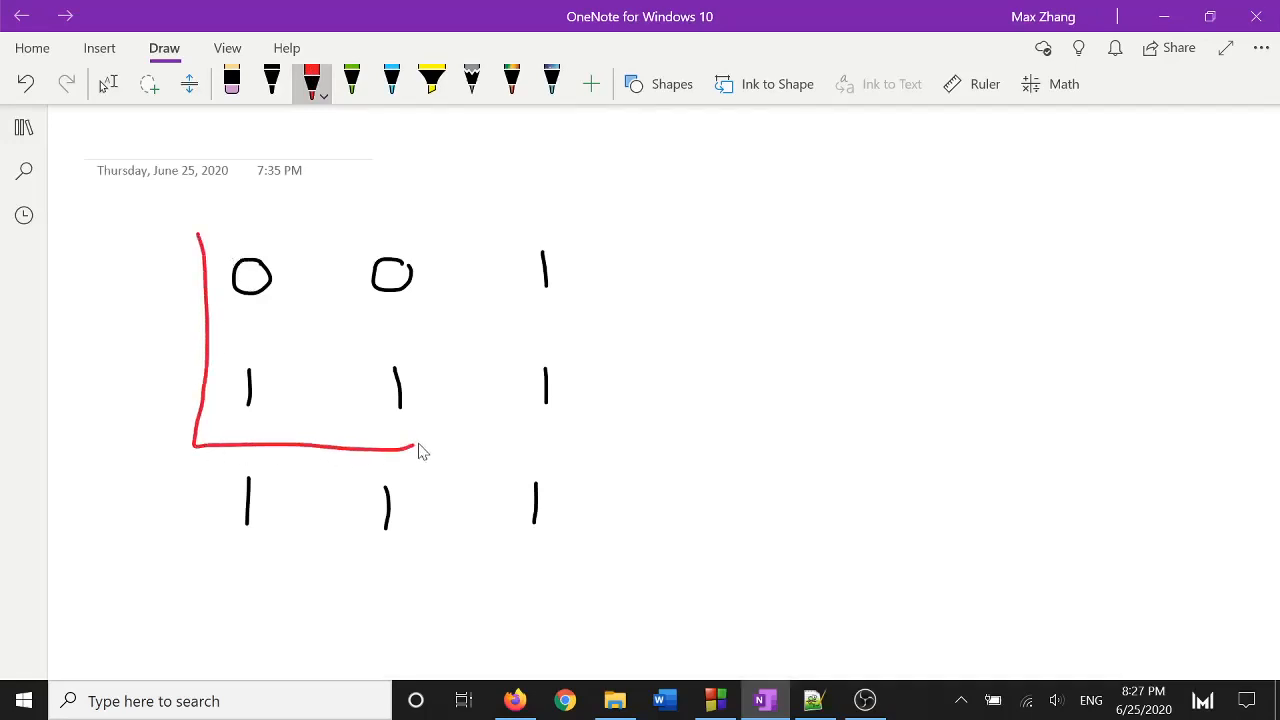
left_click_drag(410, 448, 200, 236)
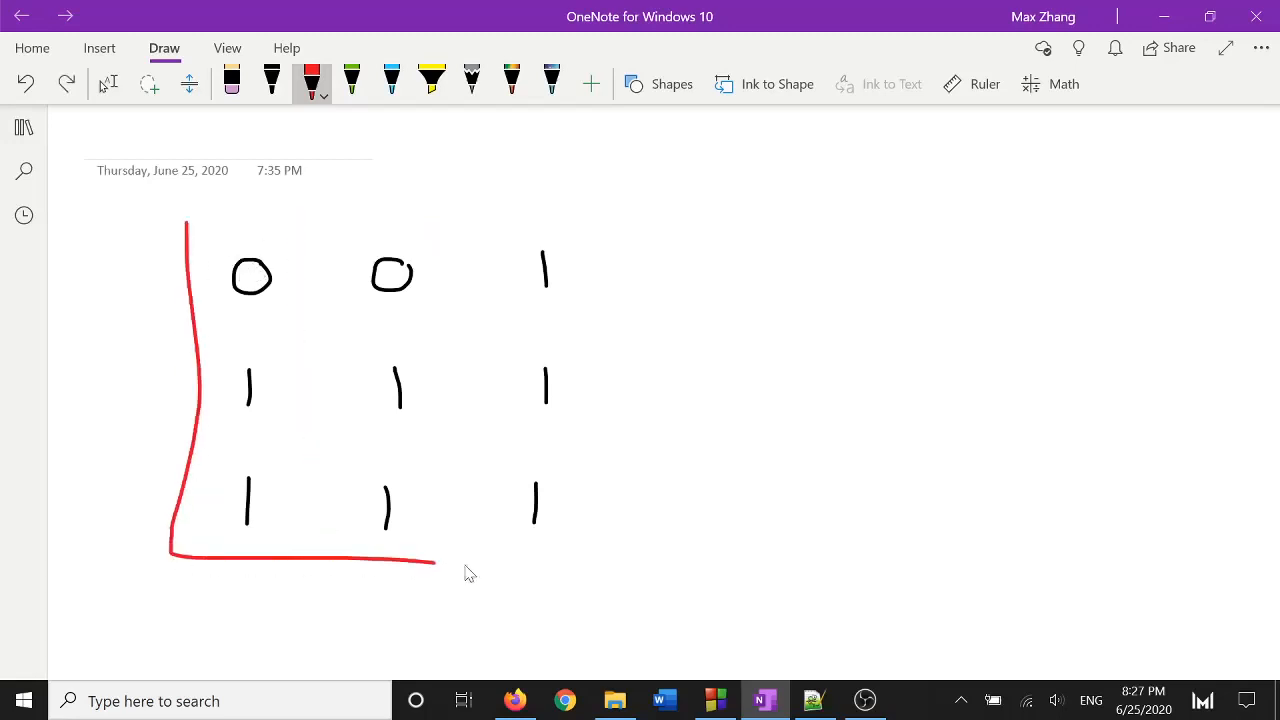
left_click(24, 84)
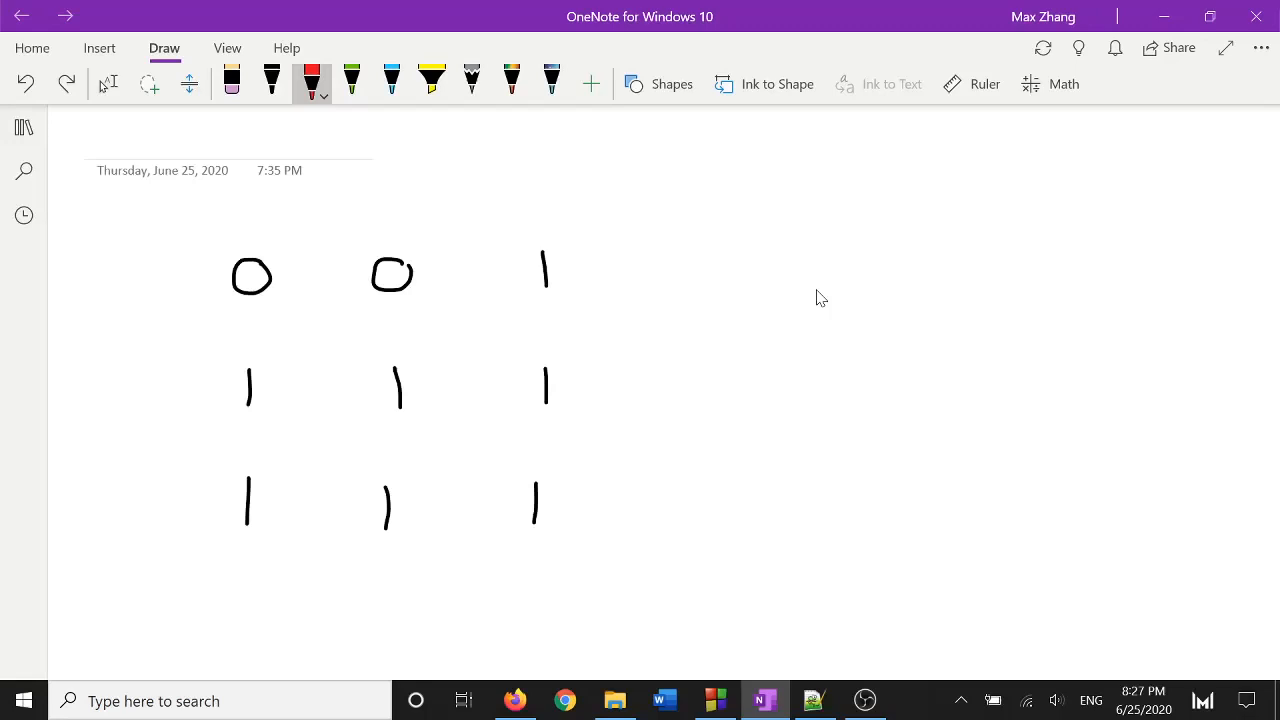
mouse_move(580, 348)
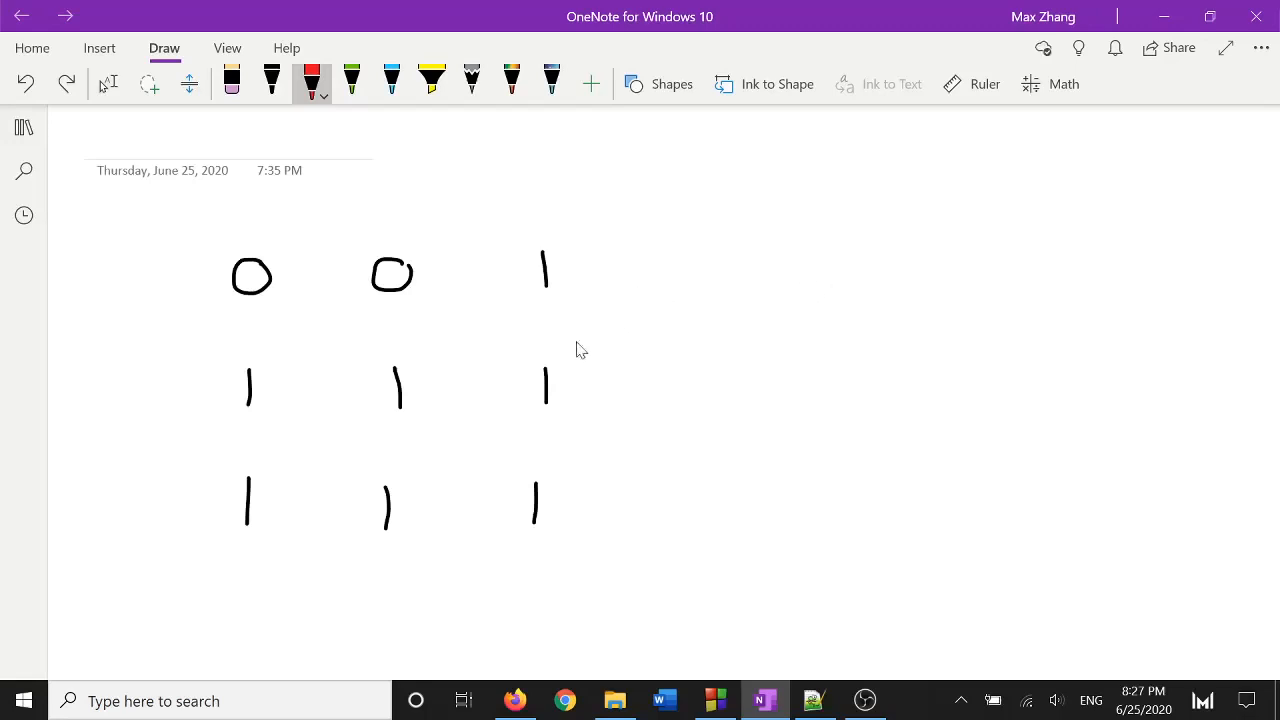
mouse_move(446, 388)
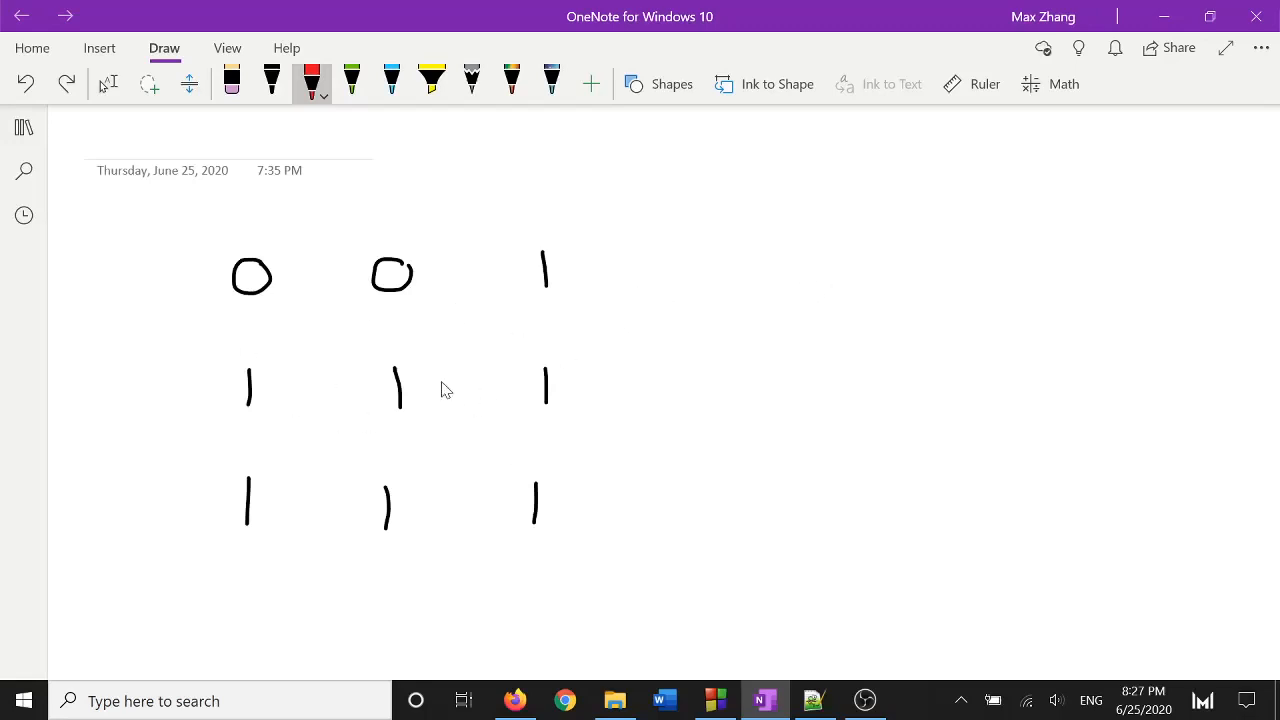
mouse_move(190, 236)
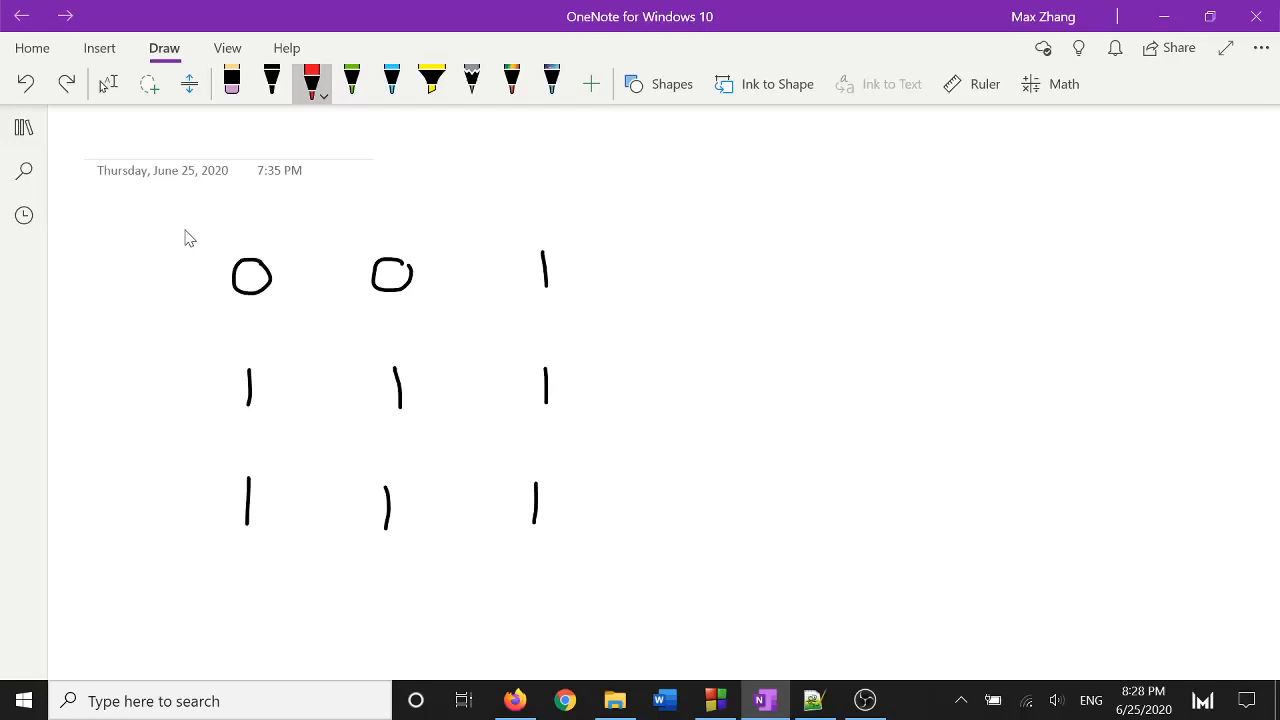
- Box the grid in red, draw an arrow right, and write the toggled grid after the flip
left_click_drag(184, 238, 184, 304)
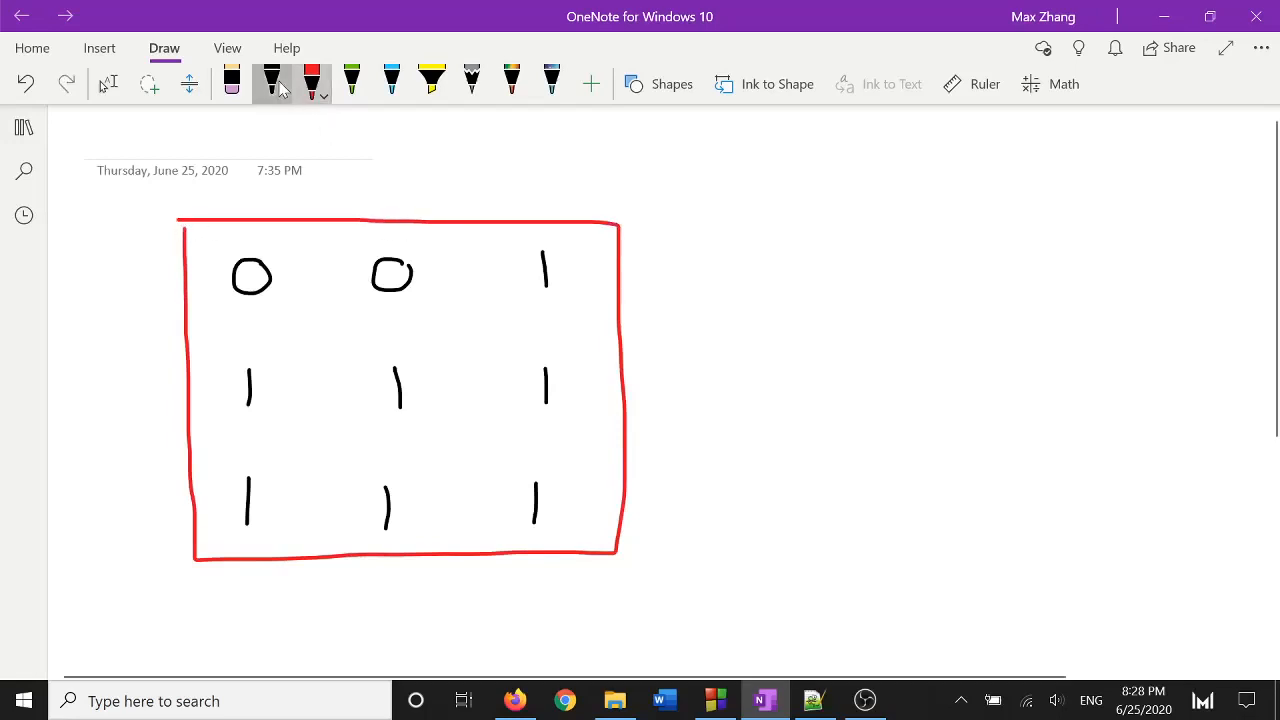
left_click_drag(676, 256, 784, 256)
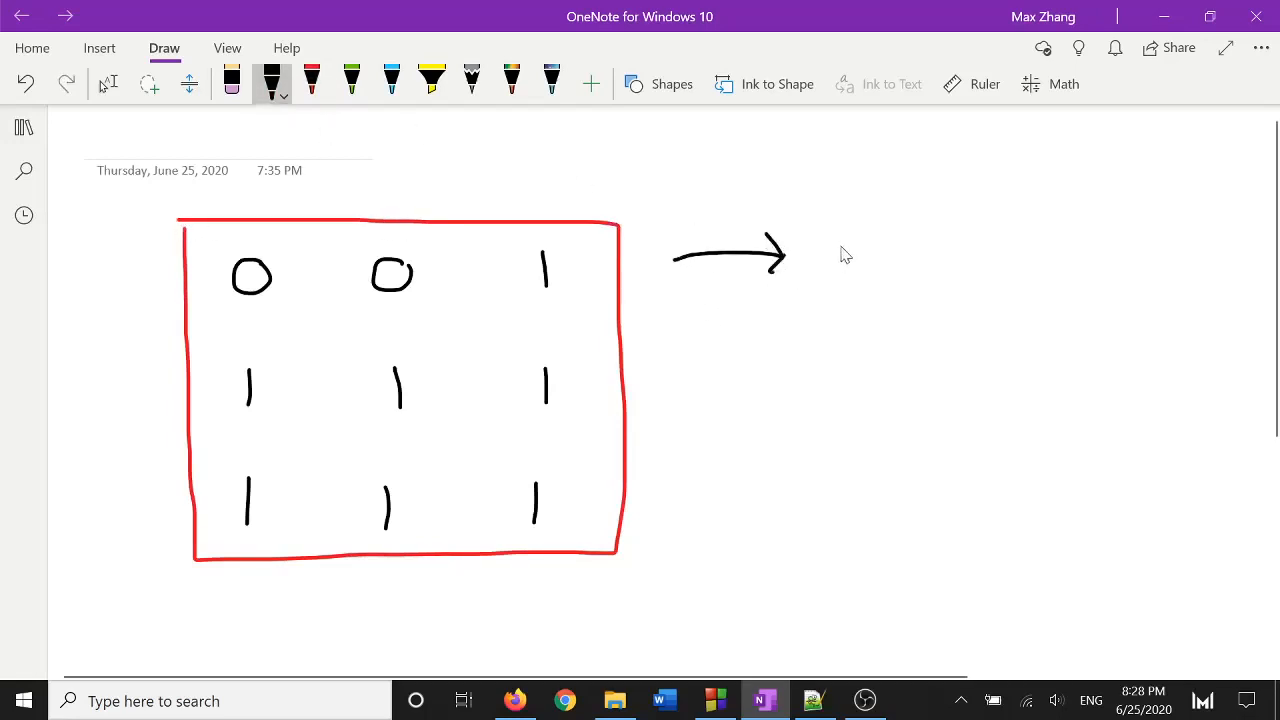
left_click_drag(844, 240, 1150, 280)
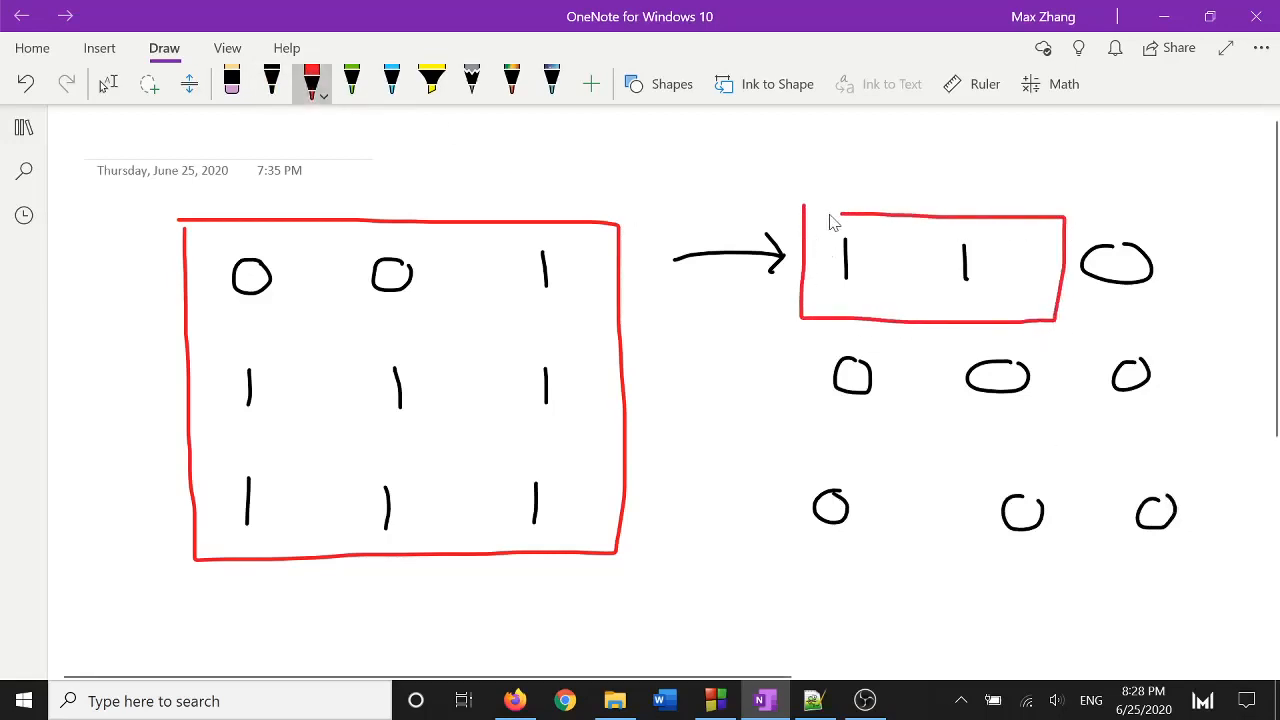
scroll("down", 3)
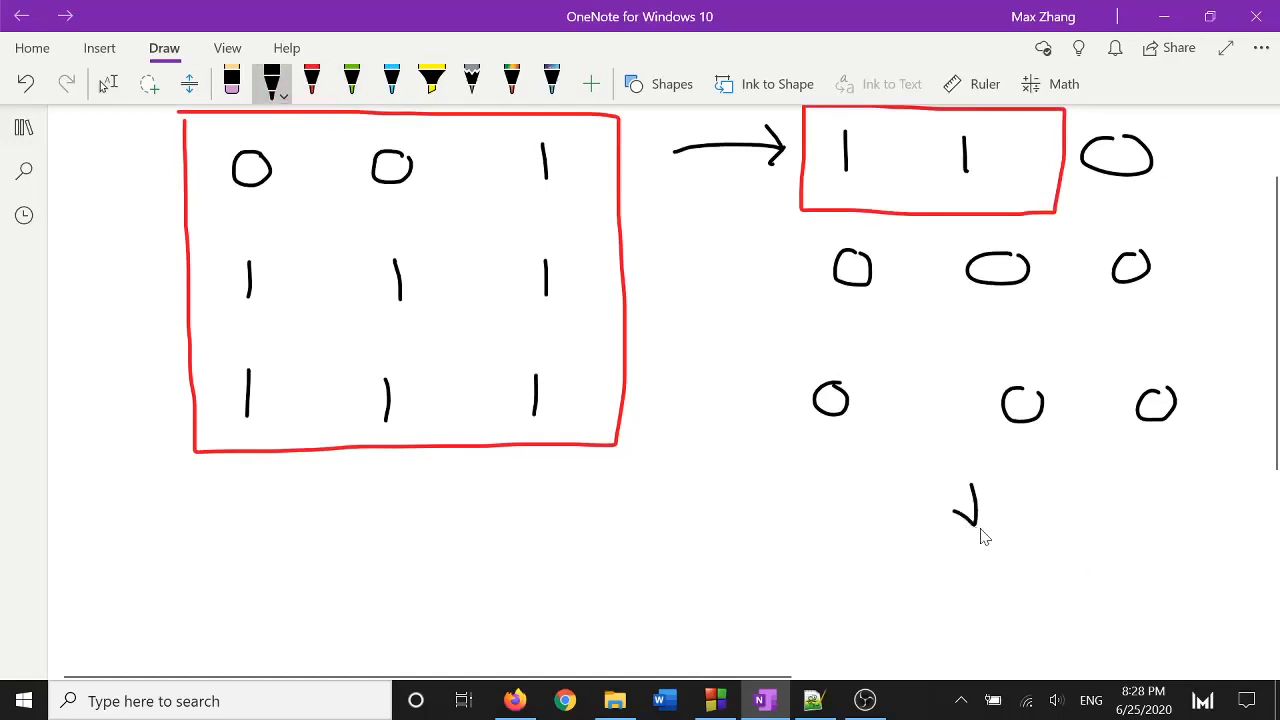
scroll("down", 3)
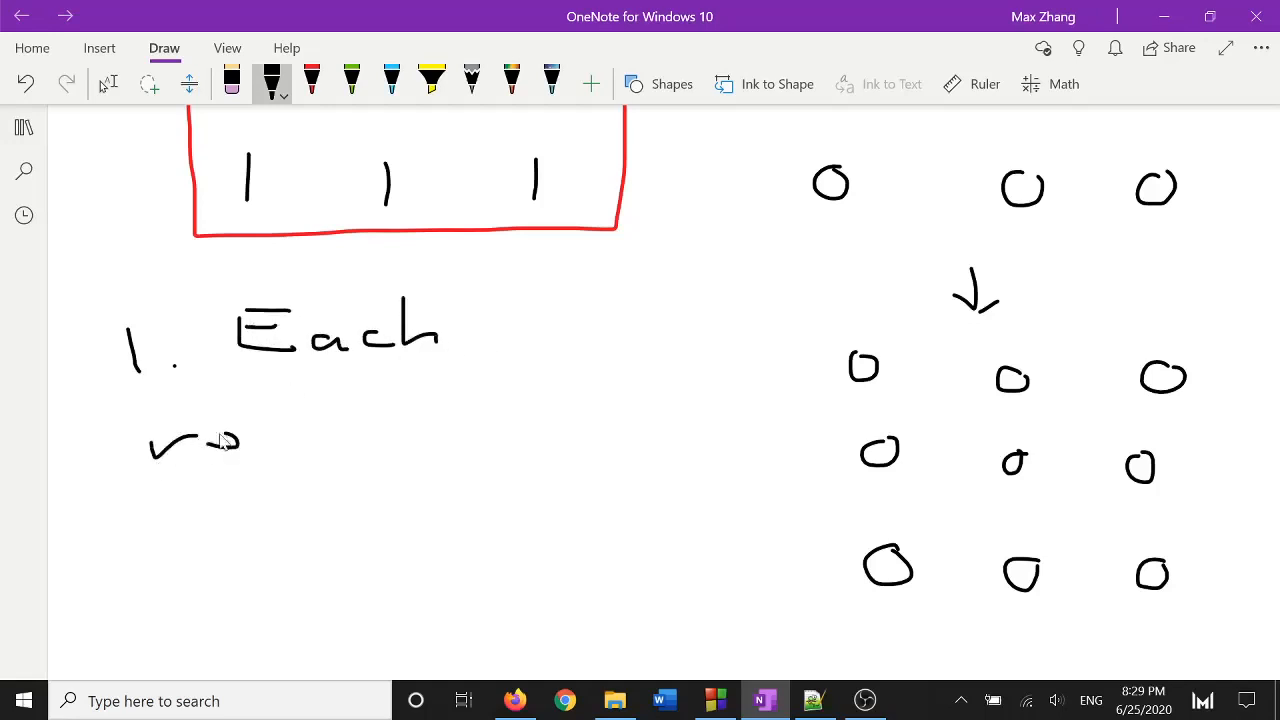
- Handwrite 'rectangle is flipped at most once' to complete observation 1
left_click_drag(150, 450, 400, 450)
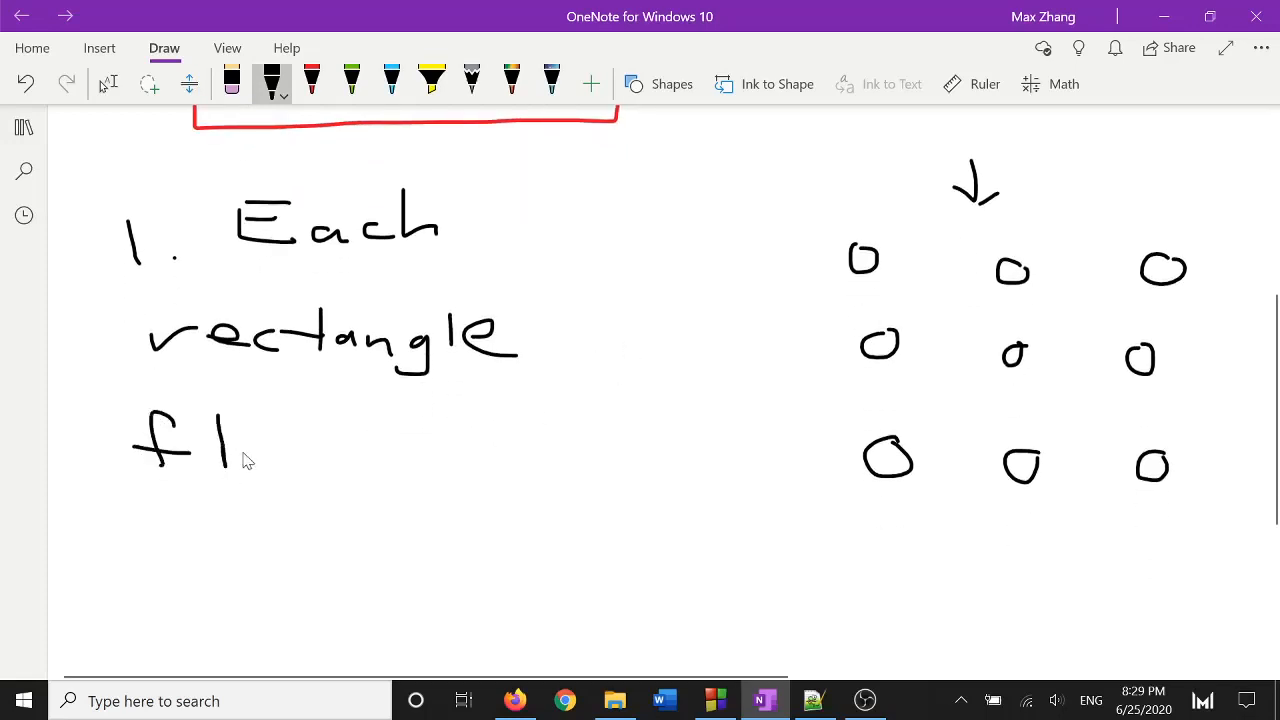
left_click_drag(240, 460, 390, 460)
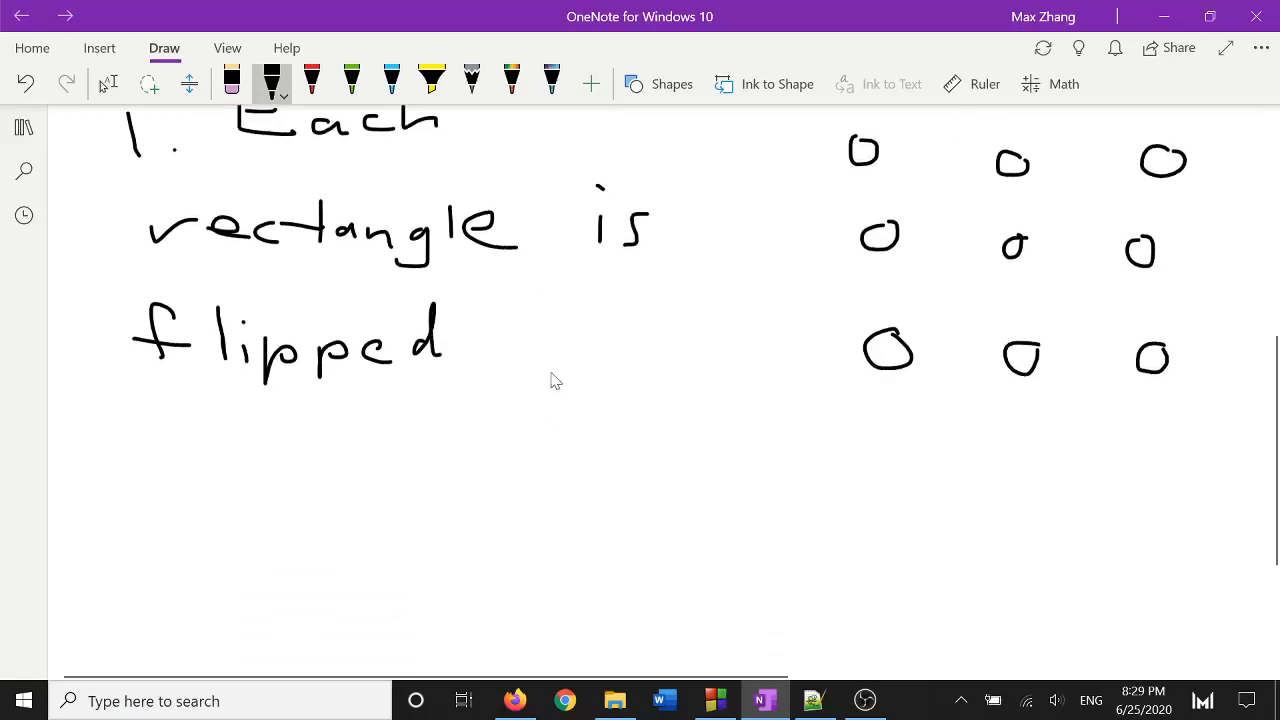
left_click_drag(530, 360, 180, 480)
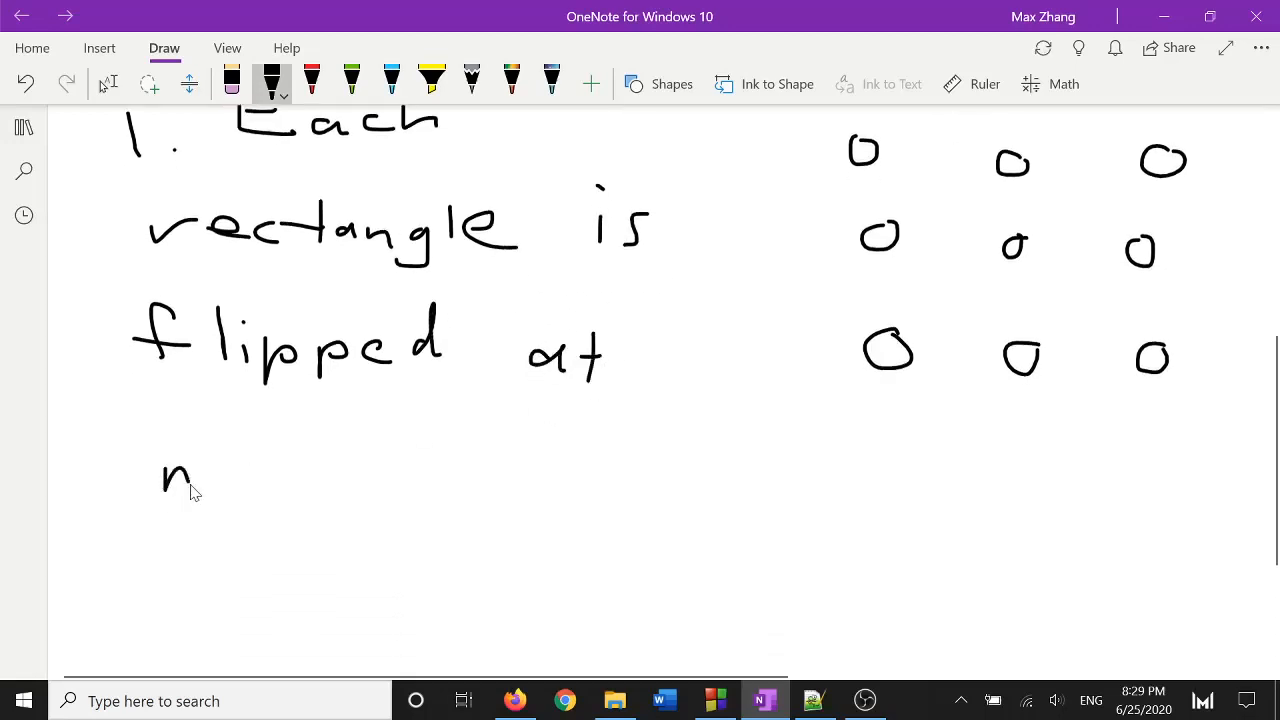
left_click_drag(164, 470, 470, 470)
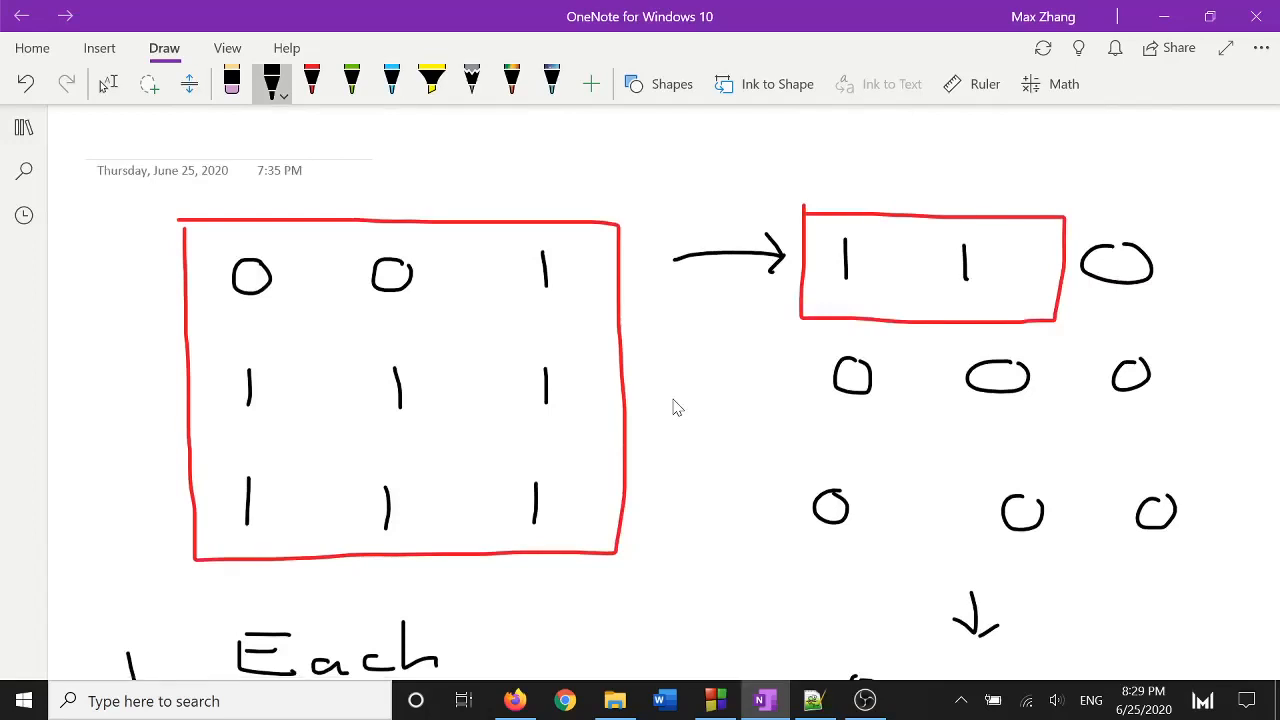
mouse_move(378, 160)
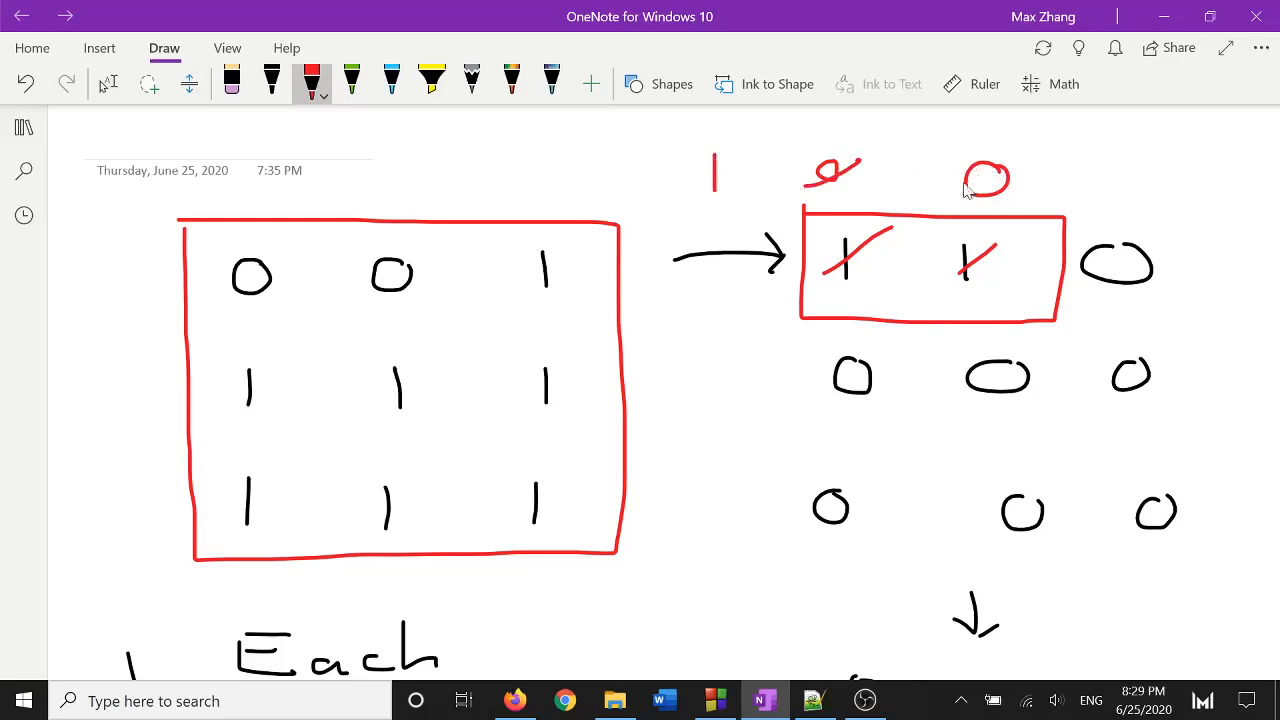
- Cross out the boxed top-row 1s in red and write their flipped values
left_click_drag(930, 130, 984, 190)
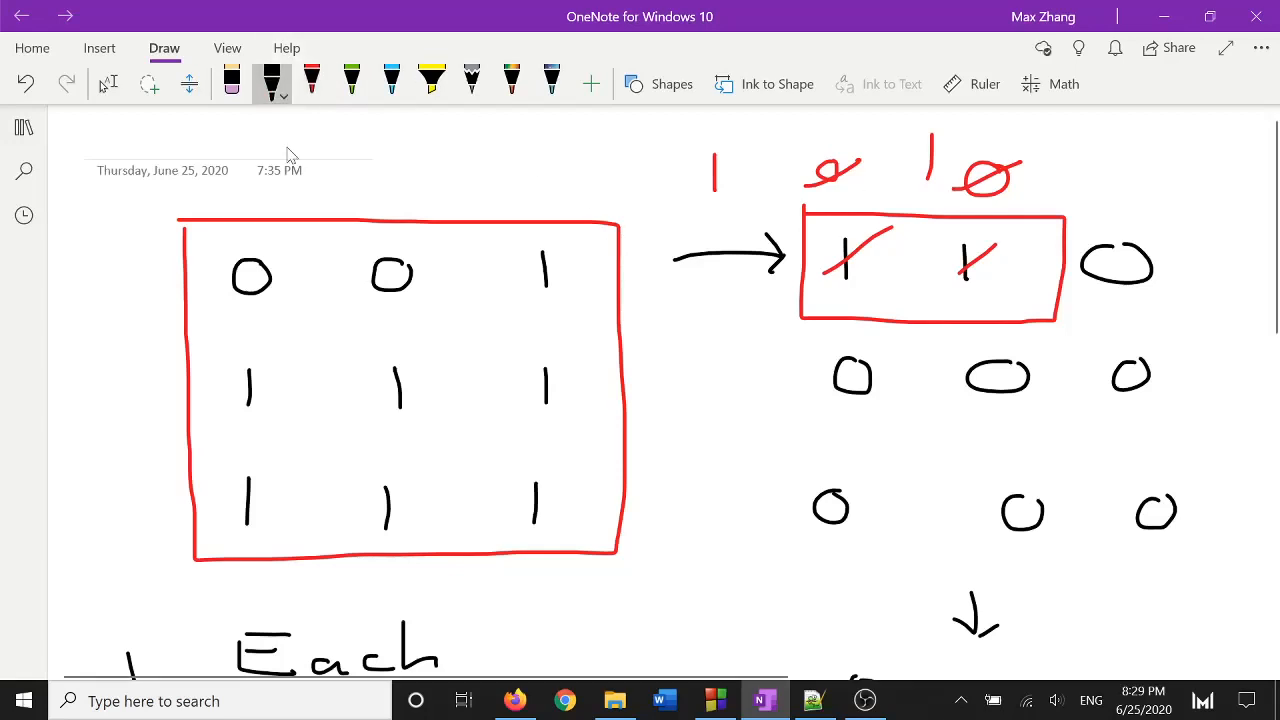
scroll("down", 3)
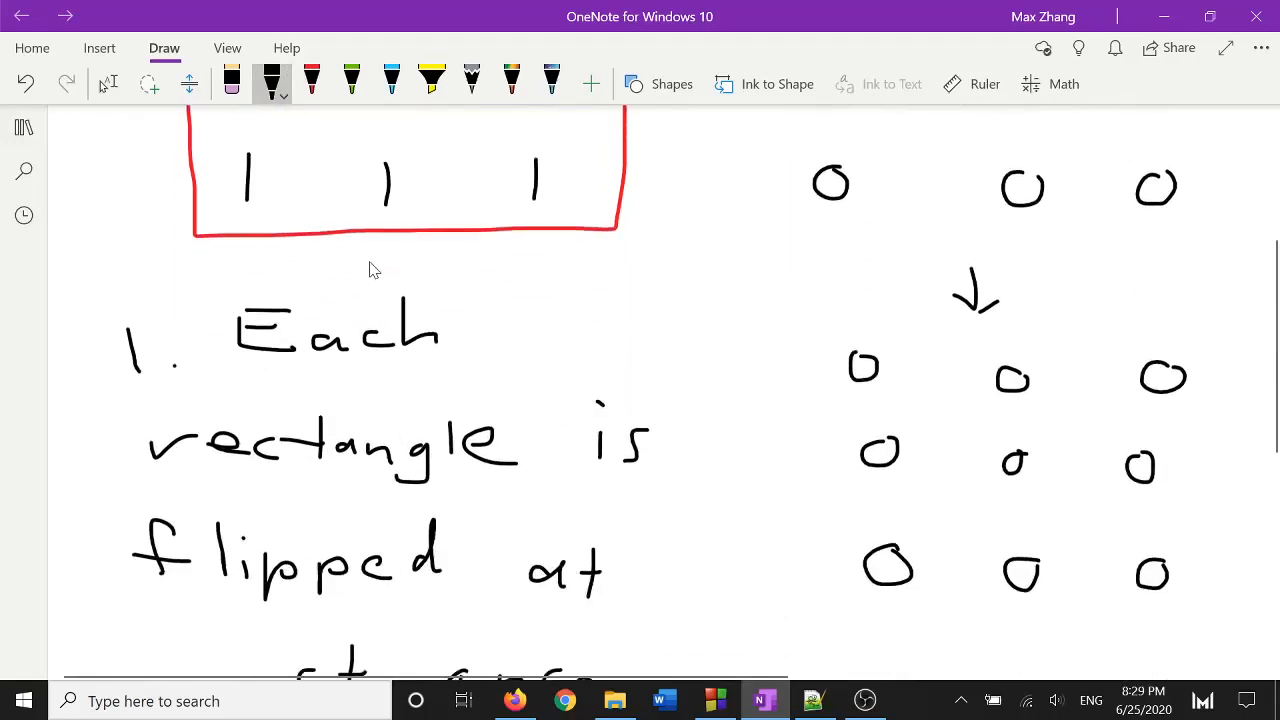
- Handwrite observation '2. The order doesn't matter' below the first note
scroll("down", 3)
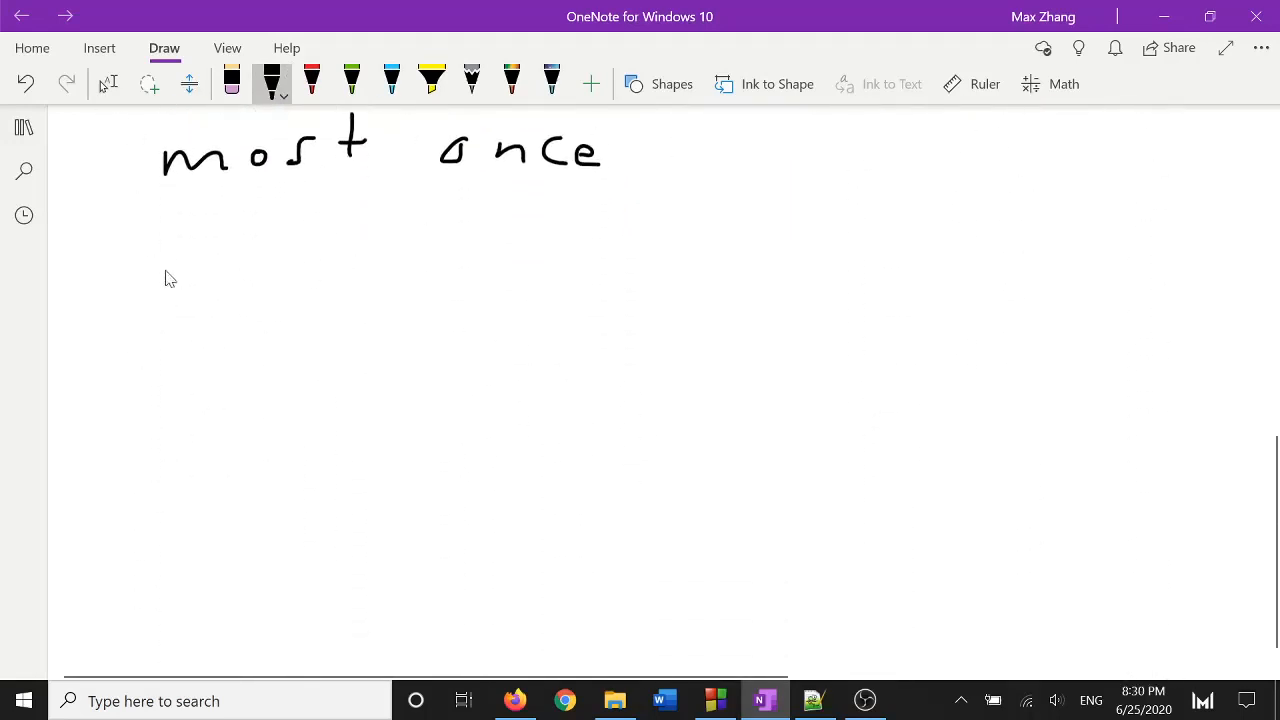
left_click_drag(120, 270, 390, 320)
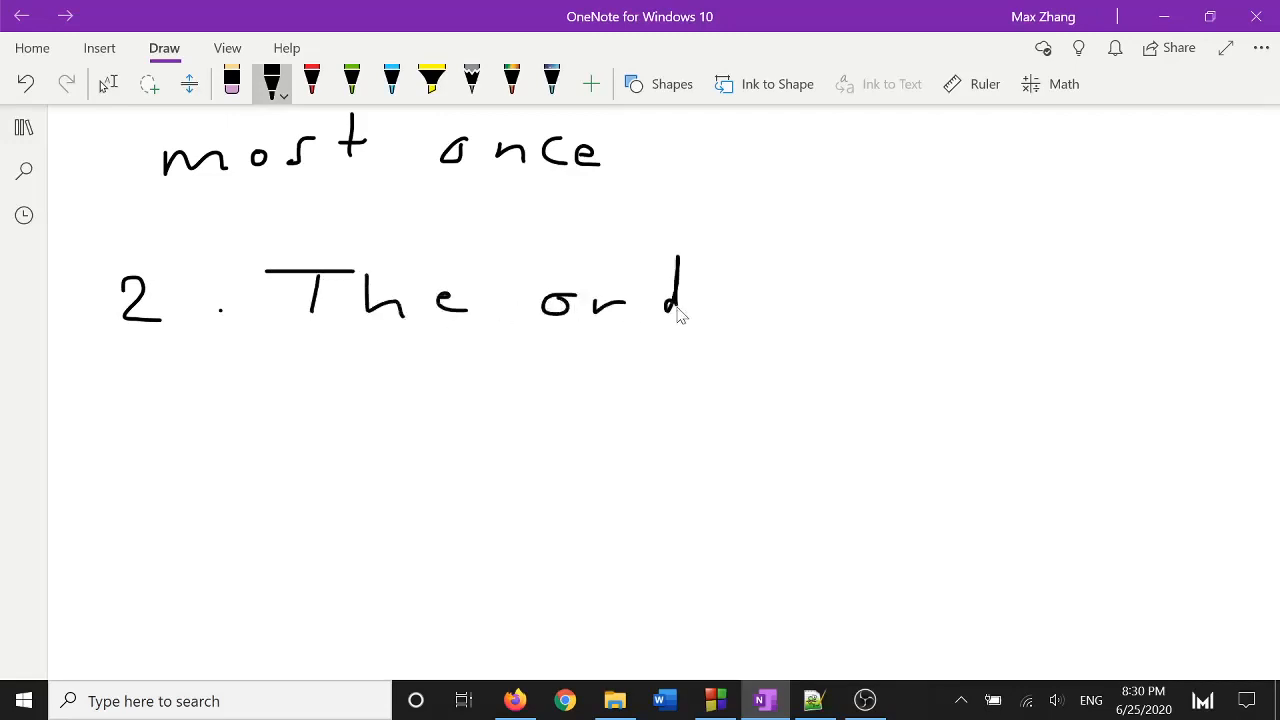
left_click_drag(690, 290, 820, 300)
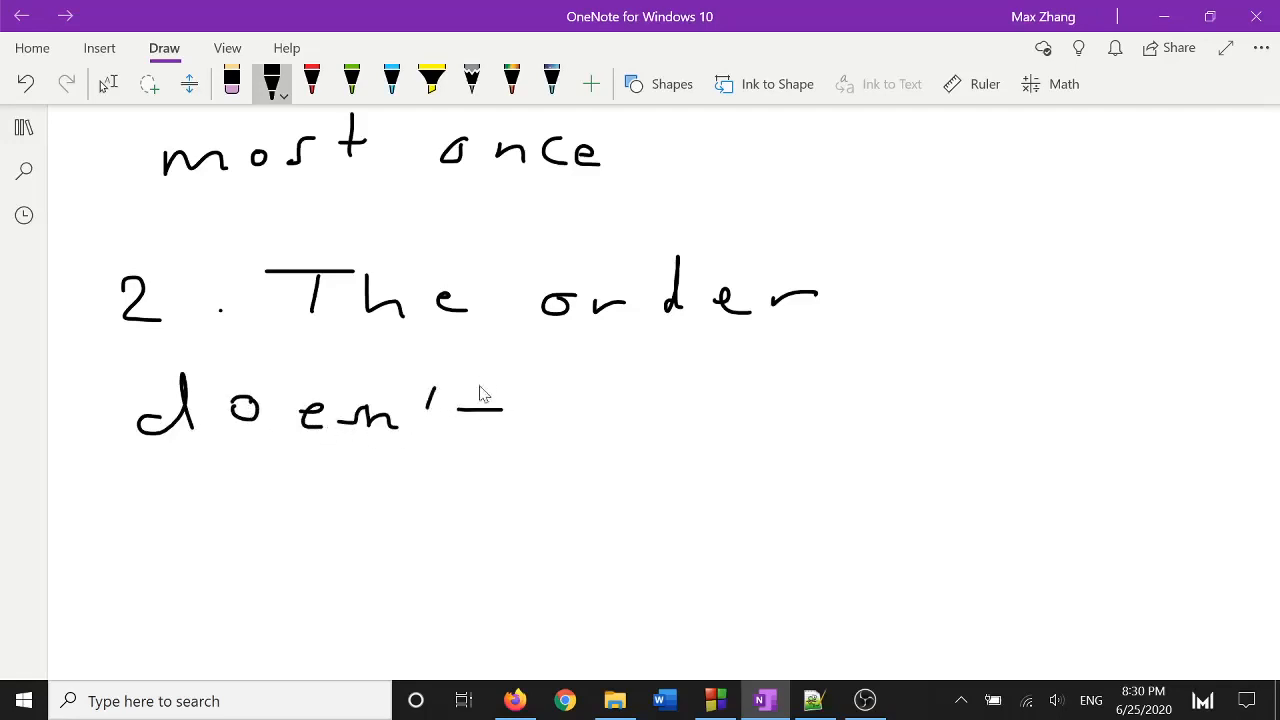
left_click_drag(470, 400, 576, 420)
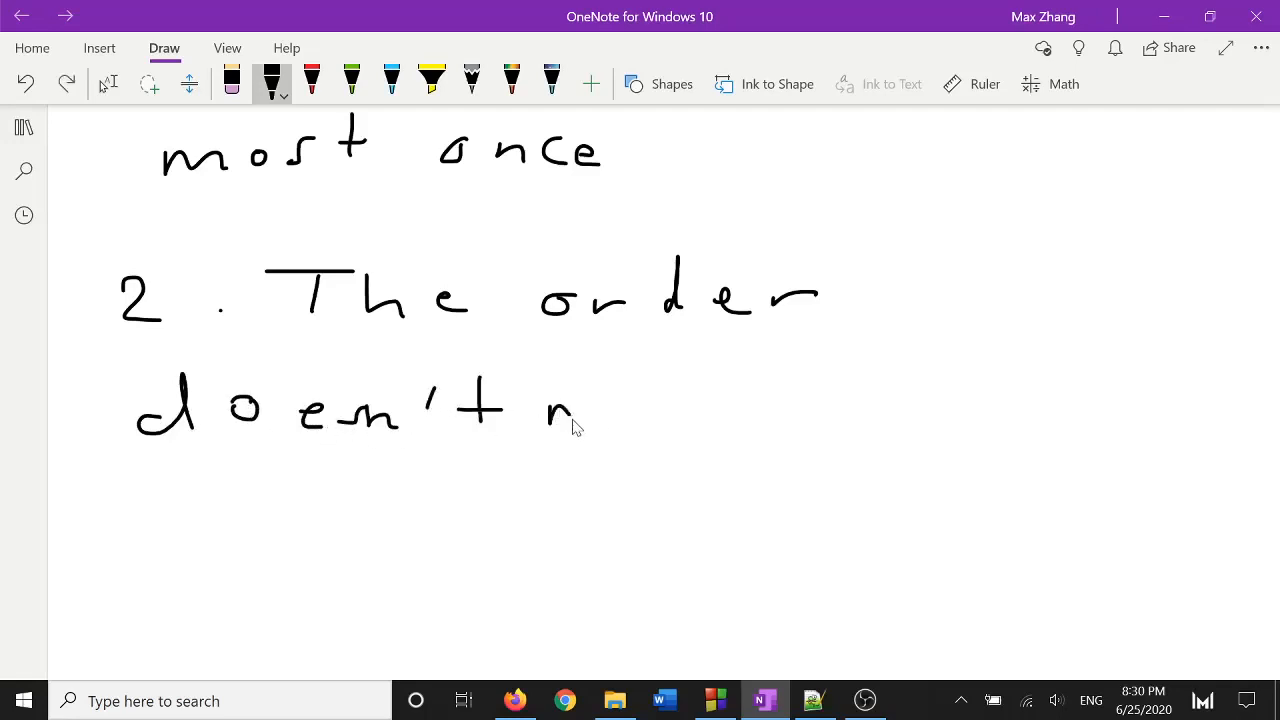
left_click_drag(556, 410, 744, 400)
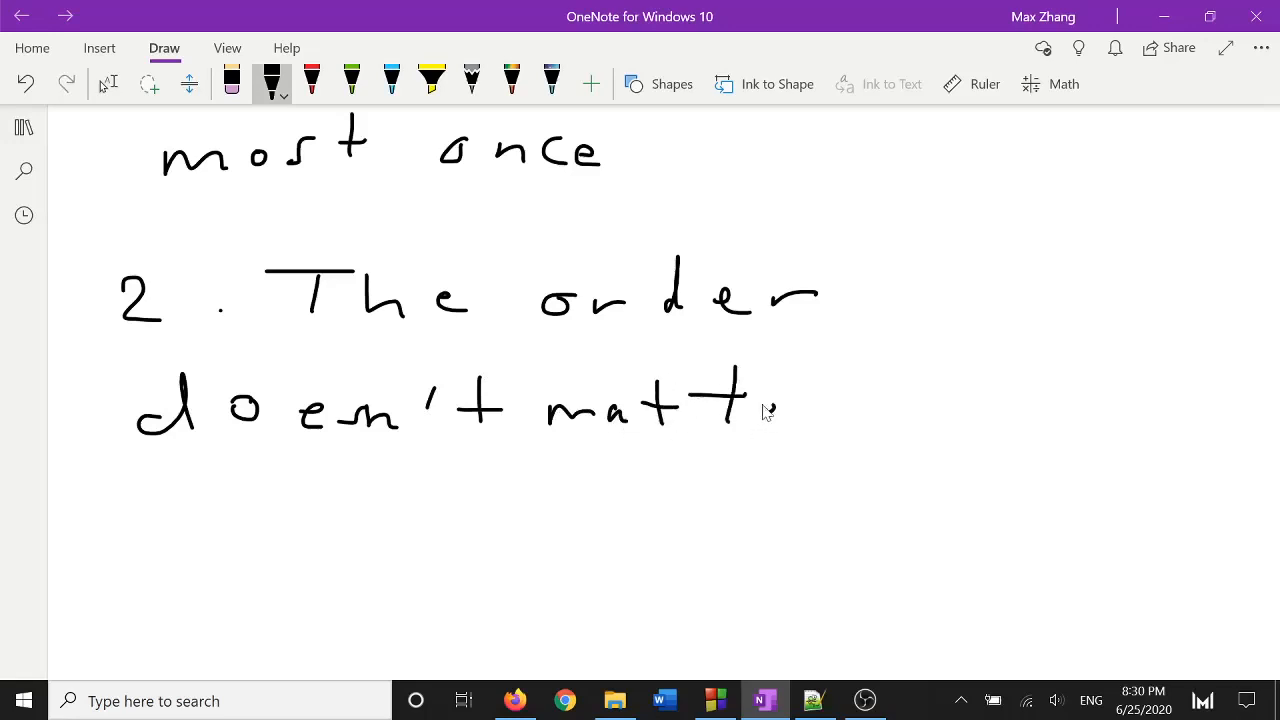
left_click_drag(760, 410, 830, 410)
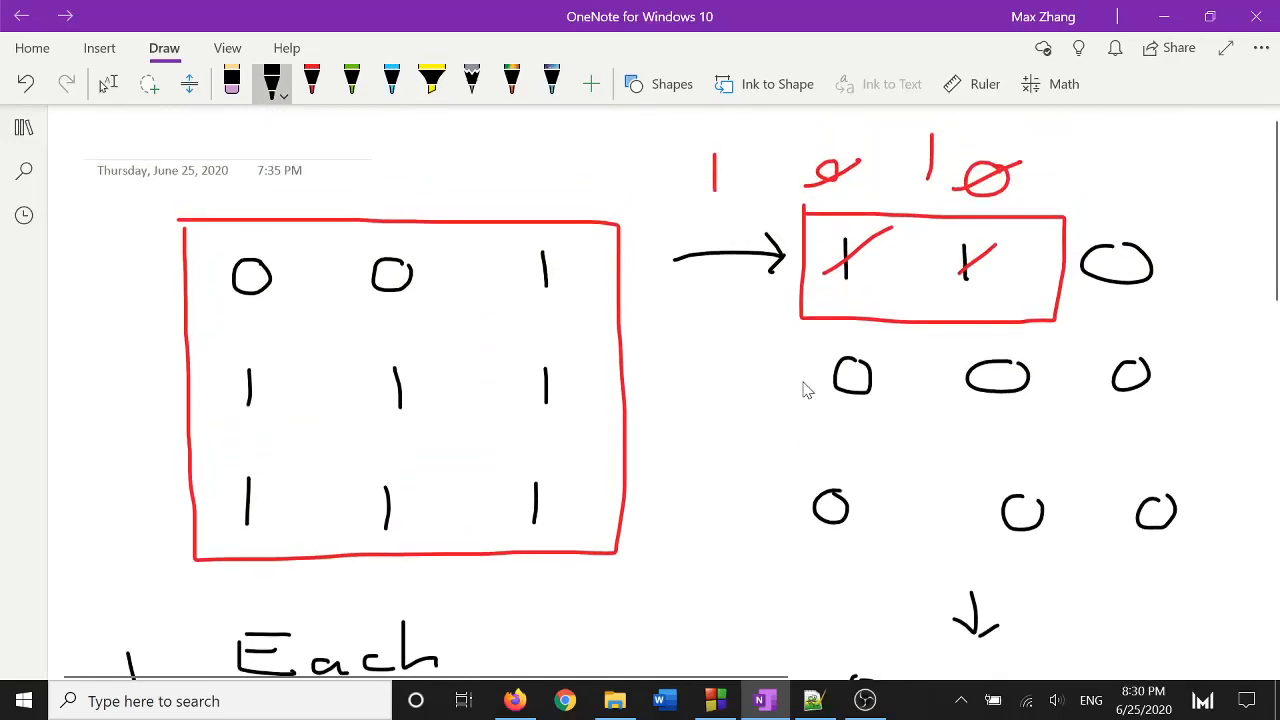
mouse_move(568, 402)
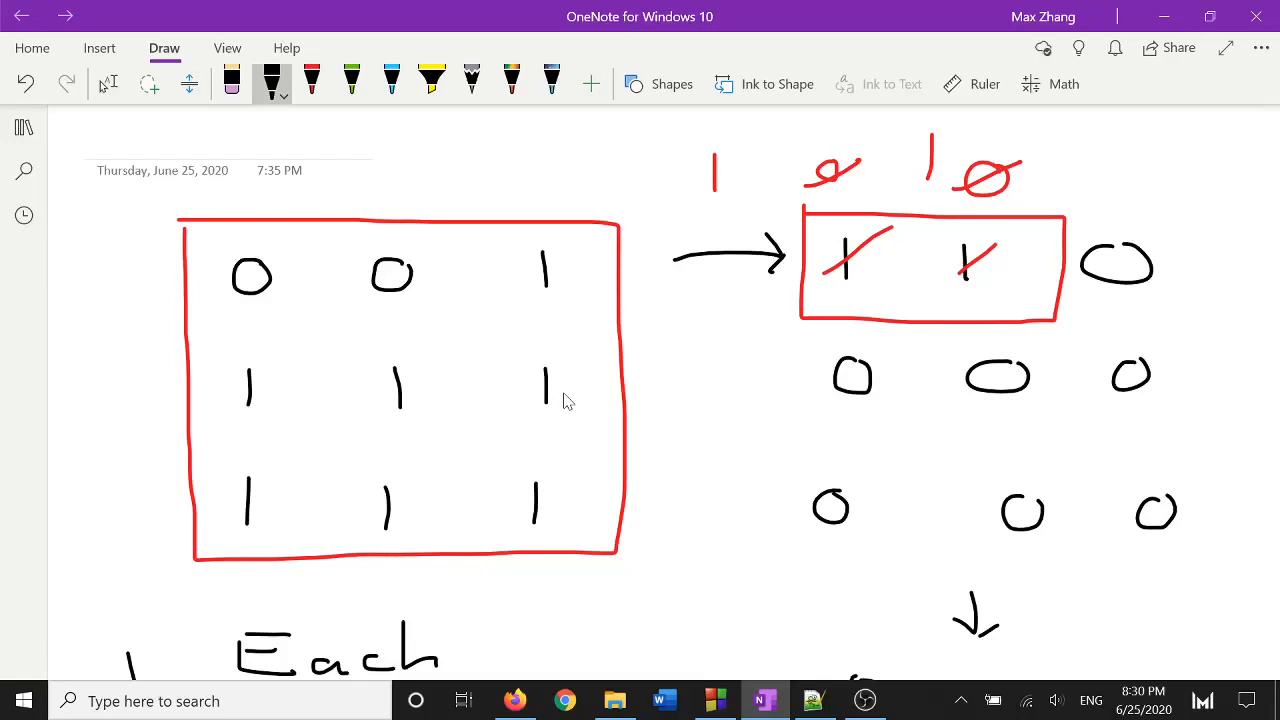
mouse_move(396, 198)
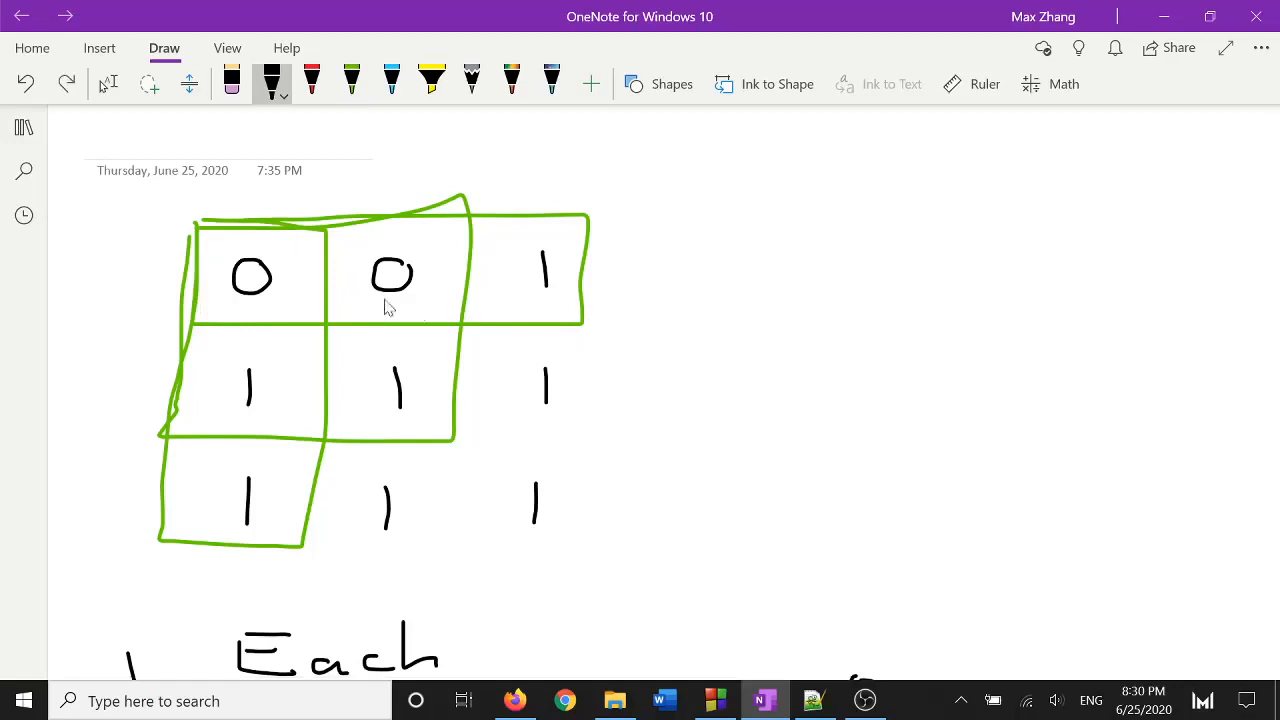
- Point an arrow at the top-left cell and annotate it '3 times ⇒ 1'
left_click_drag(330, 160, 270, 240)
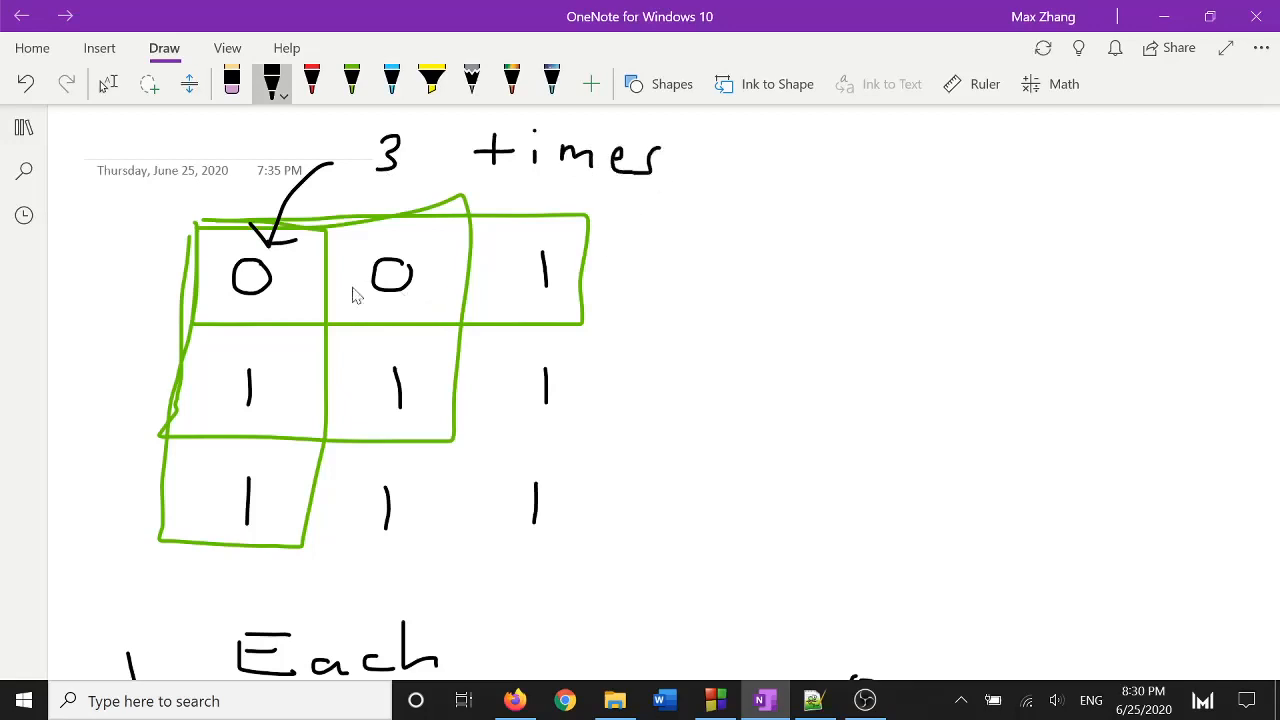
mouse_move(252, 336)
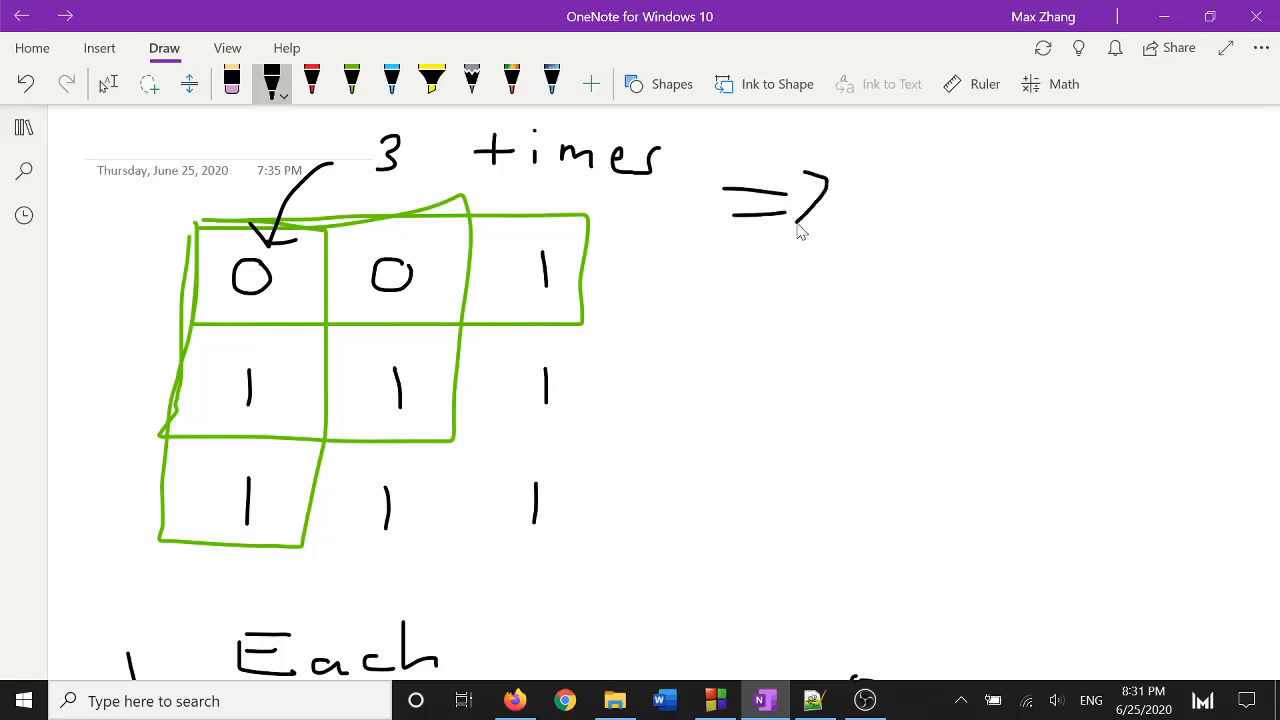
left_click_drag(904, 164, 904, 230)
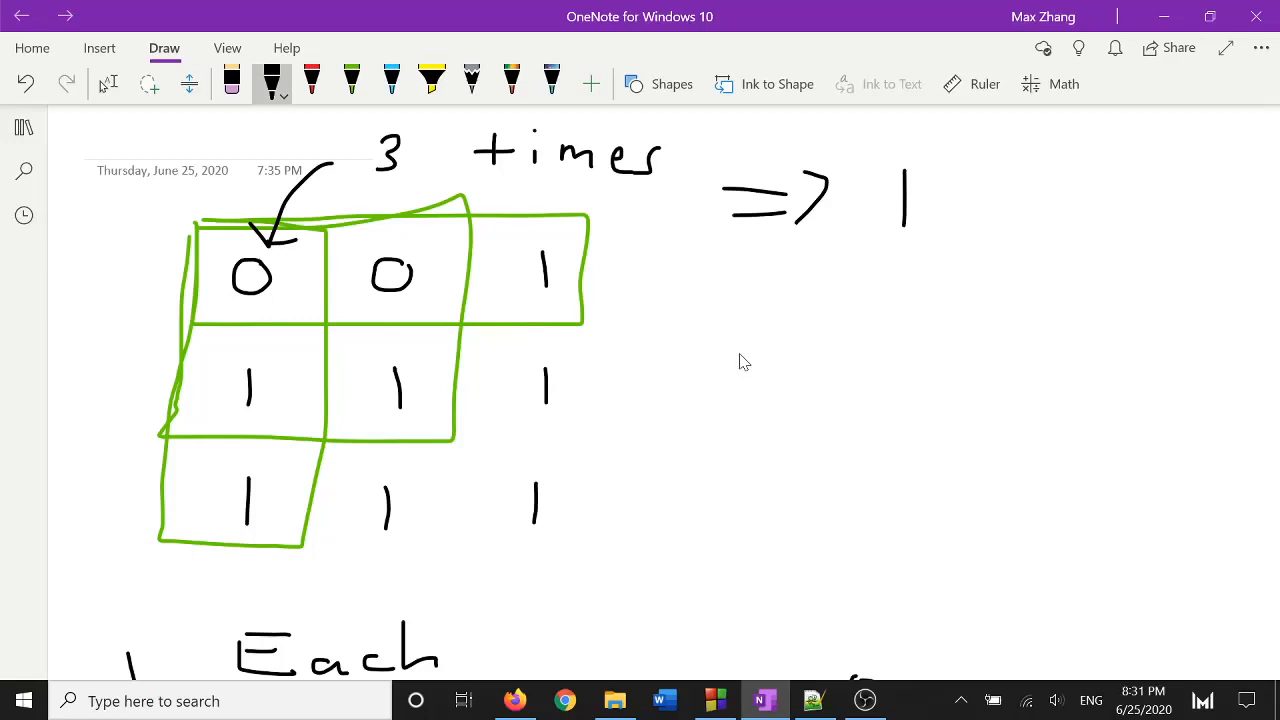
- Scroll down to reread the two handwritten observations
scroll("down", 3)
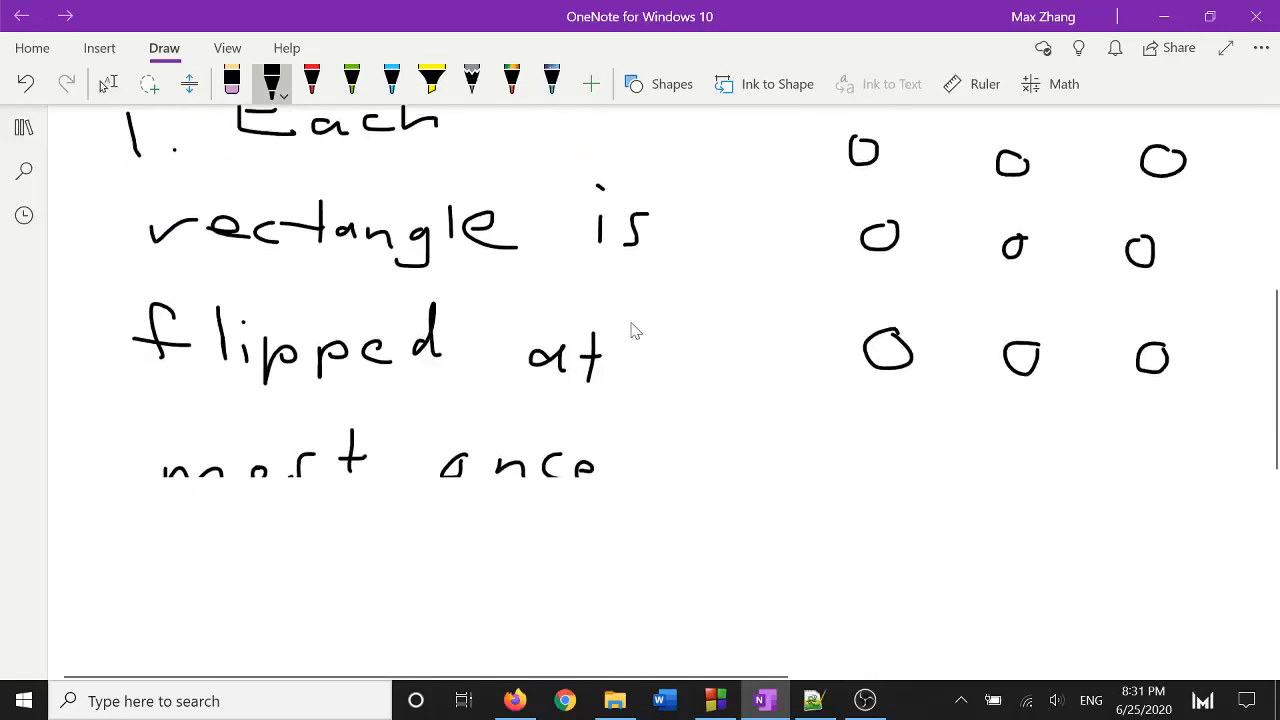
scroll("down", 3)
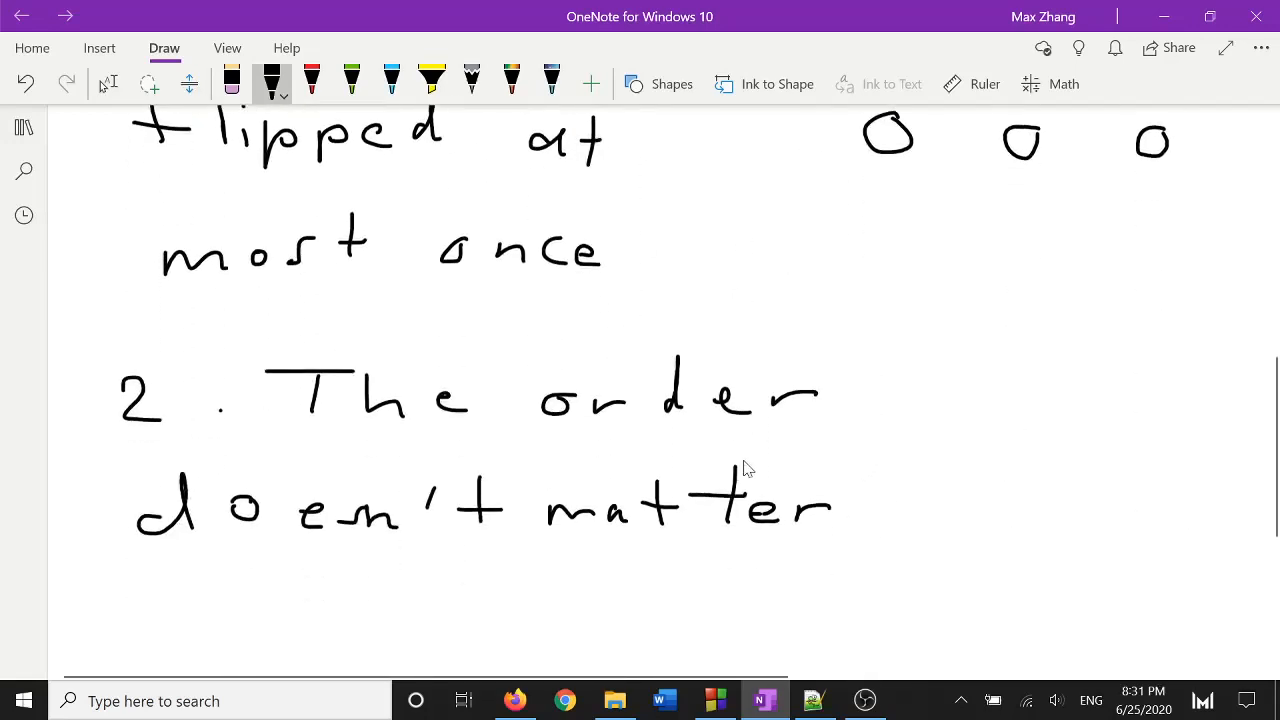
scroll("down", 3)
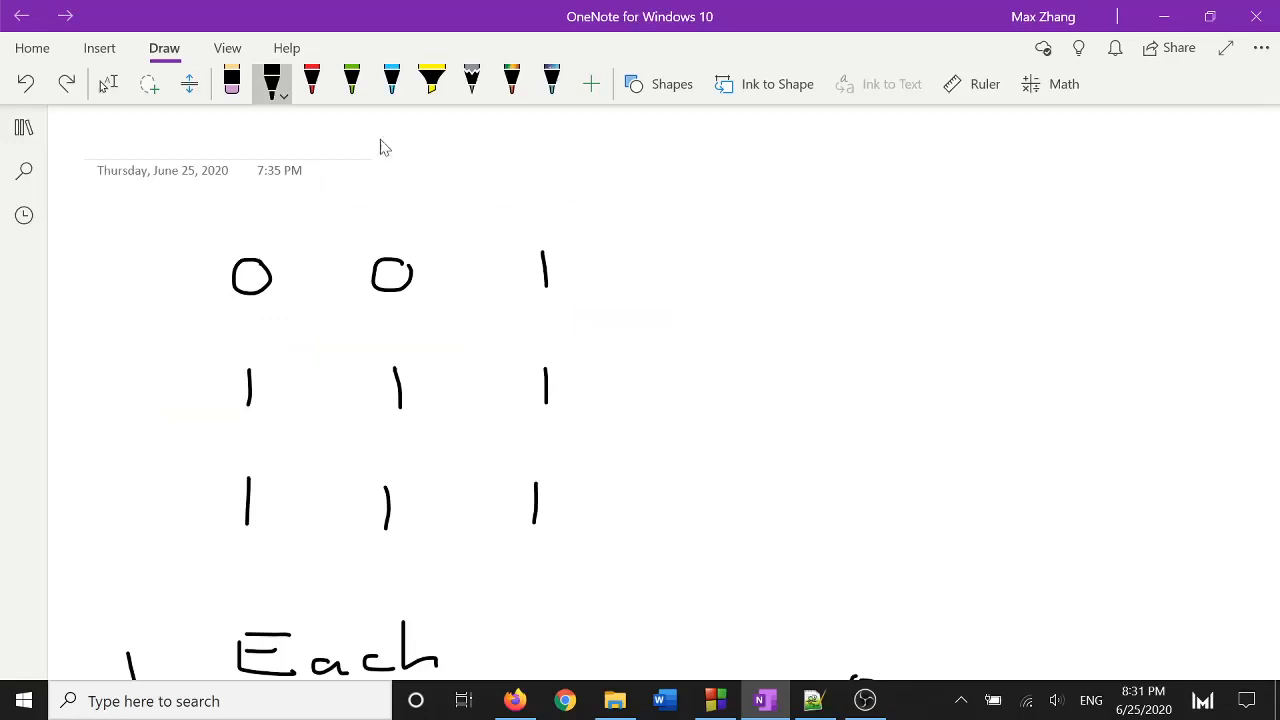
- Draw green nested rectangles from the top-left corner, then circle the top-left 0 in red
left_click_drag(184, 232, 178, 404)
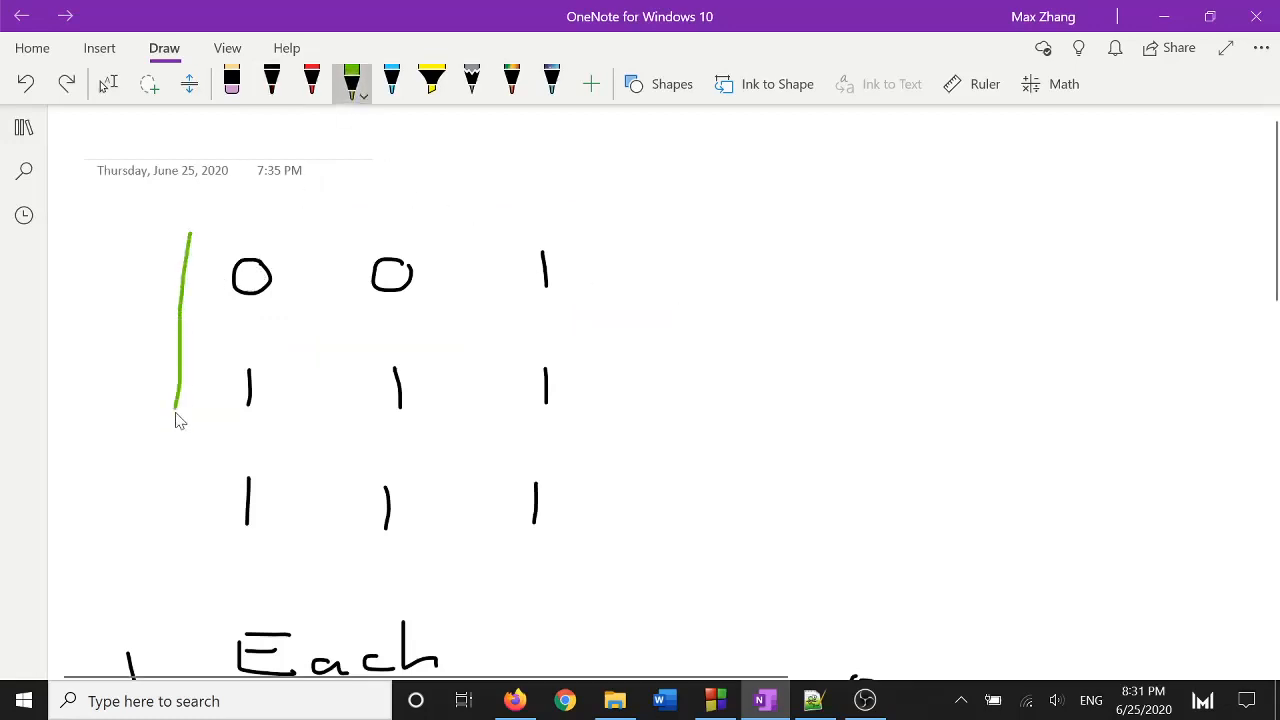
left_click_drag(180, 230, 310, 420)
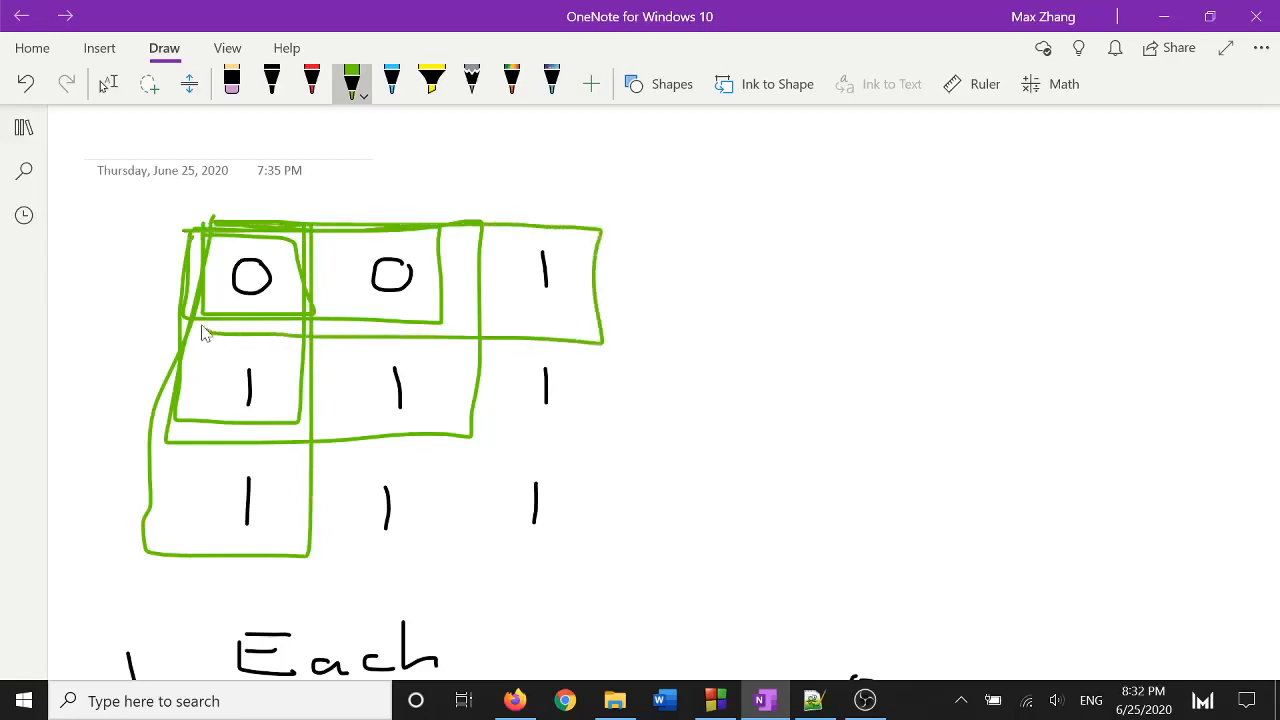
left_click(312, 80)
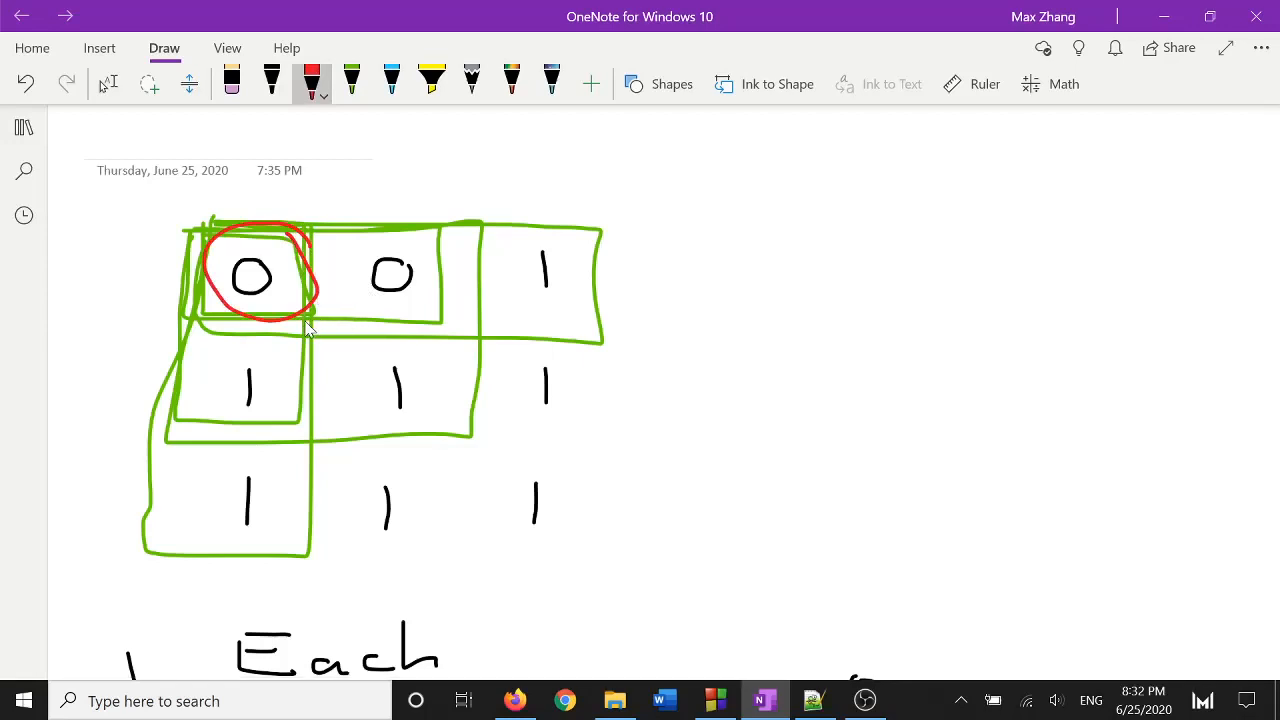
left_click_drag(340, 240, 440, 310)
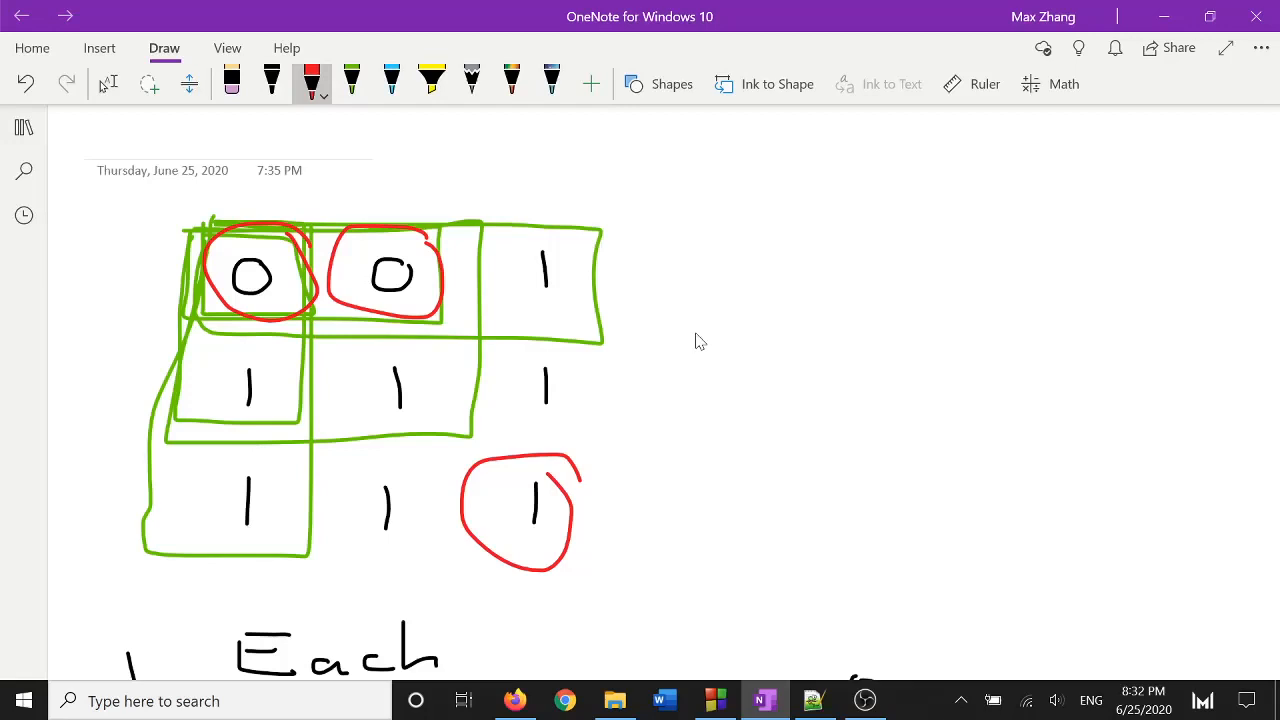
mouse_move(708, 300)
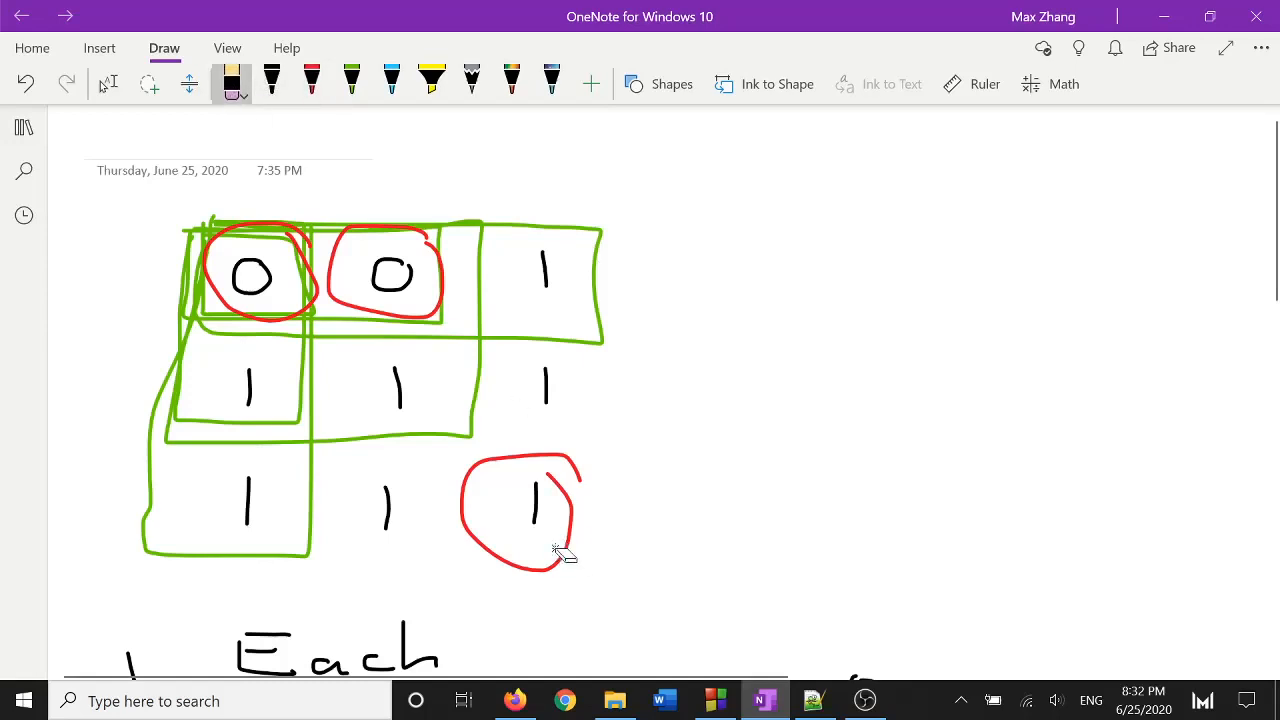
mouse_move(580, 562)
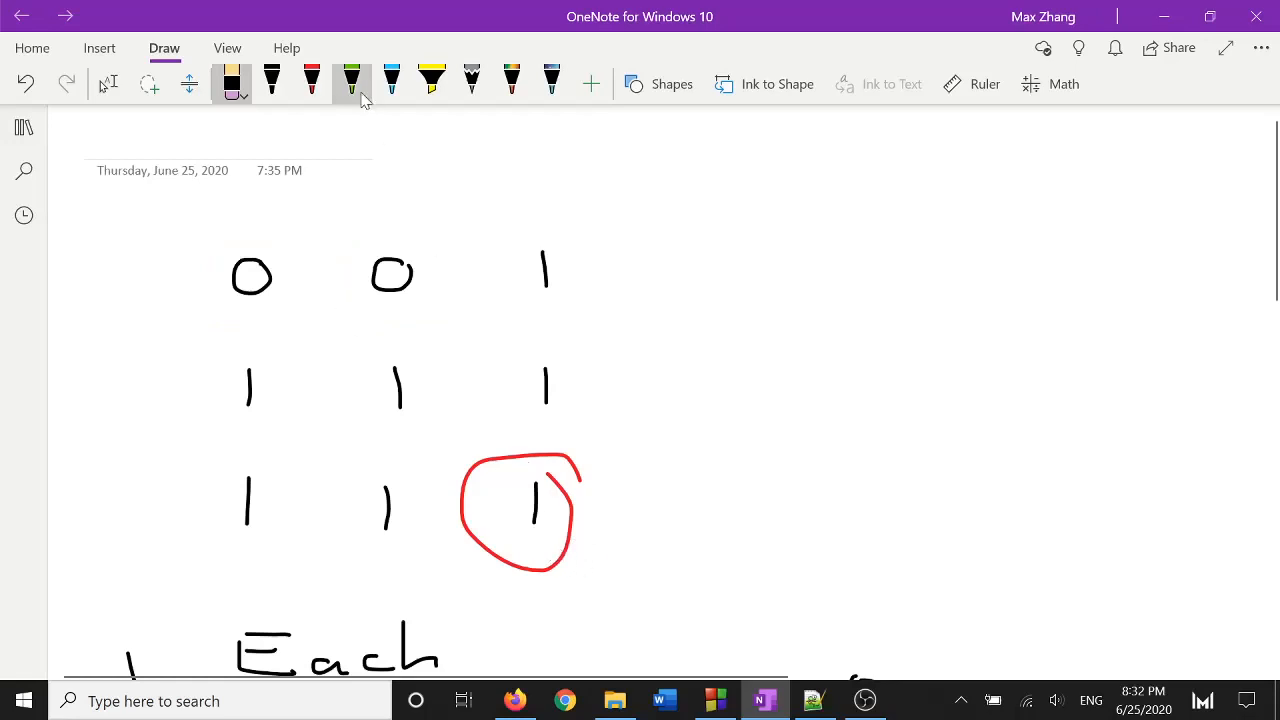
left_click(352, 82)
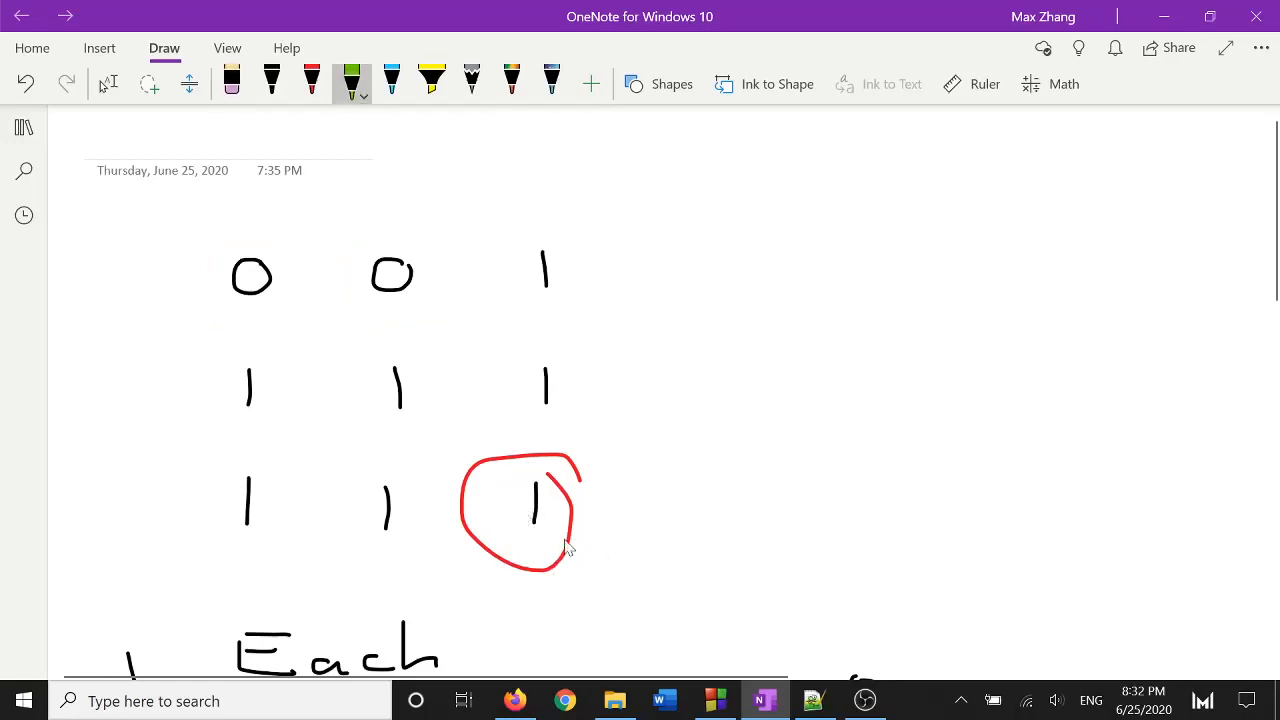
mouse_move(568, 536)
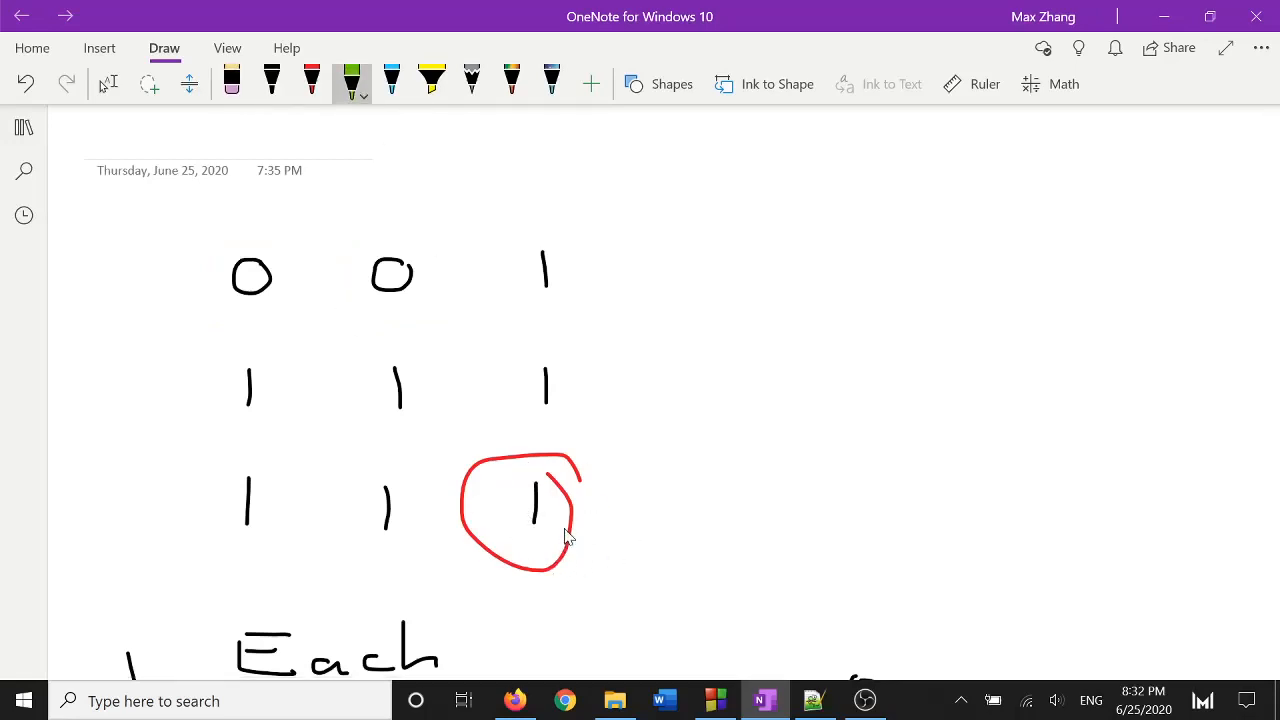
left_click_drag(184, 220, 180, 560)
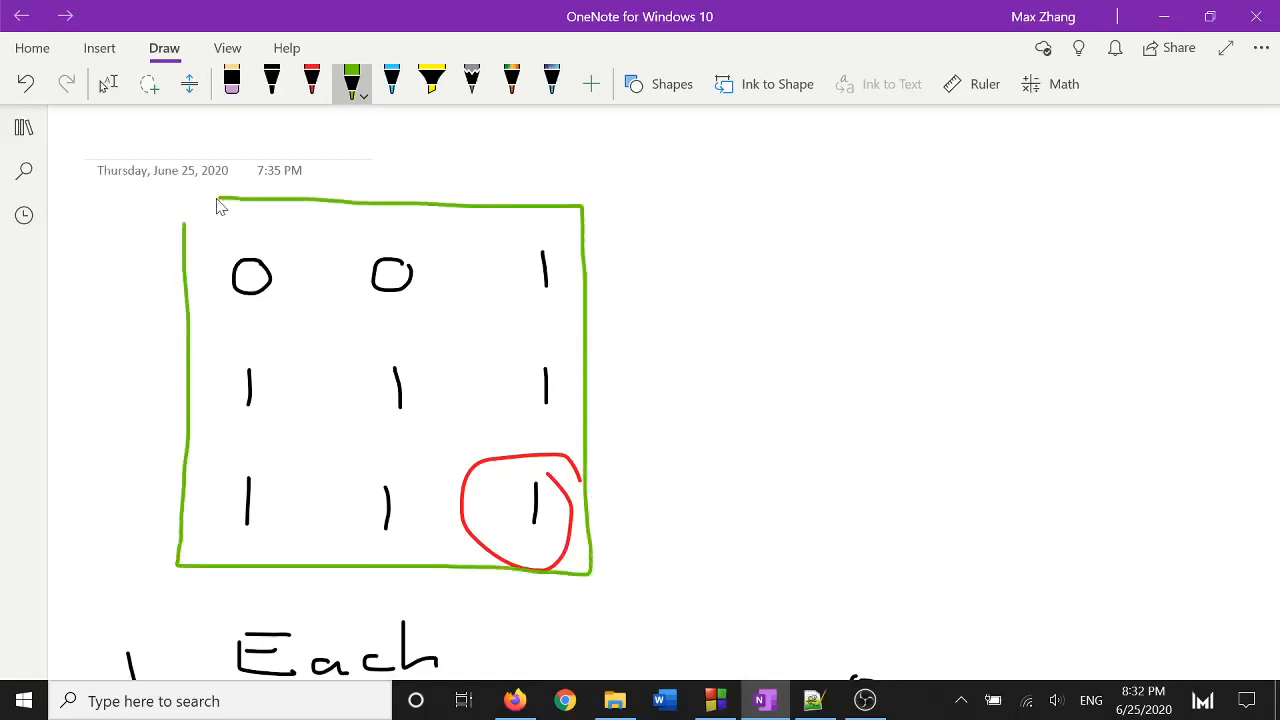
mouse_move(680, 266)
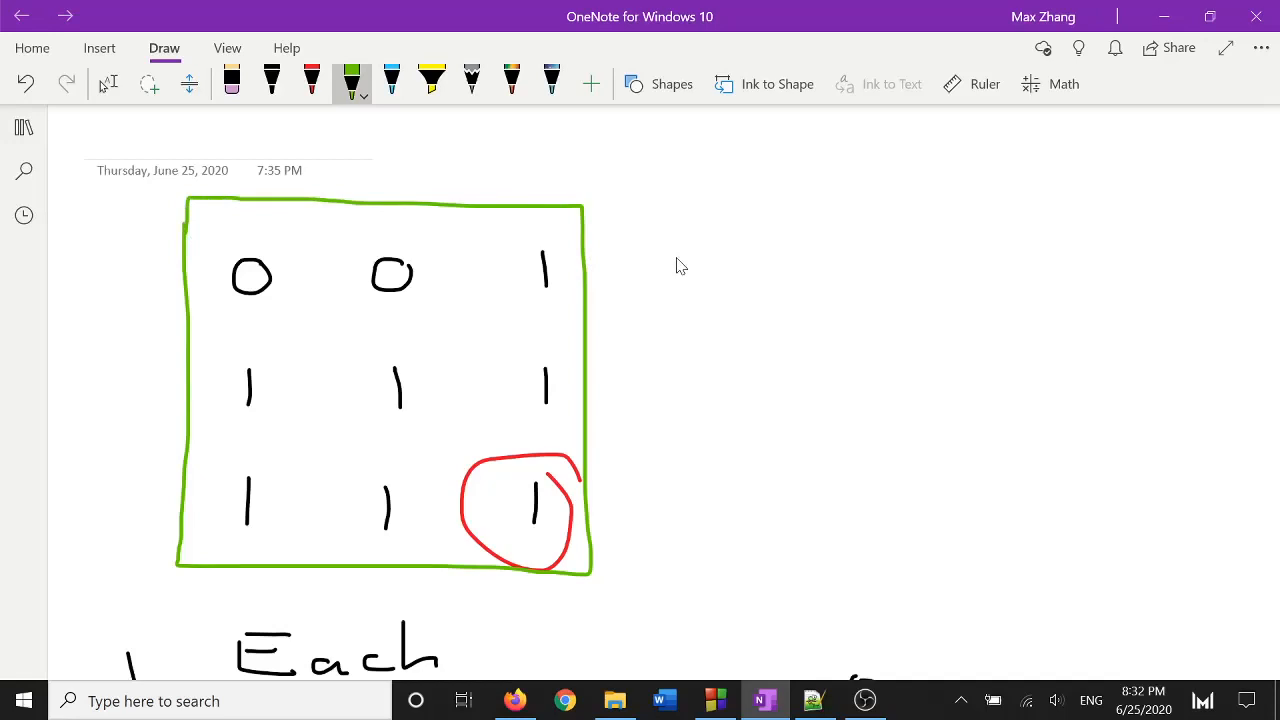
mouse_move(248, 204)
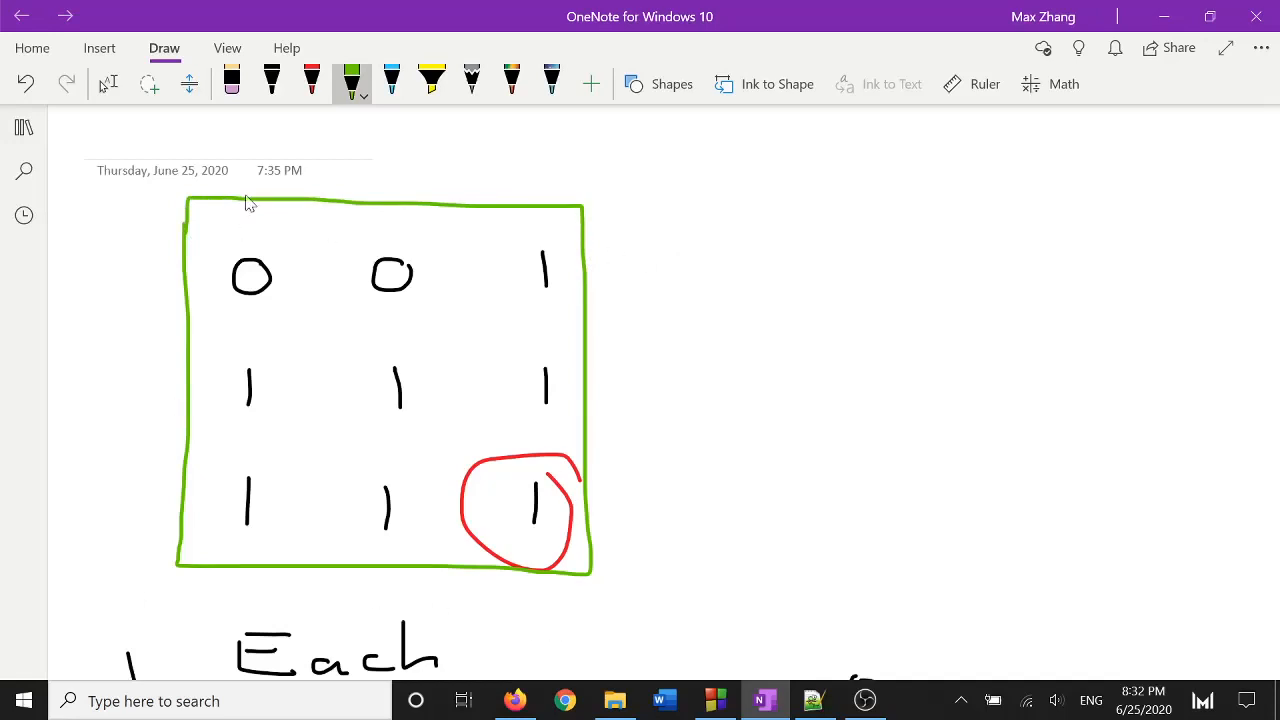
mouse_move(262, 220)
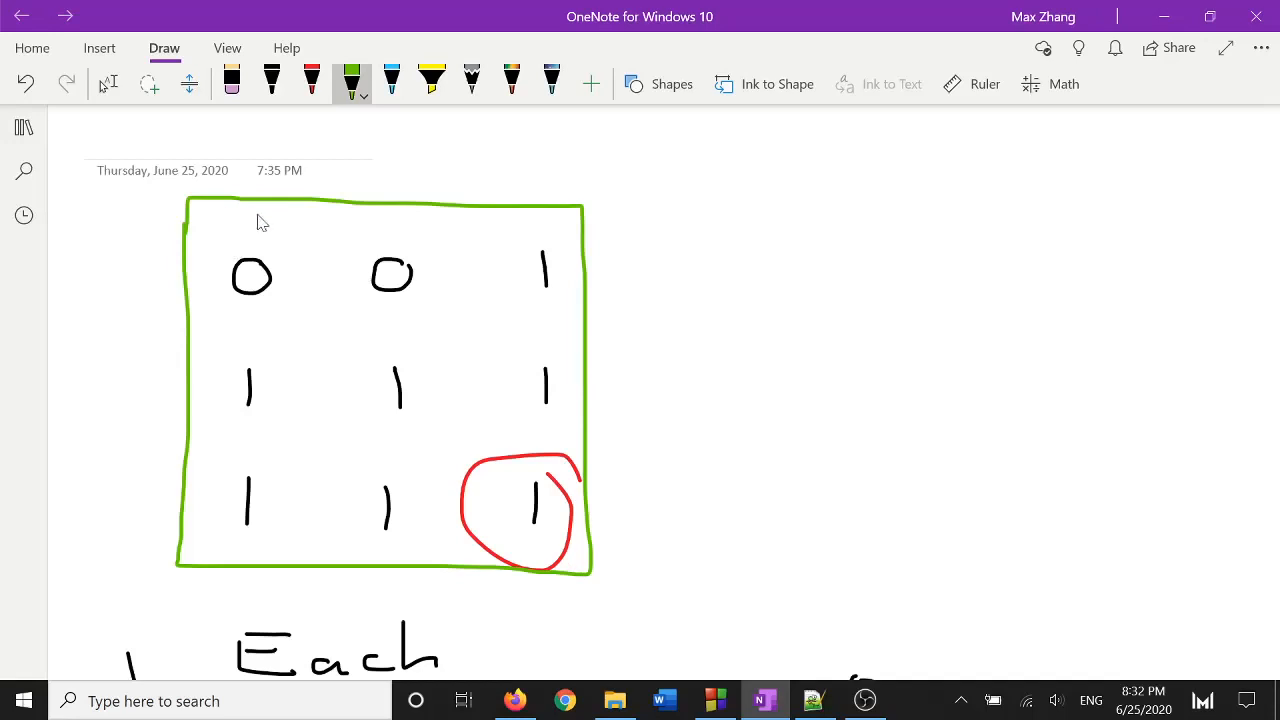
mouse_move(552, 522)
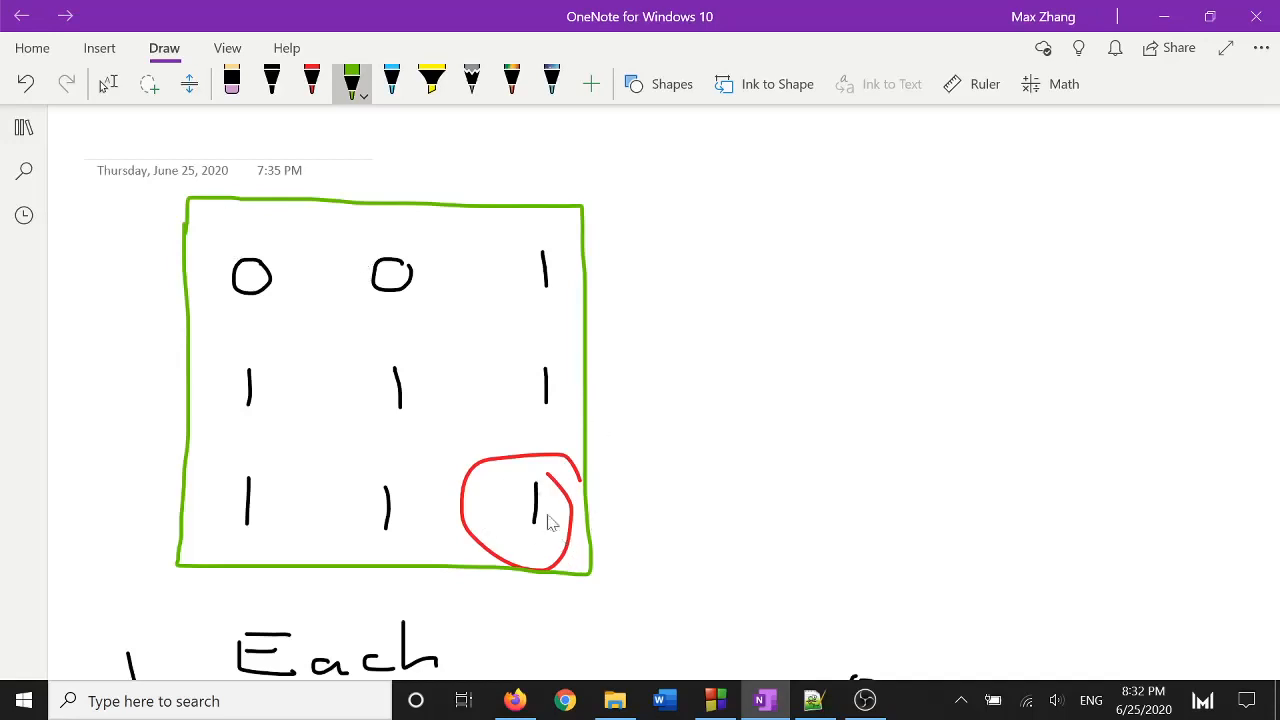
mouse_move(264, 544)
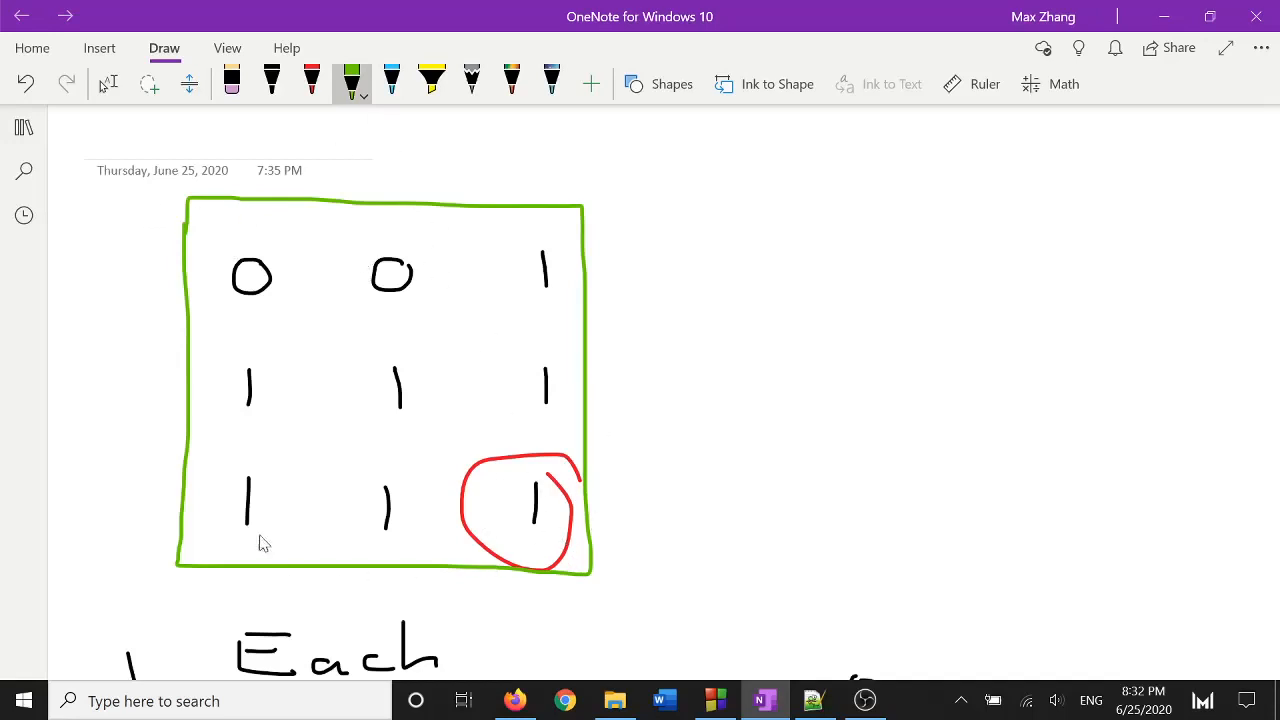
mouse_move(556, 222)
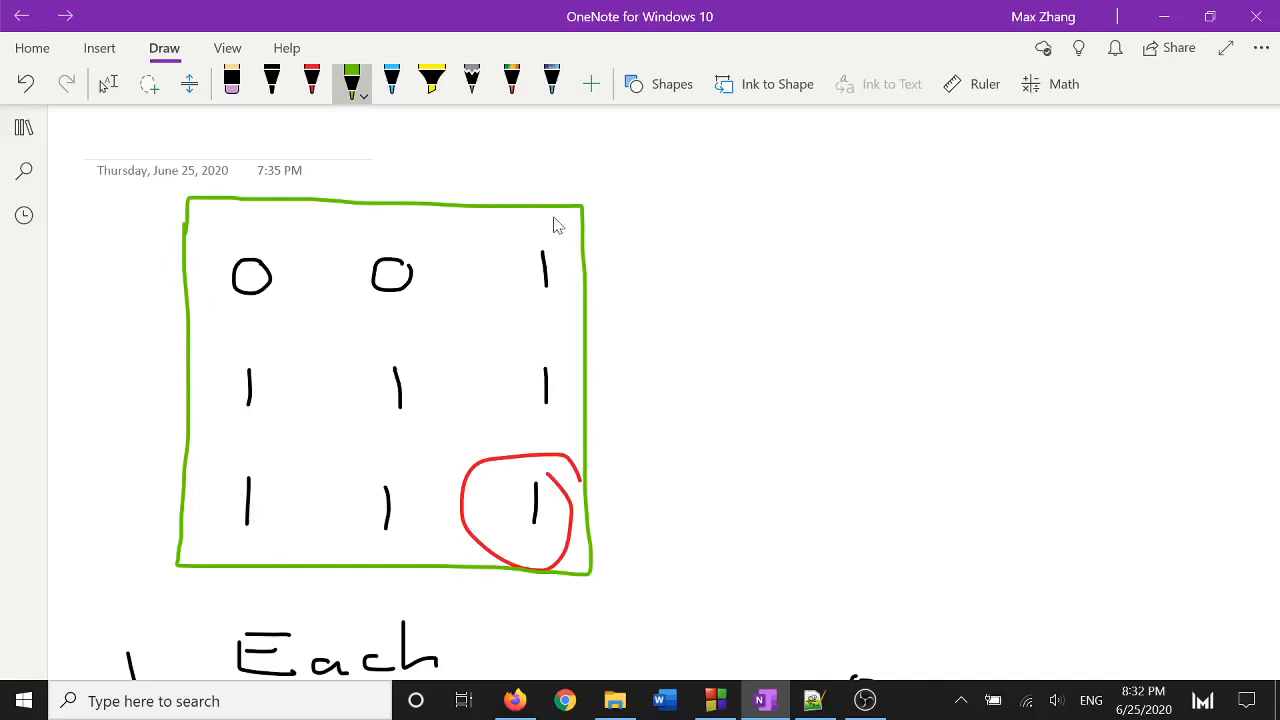
mouse_move(544, 630)
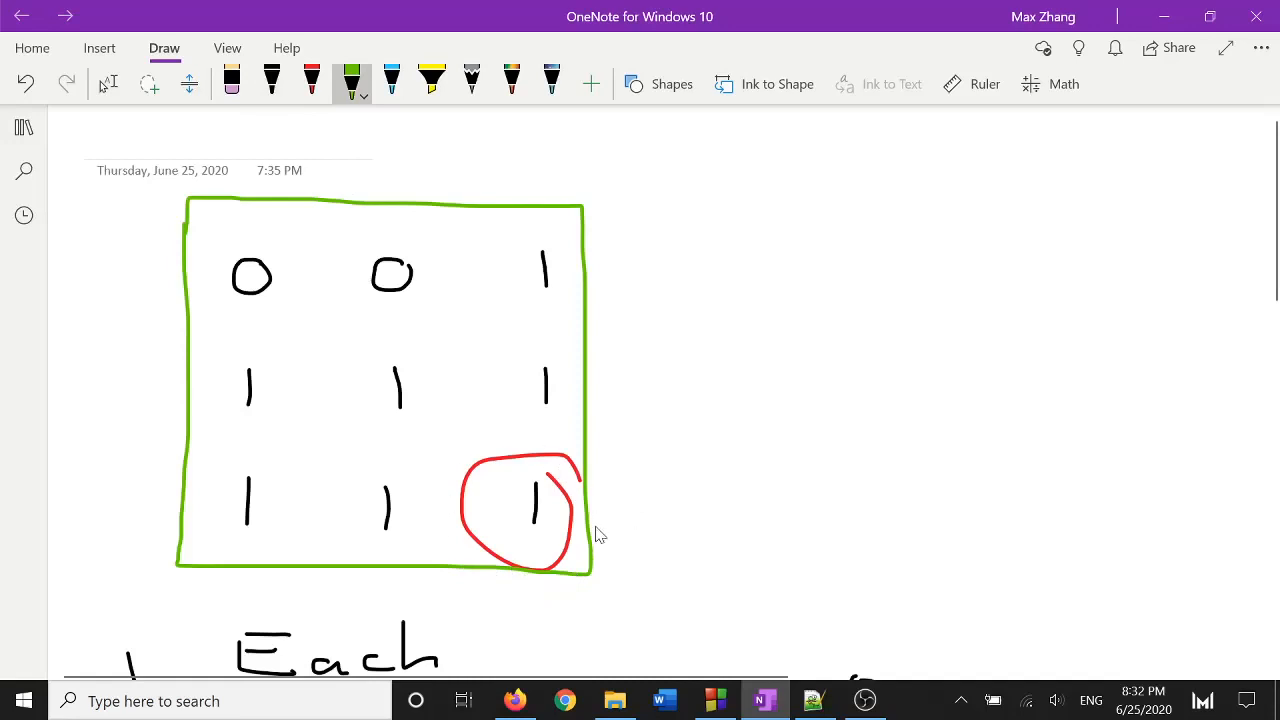
mouse_move(326, 240)
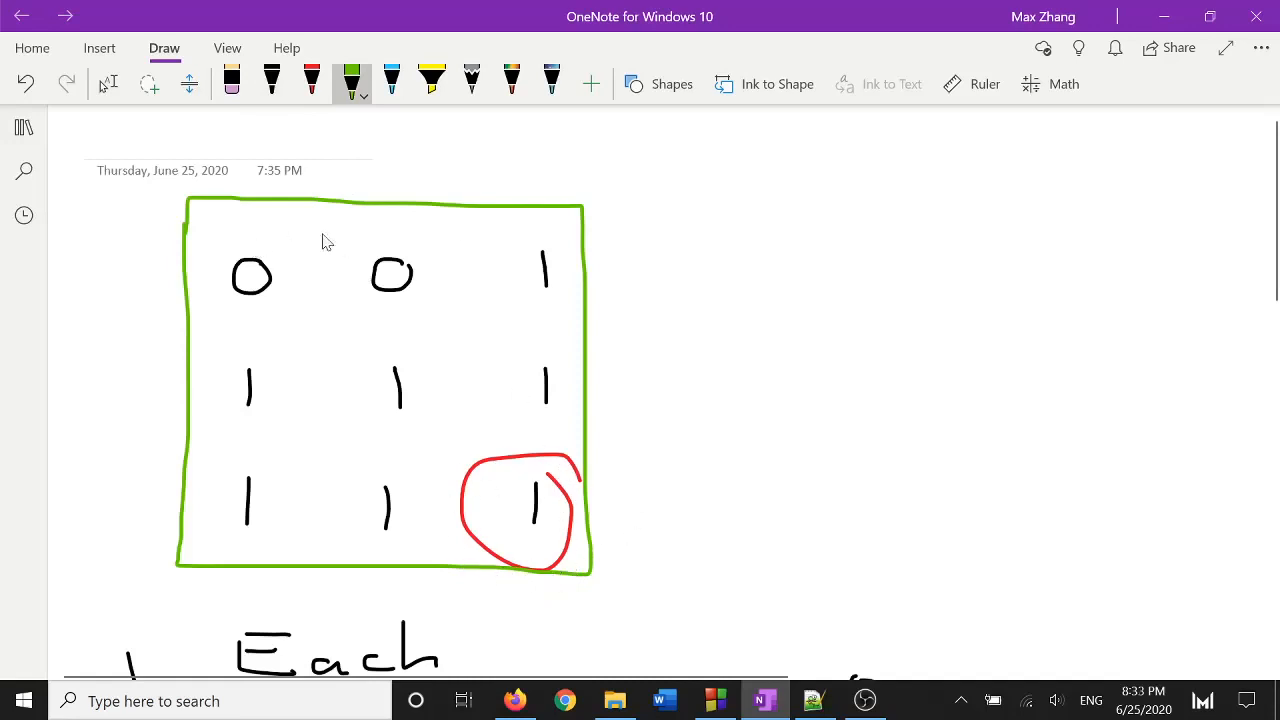
mouse_move(548, 572)
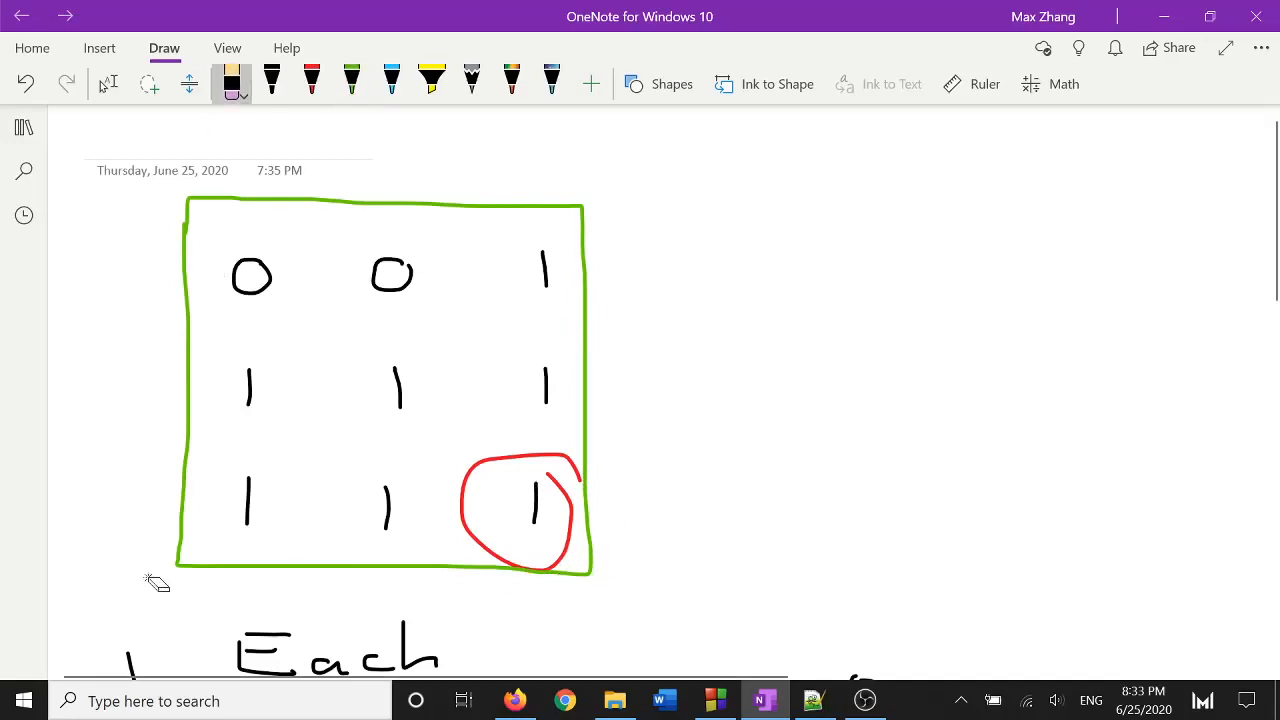
mouse_move(400, 222)
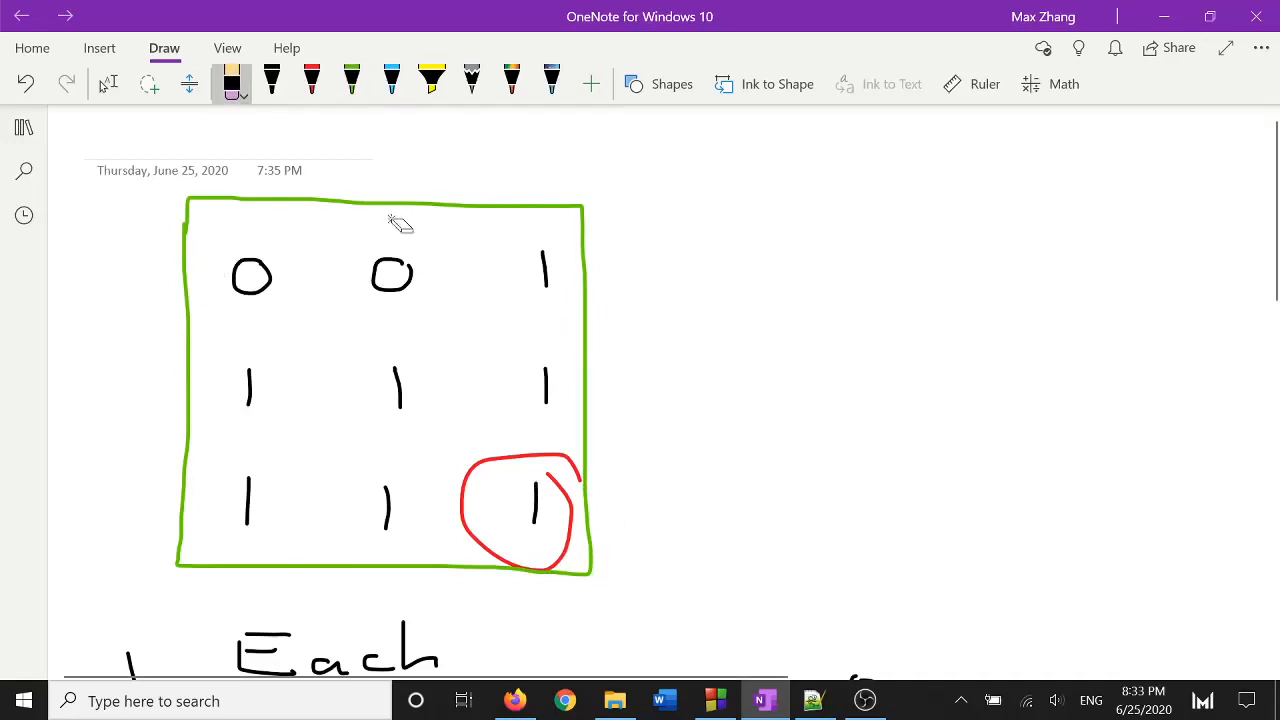
mouse_move(356, 236)
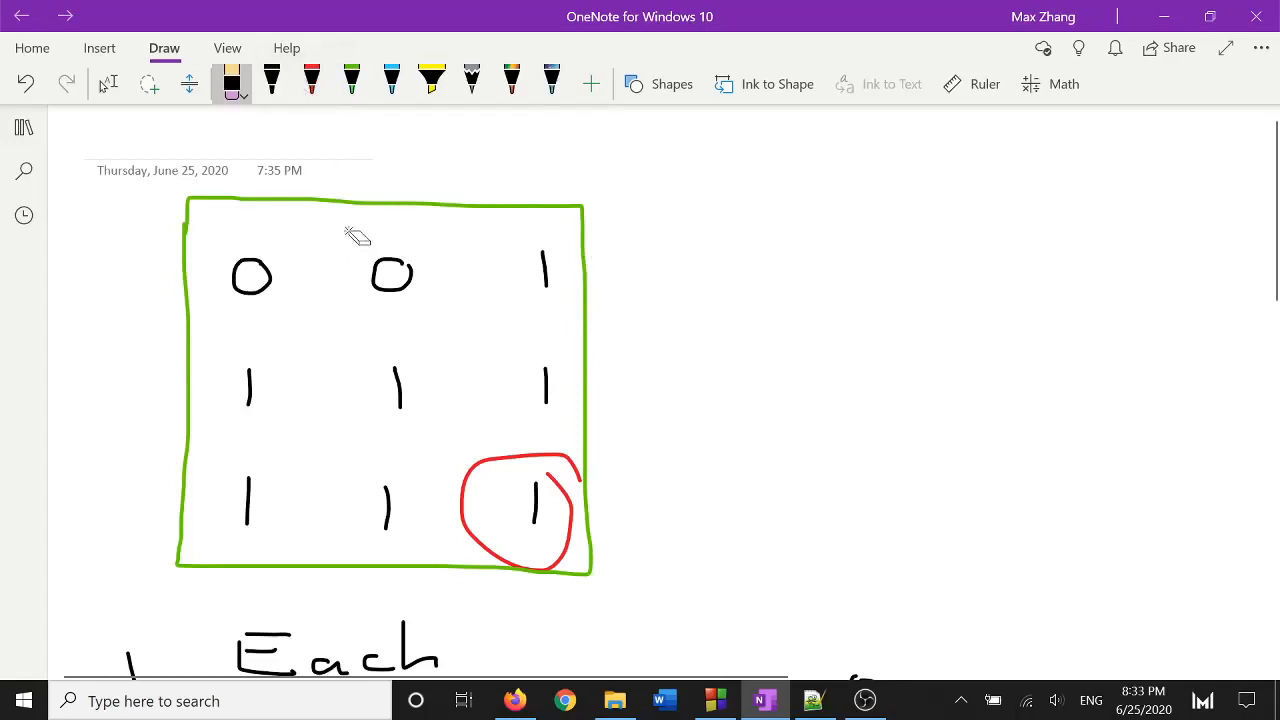
mouse_move(572, 486)
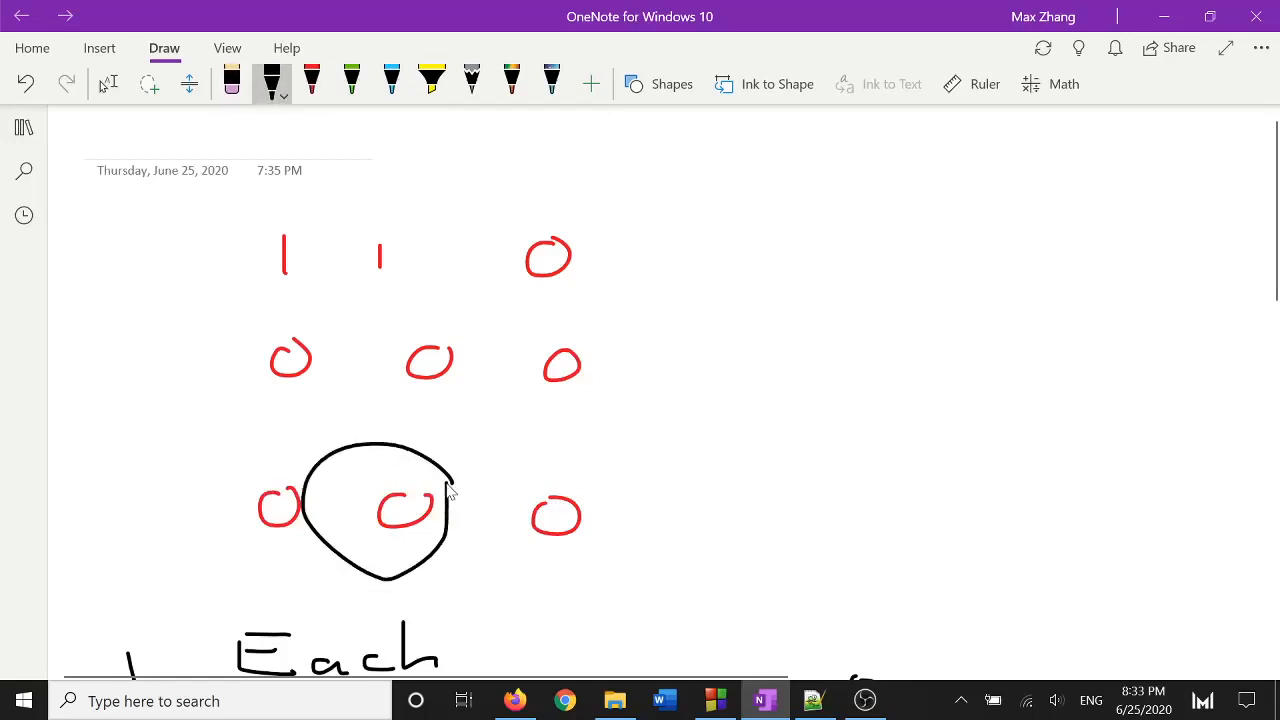
mouse_move(460, 494)
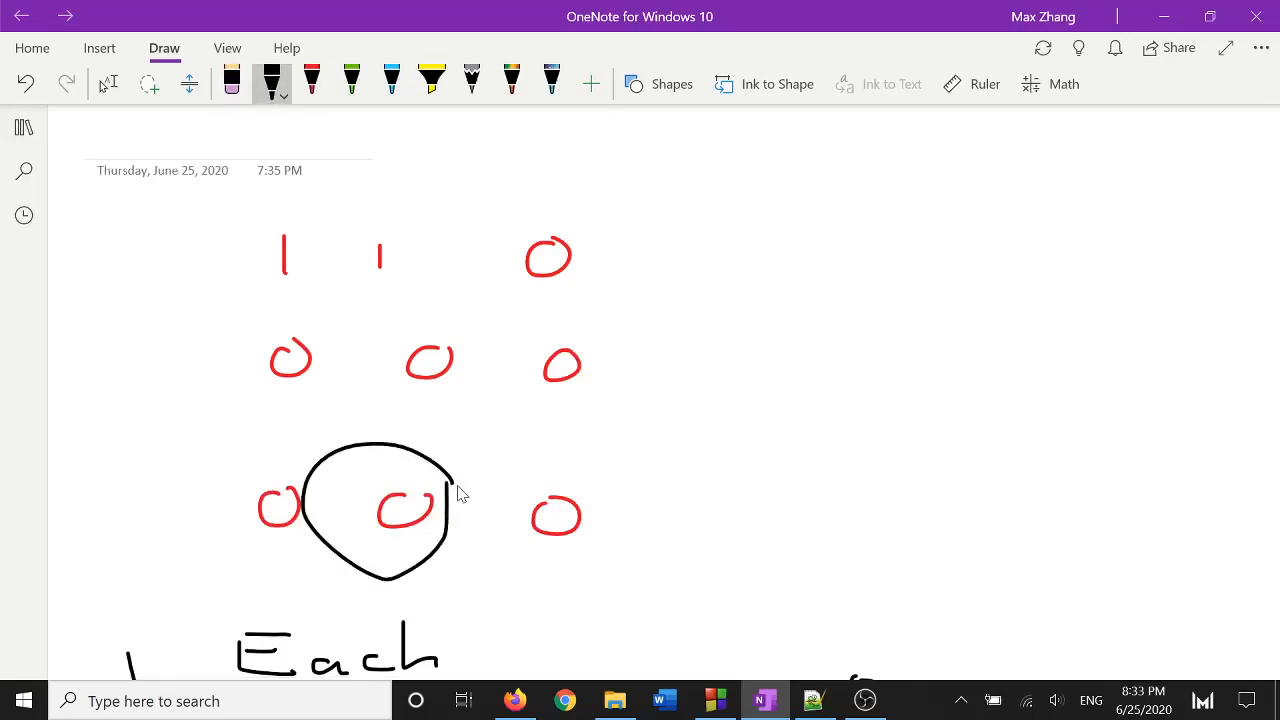
mouse_move(380, 124)
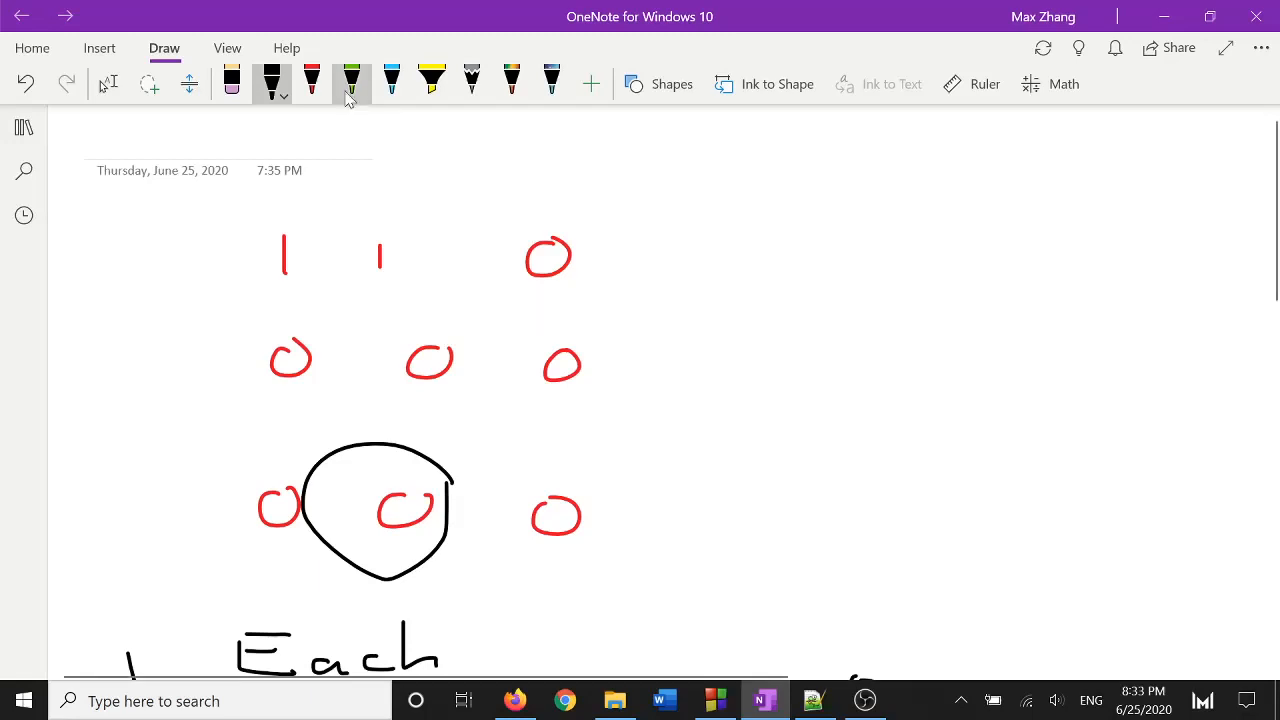
- Outline the left two columns and the whole grid in green, then pick the eraser
left_click_drag(244, 204, 484, 560)
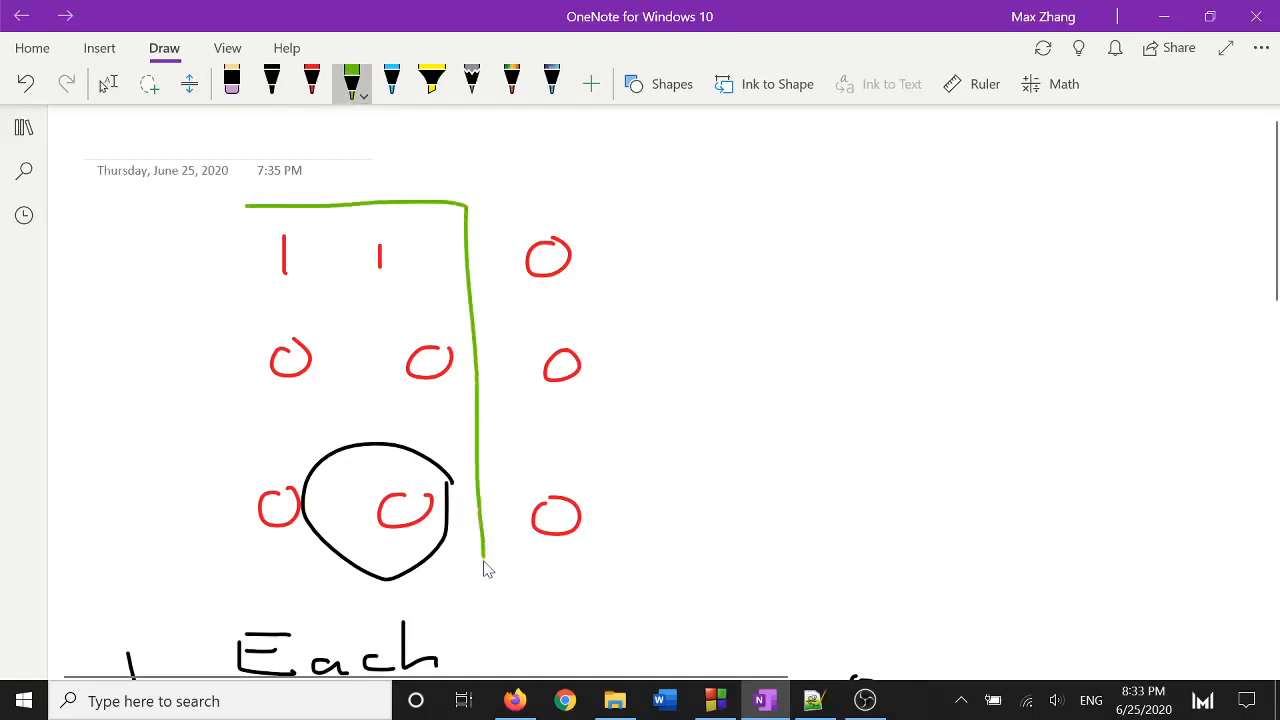
left_click_drag(460, 560, 210, 560)
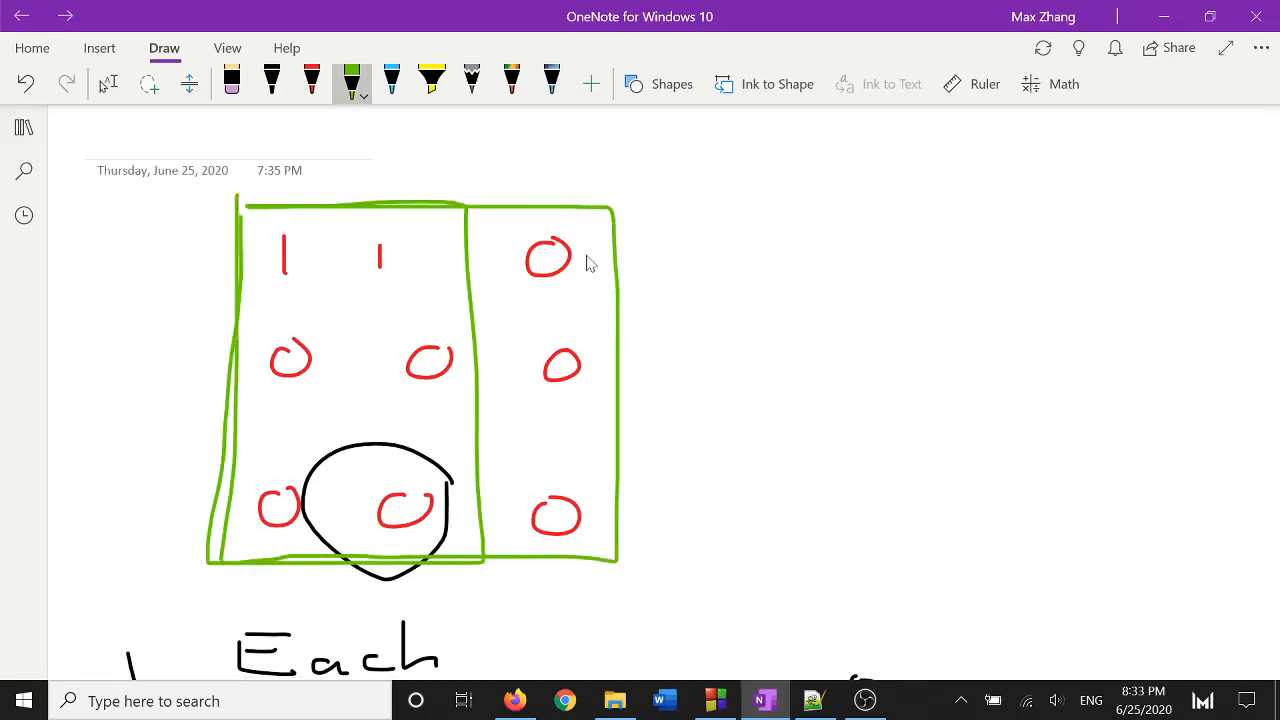
mouse_move(264, 224)
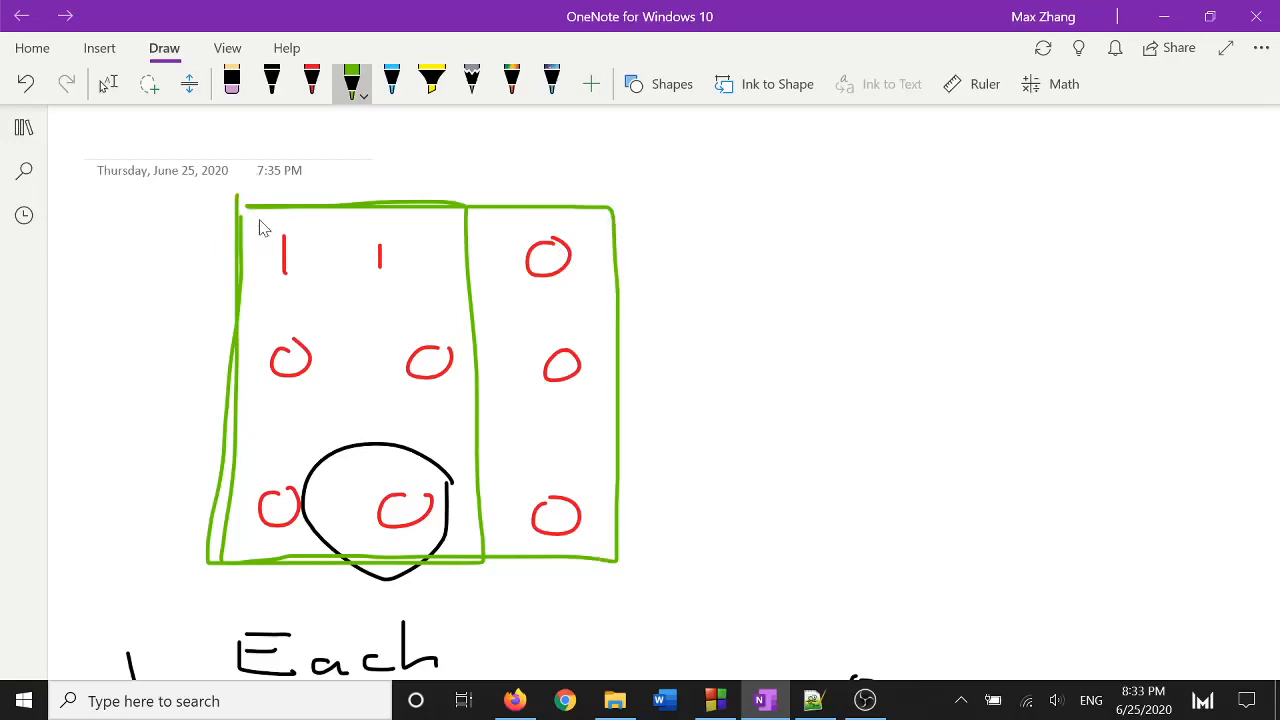
mouse_move(550, 554)
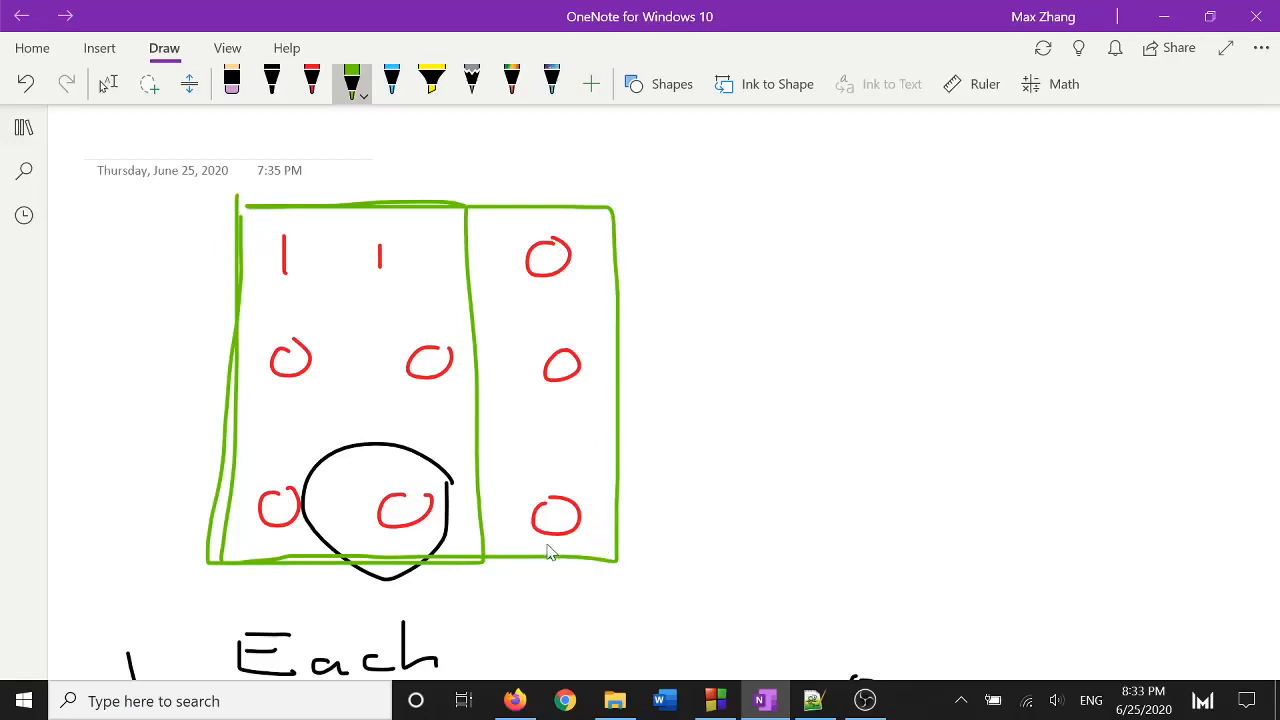
mouse_move(228, 568)
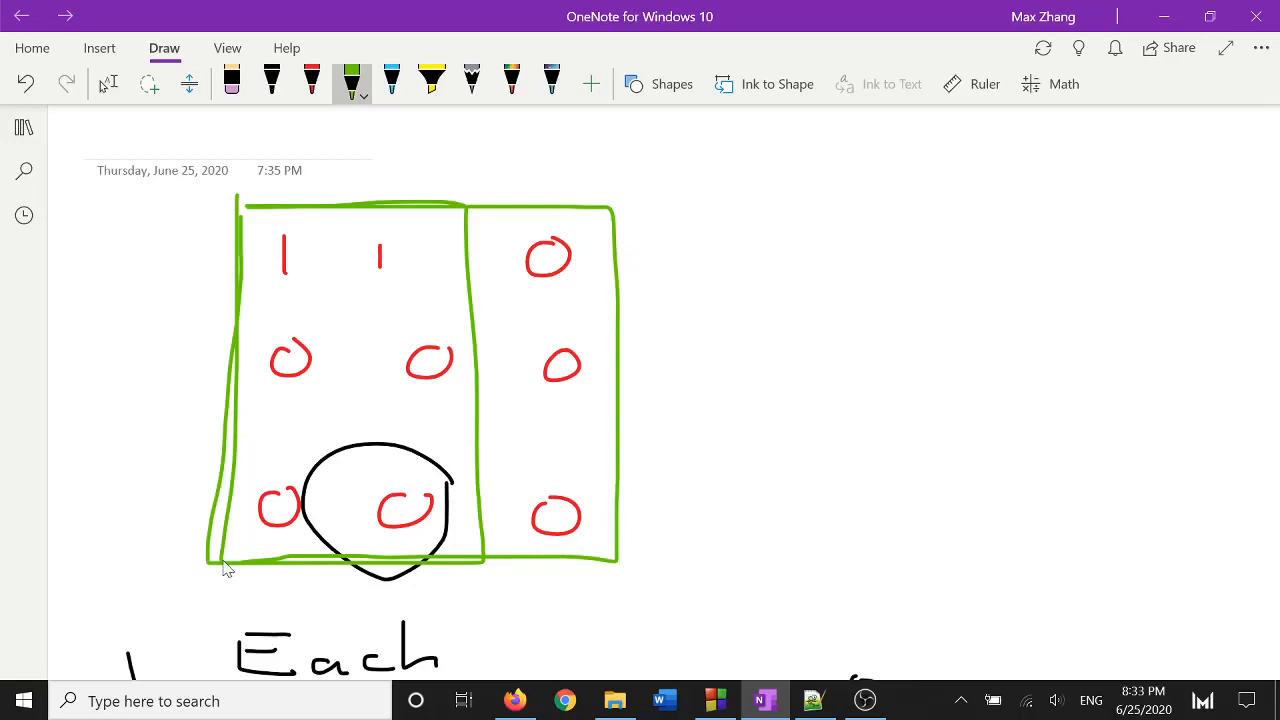
left_click(232, 80)
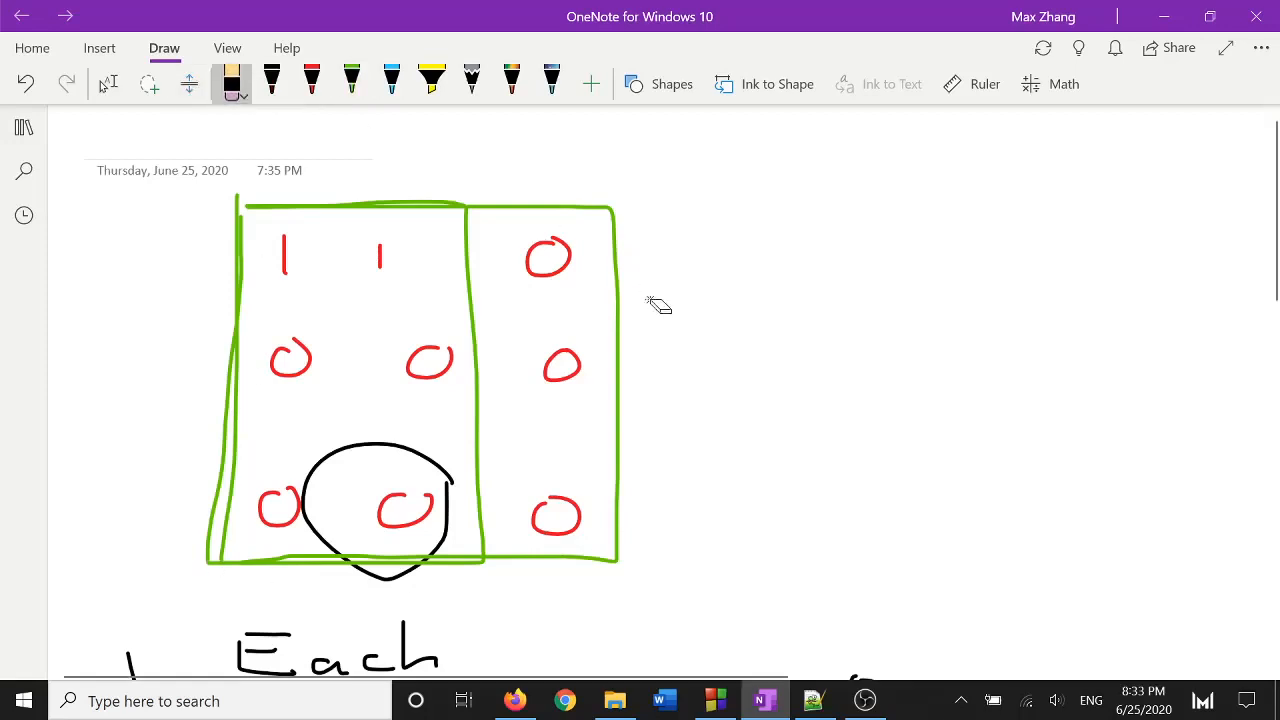
mouse_move(620, 312)
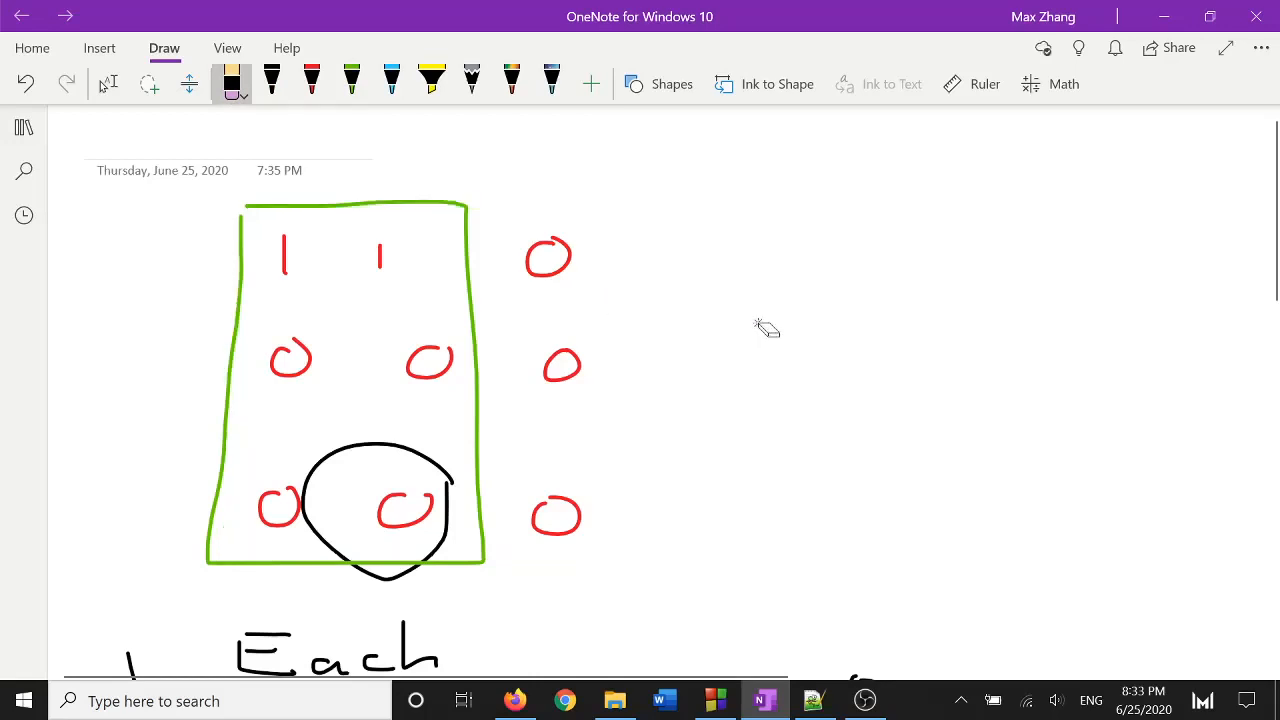
mouse_move(236, 576)
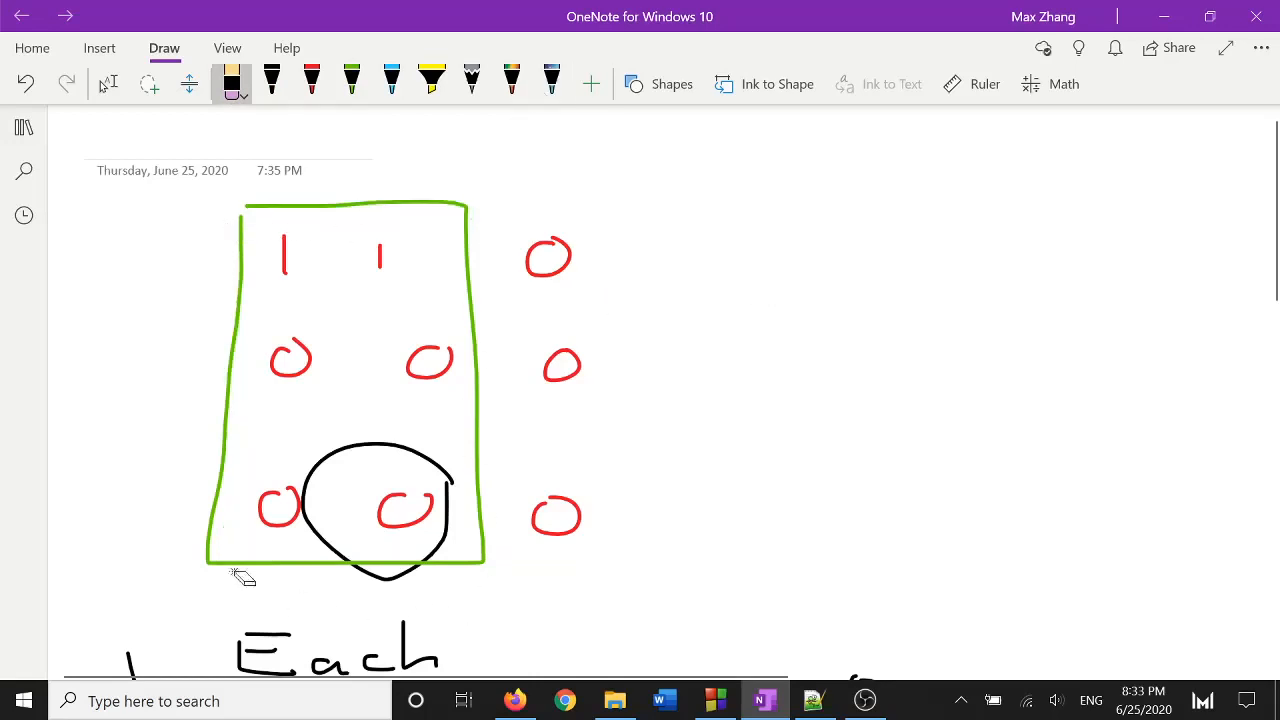
mouse_move(380, 510)
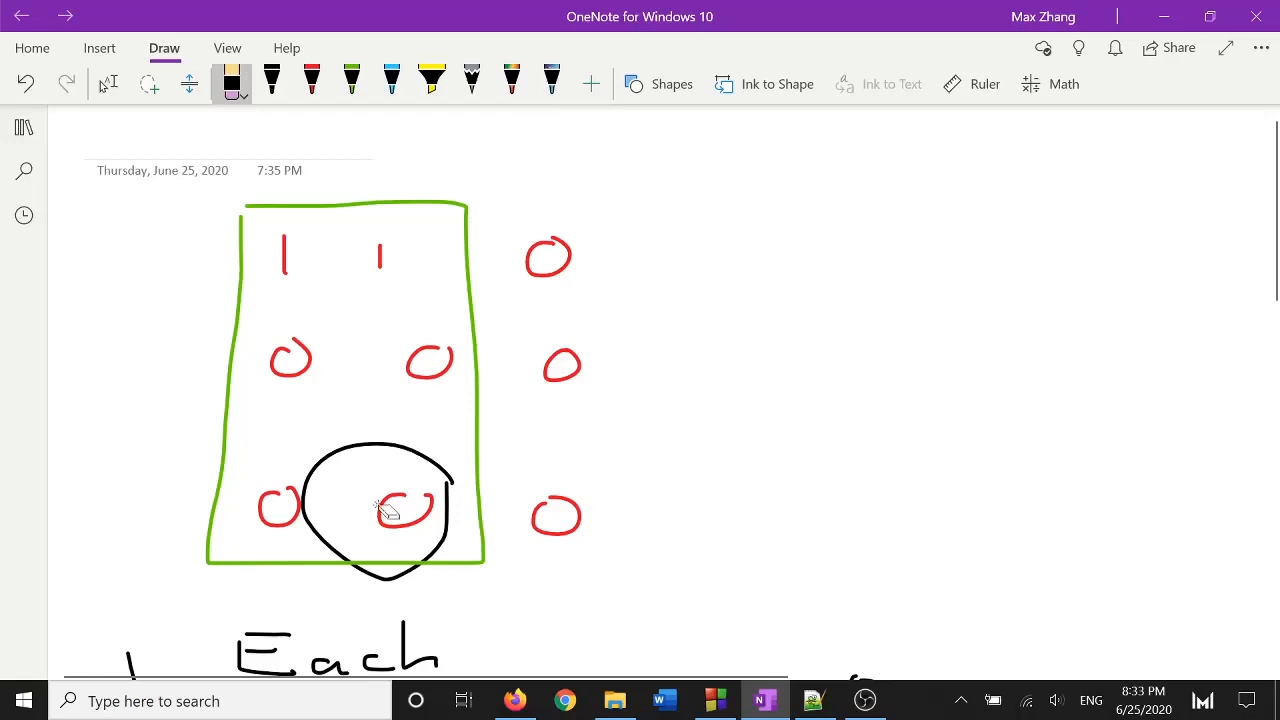
mouse_move(404, 600)
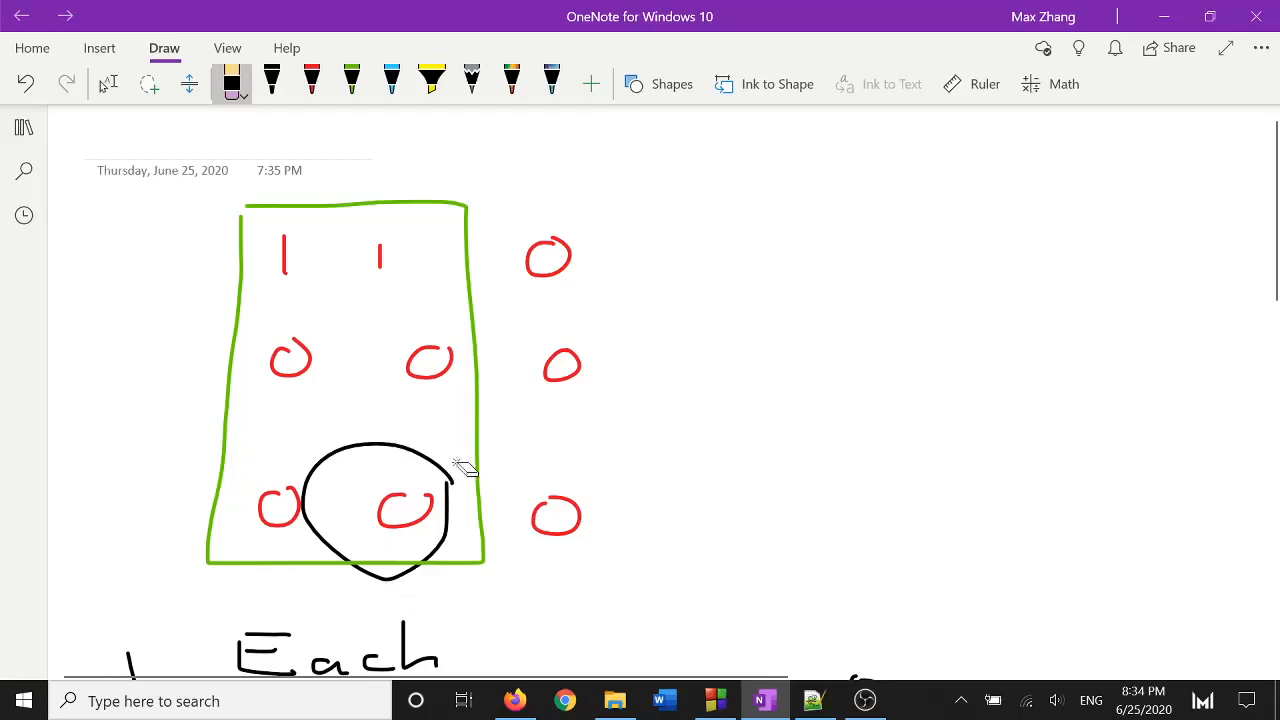
mouse_move(252, 608)
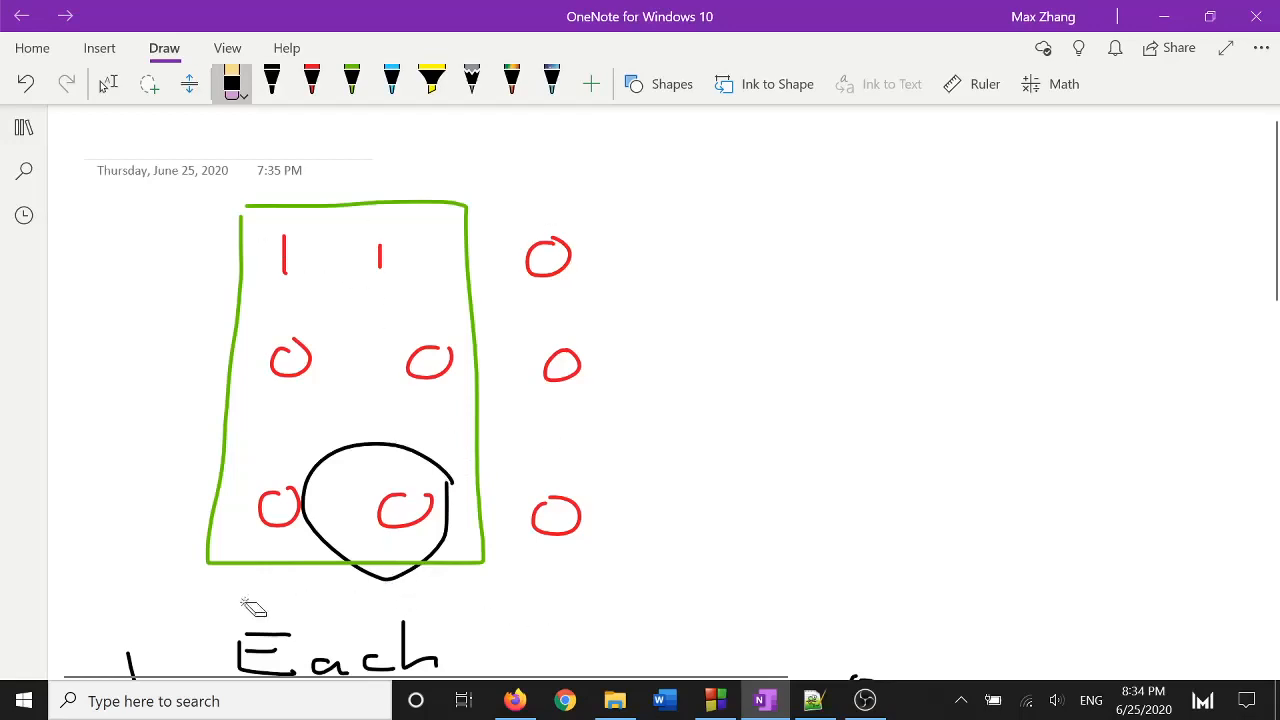
mouse_move(292, 556)
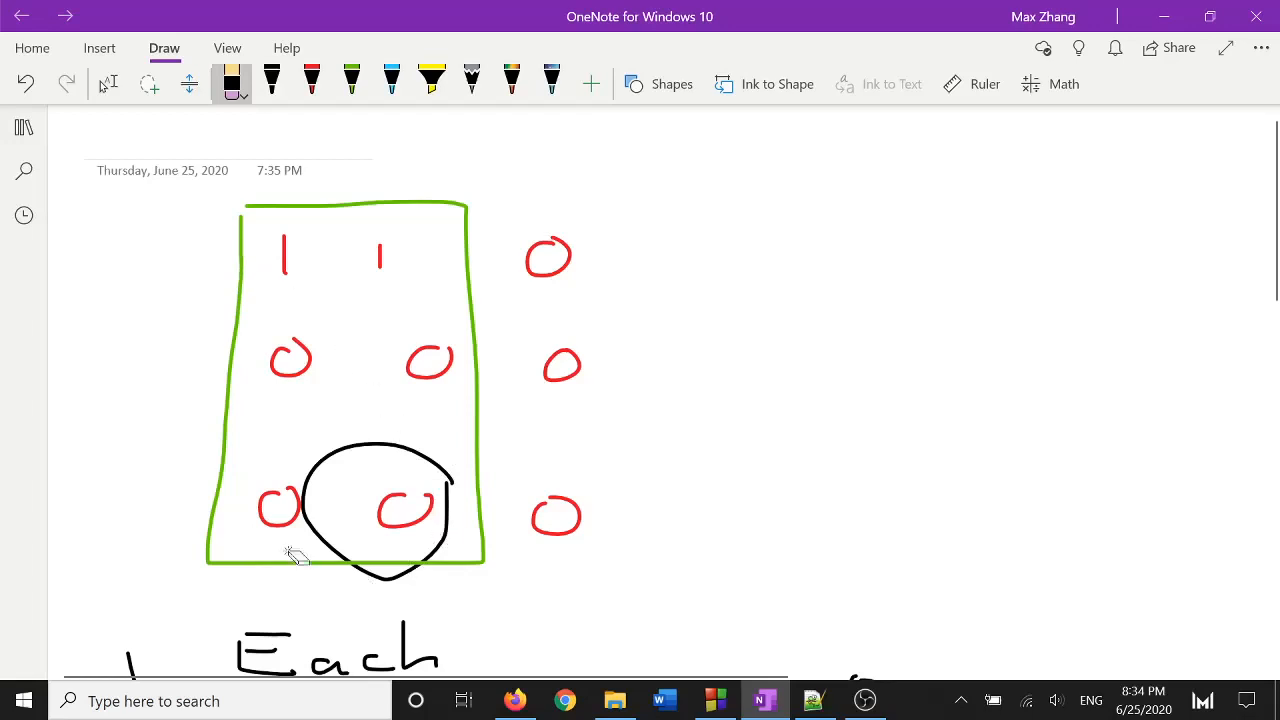
mouse_move(428, 474)
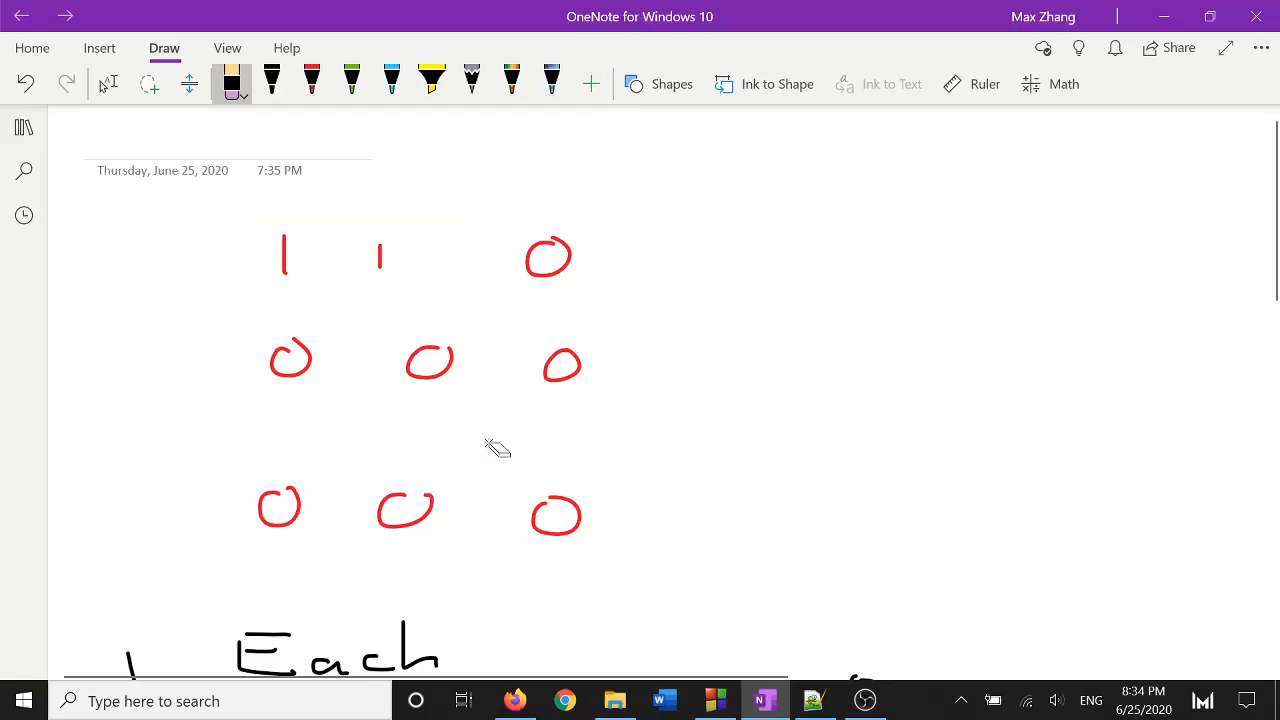
- Draw green column boxes on the grid, then switch to the eraser to clear them
left_click(272, 80)
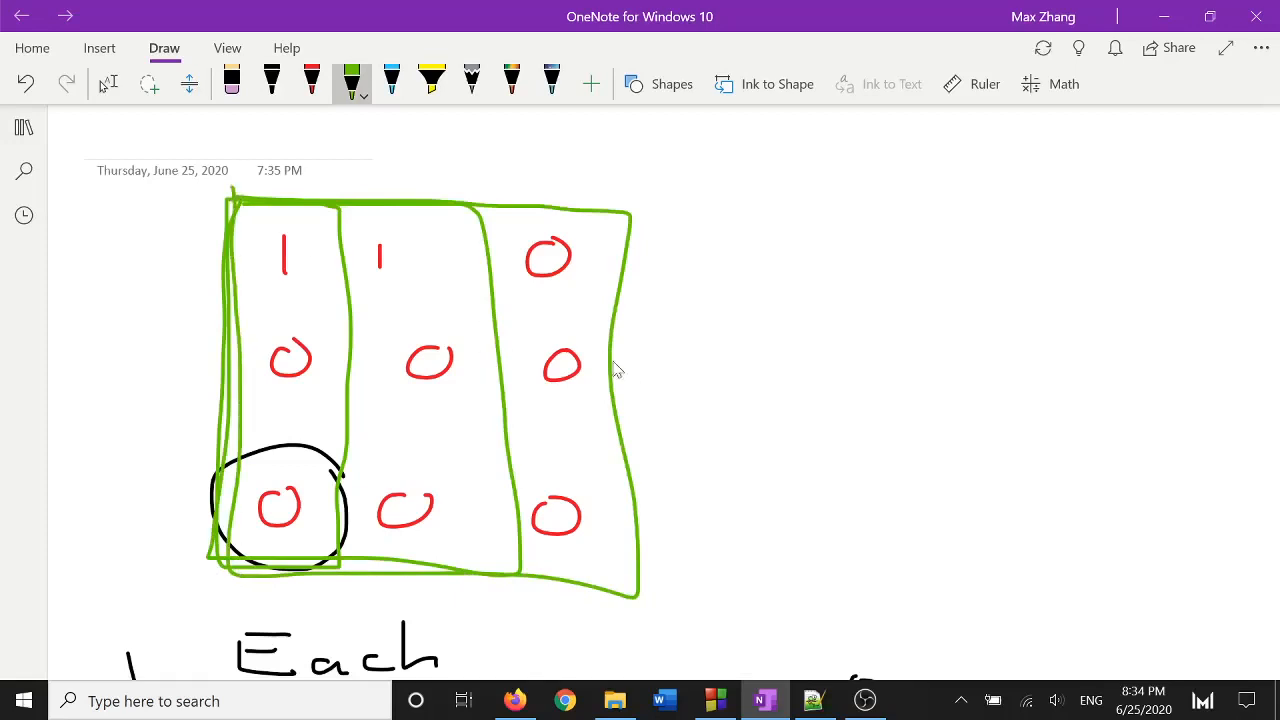
left_click(232, 82)
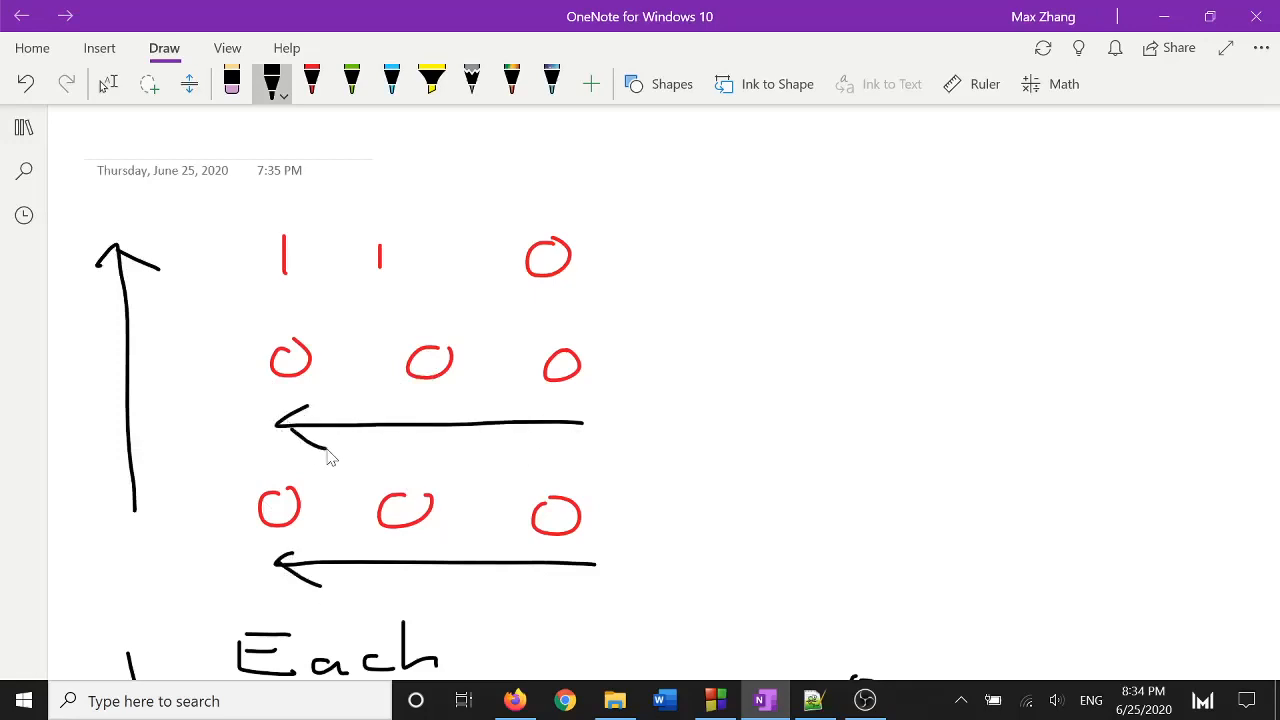
left_click_drag(584, 304, 244, 304)
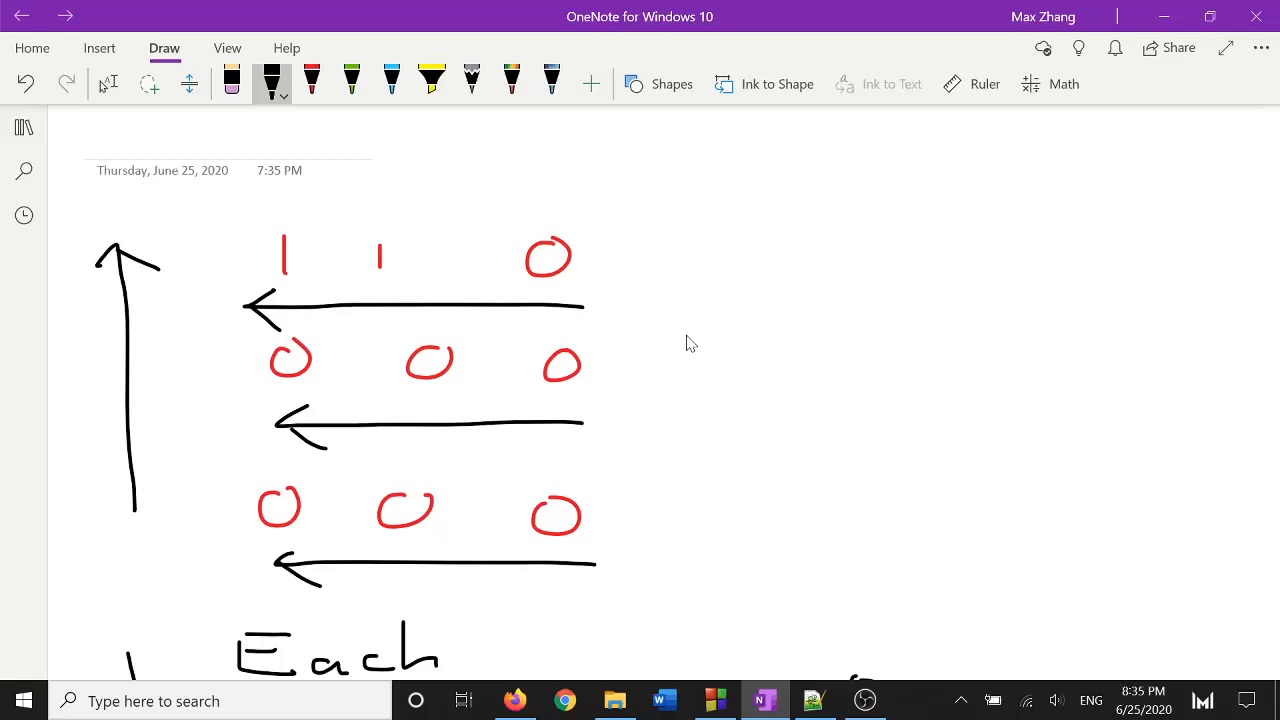
mouse_move(736, 312)
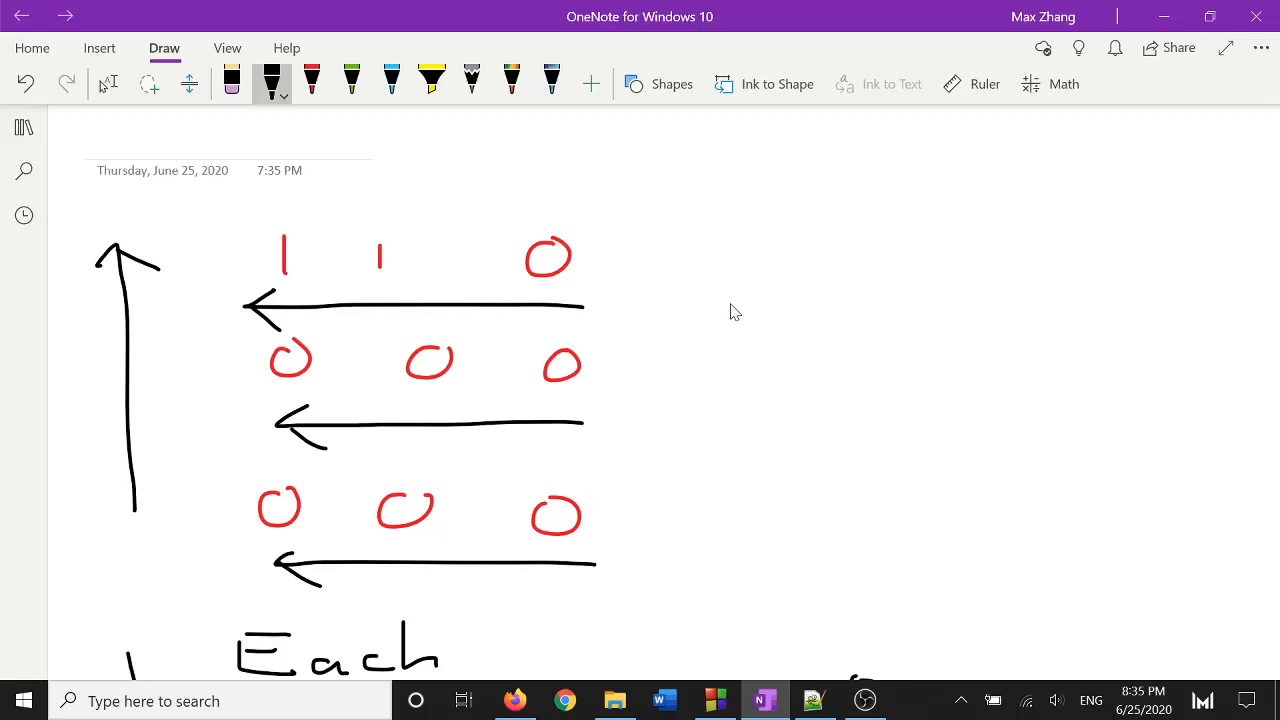
mouse_move(624, 280)
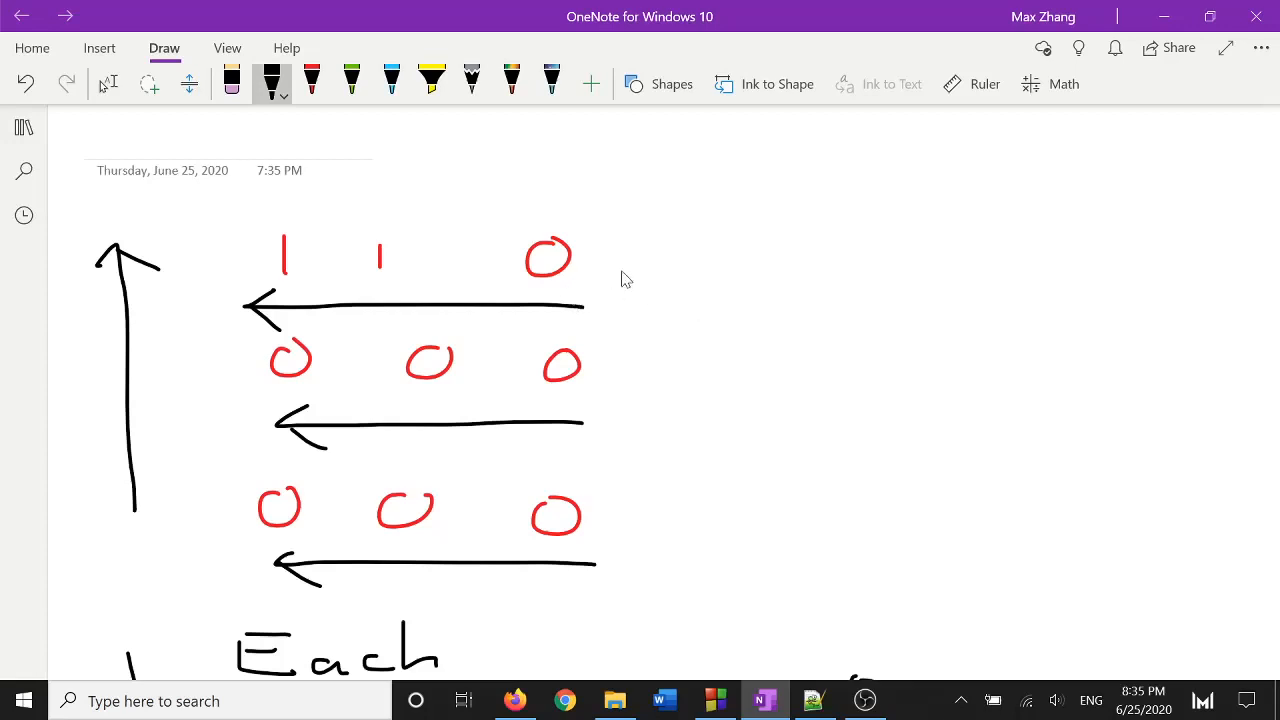
mouse_move(714, 526)
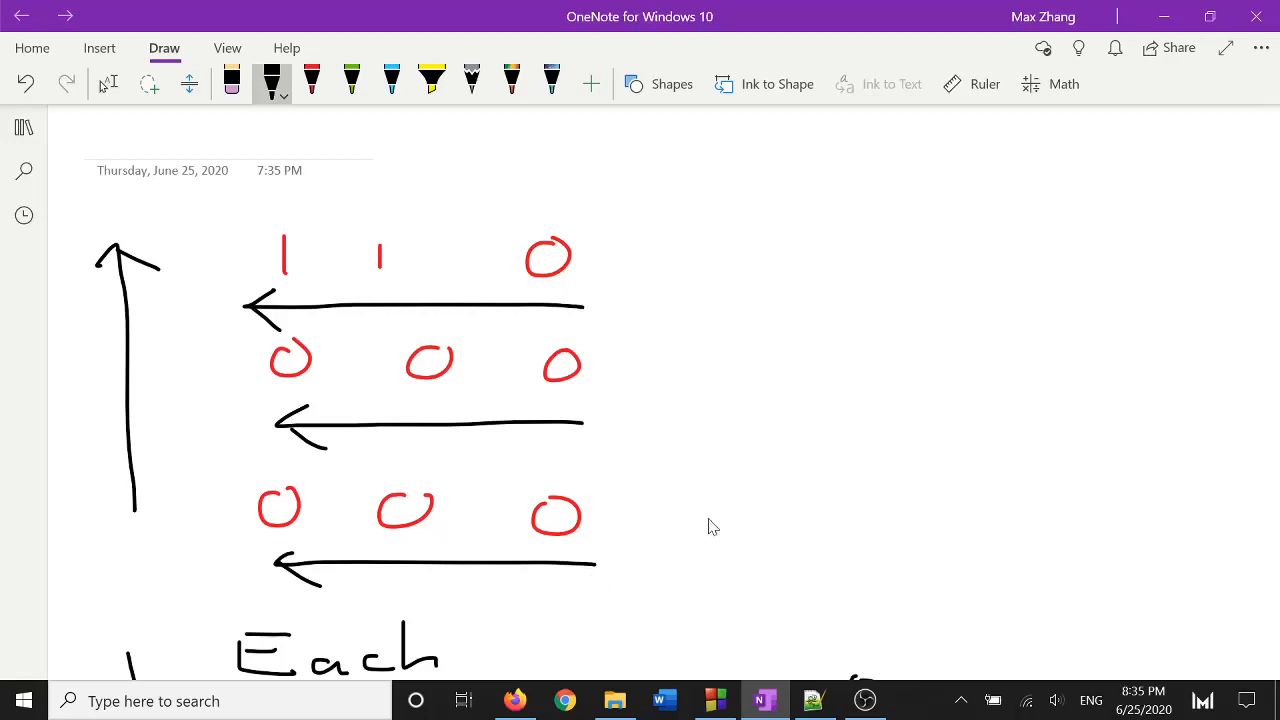
mouse_move(630, 244)
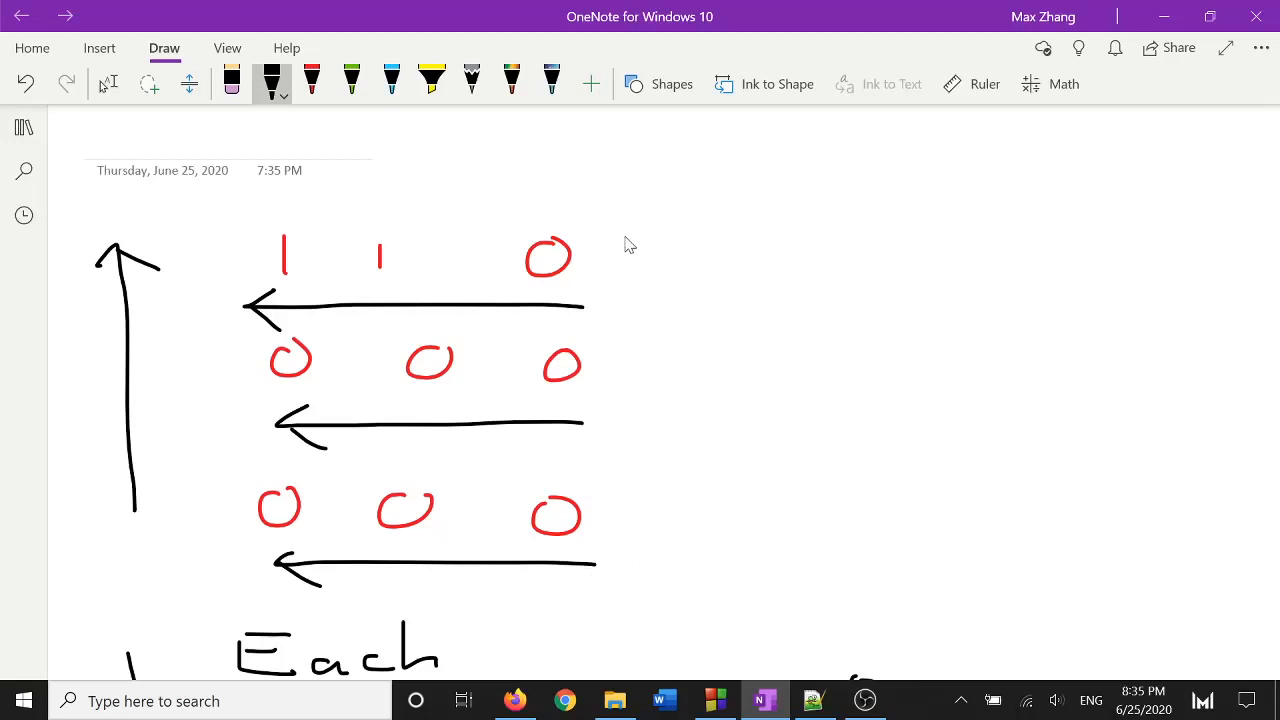
mouse_move(578, 264)
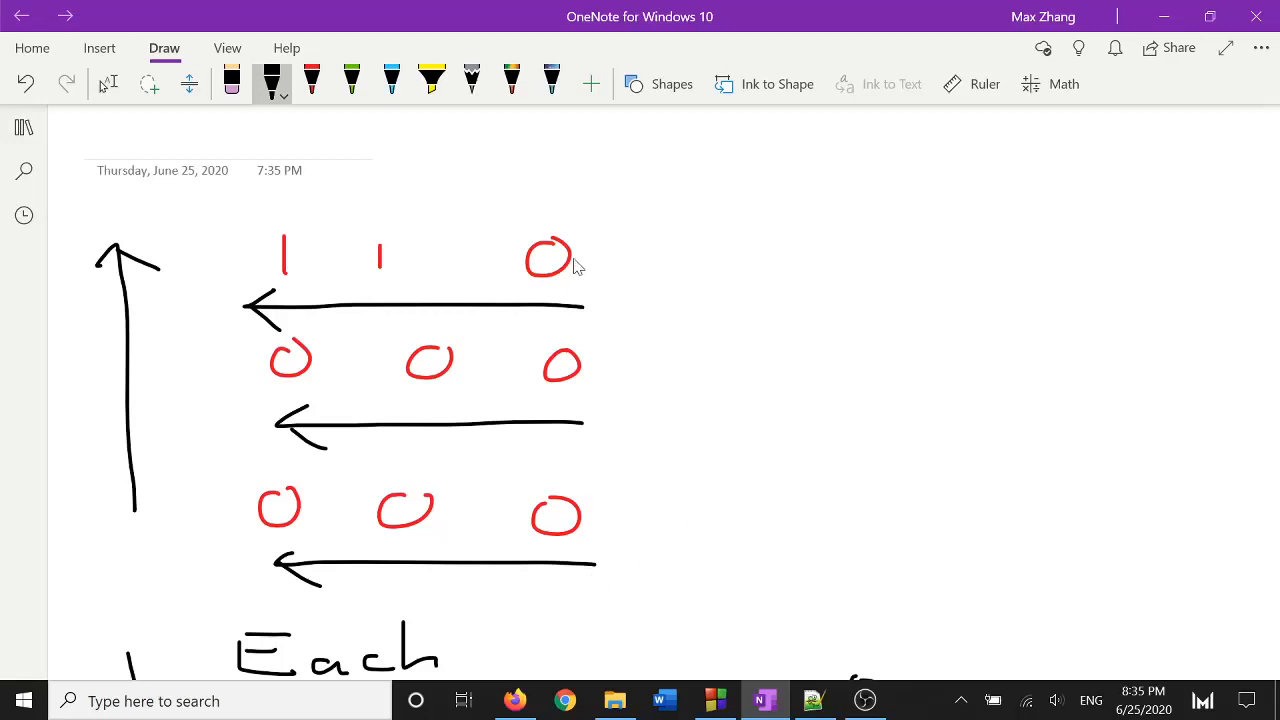
mouse_move(250, 532)
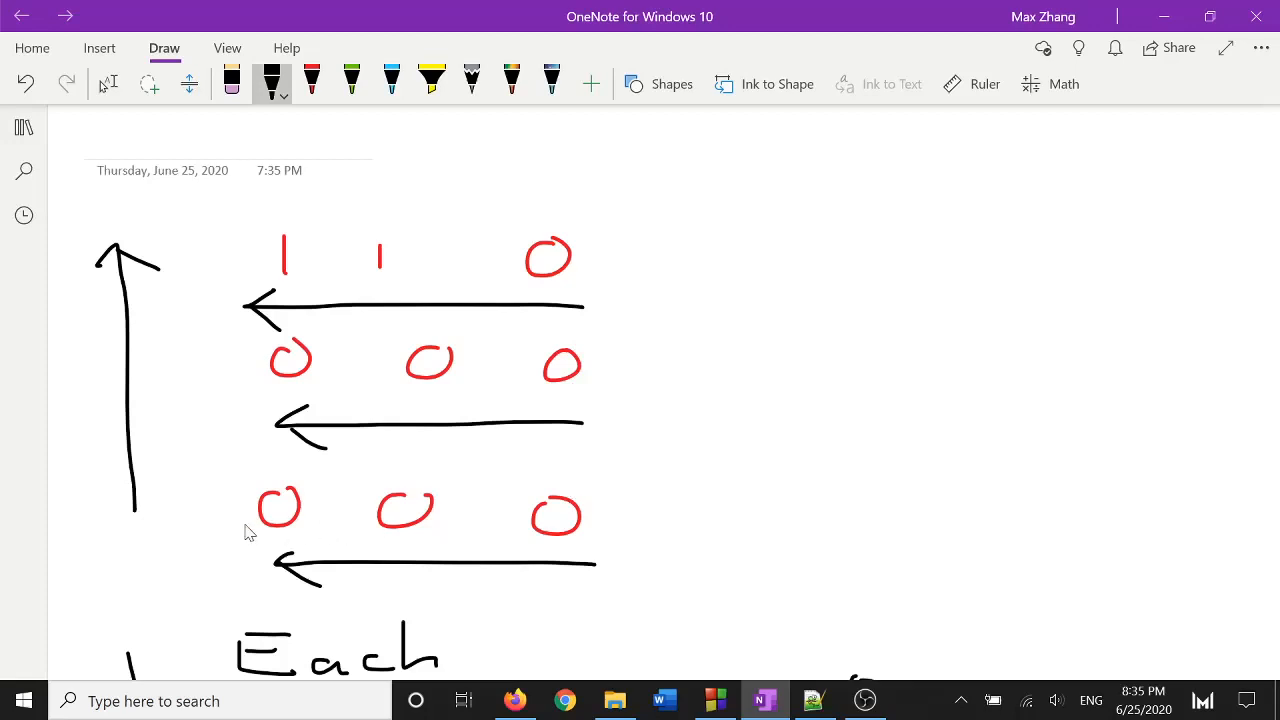
mouse_move(650, 548)
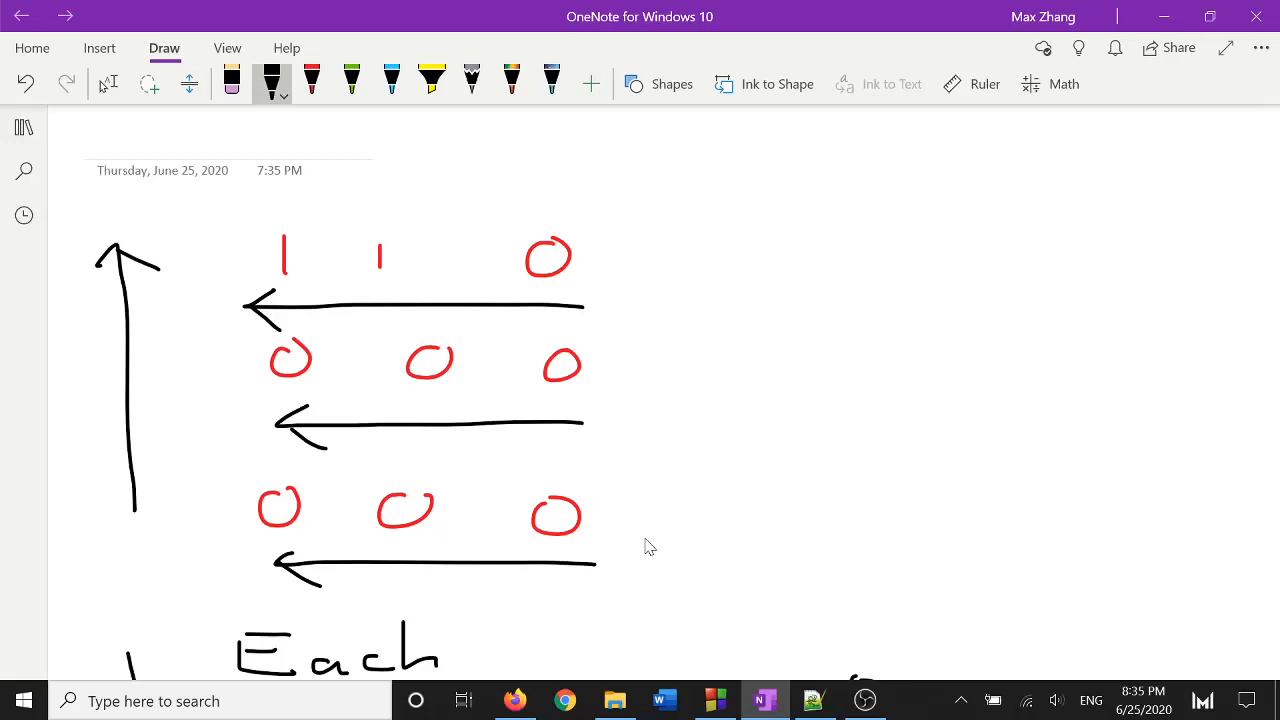
mouse_move(718, 690)
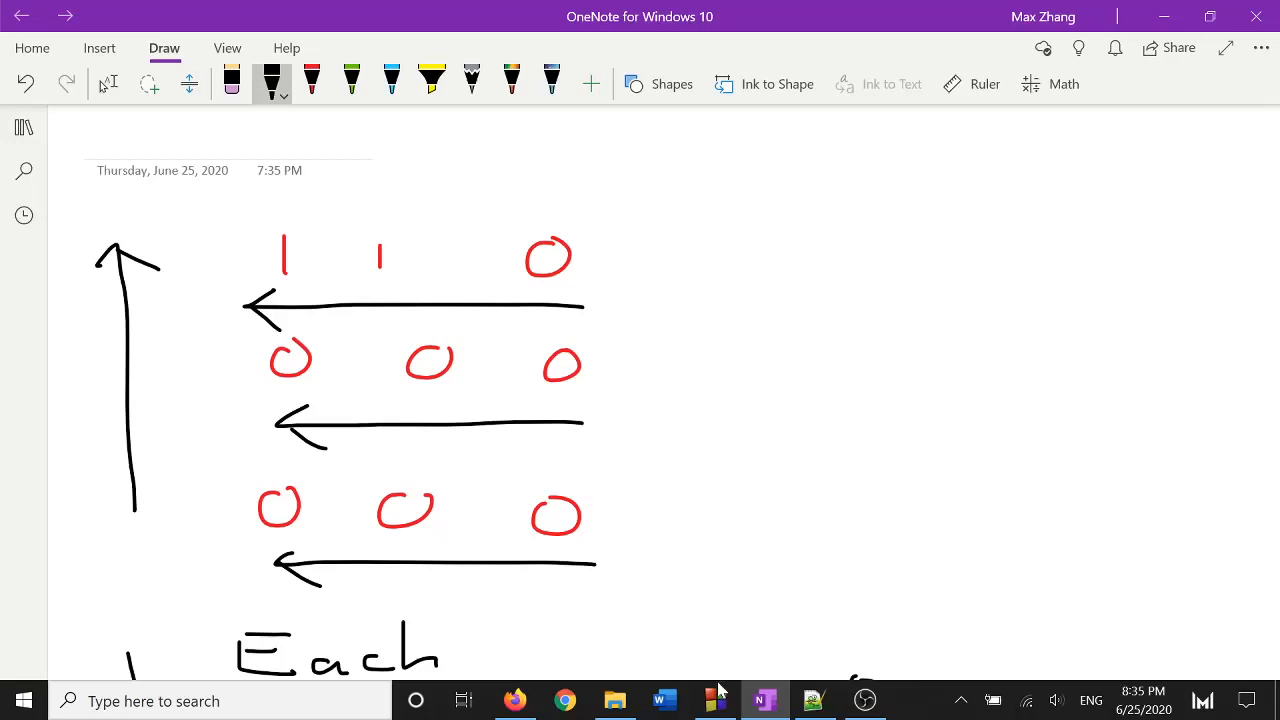
- Start cowtip.cpp with '#include <bits/stdc++.h>', 'using namespace std;' and 'int main()'
left_click(716, 700)
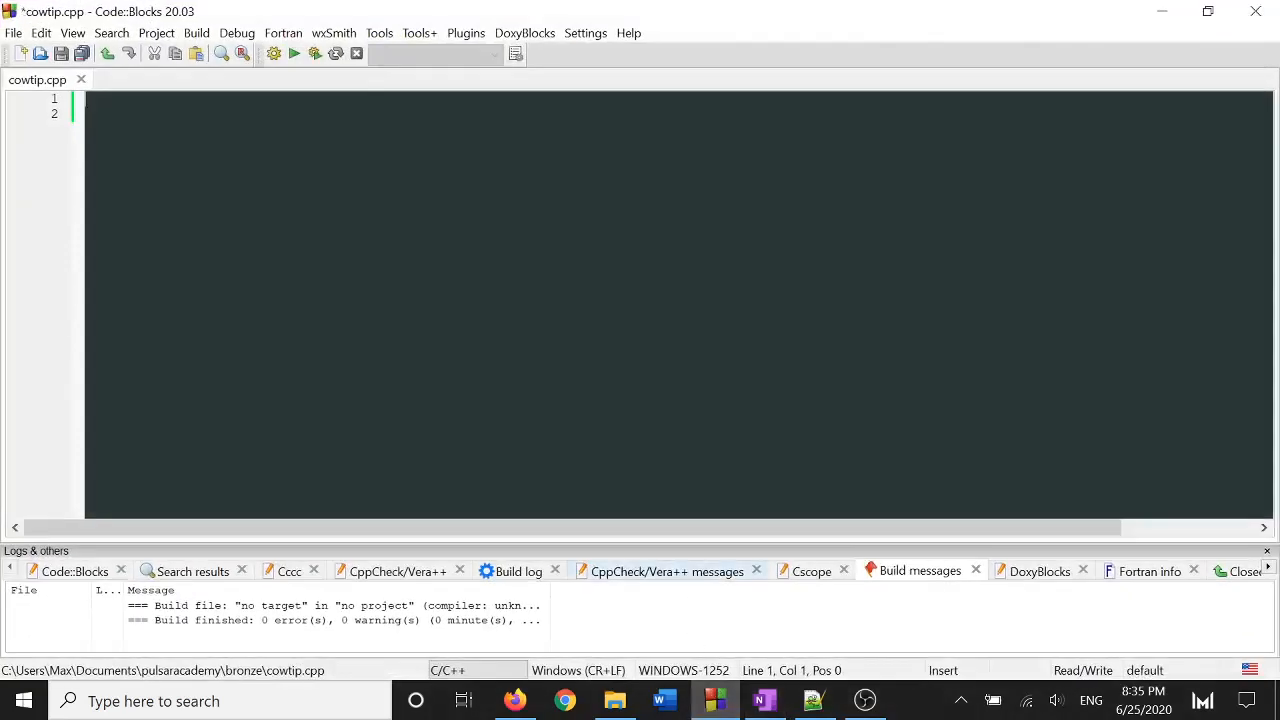
type("#include <bits/stdc++.h>")
left_click(678, 112)
type("using")
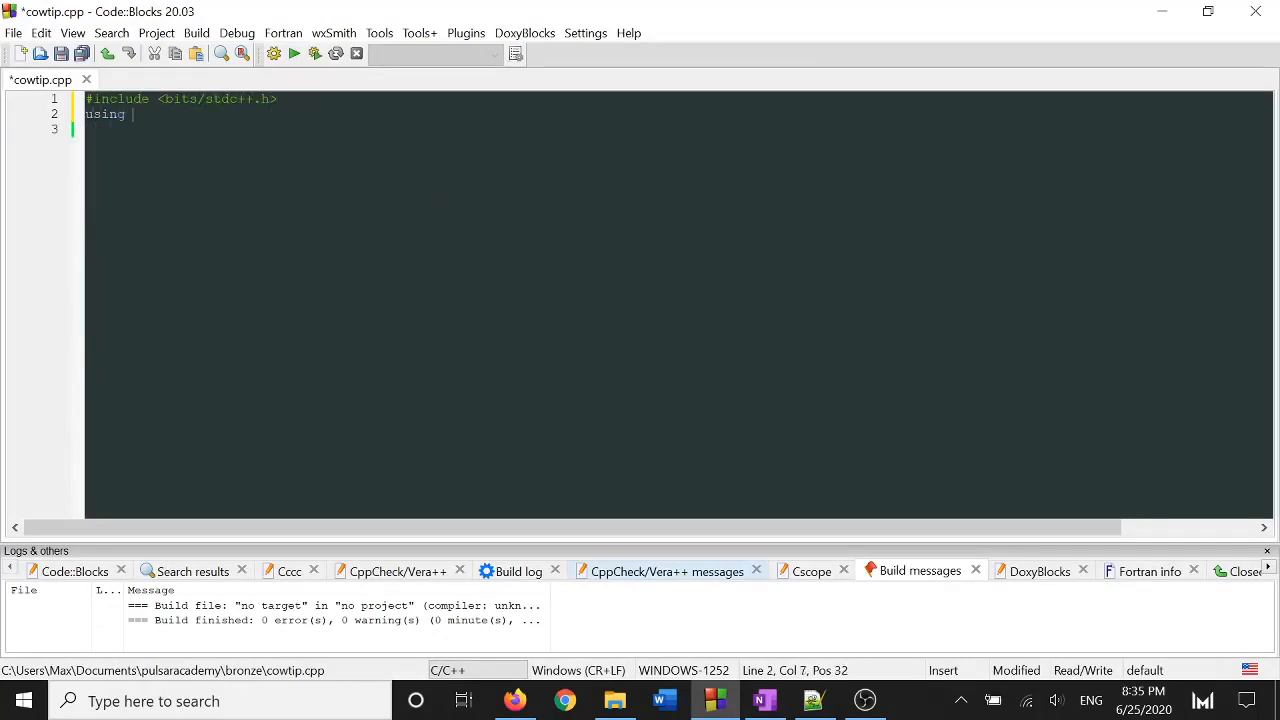
type("namespace std;")
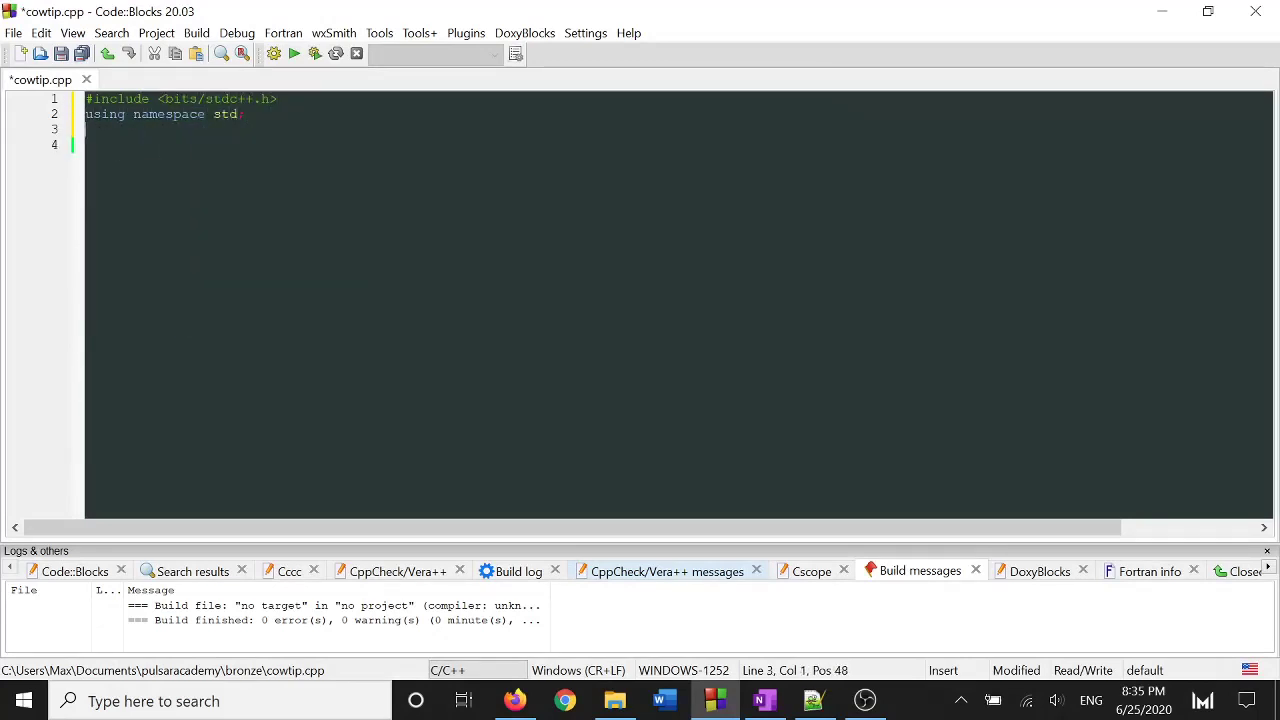
type("int main()")
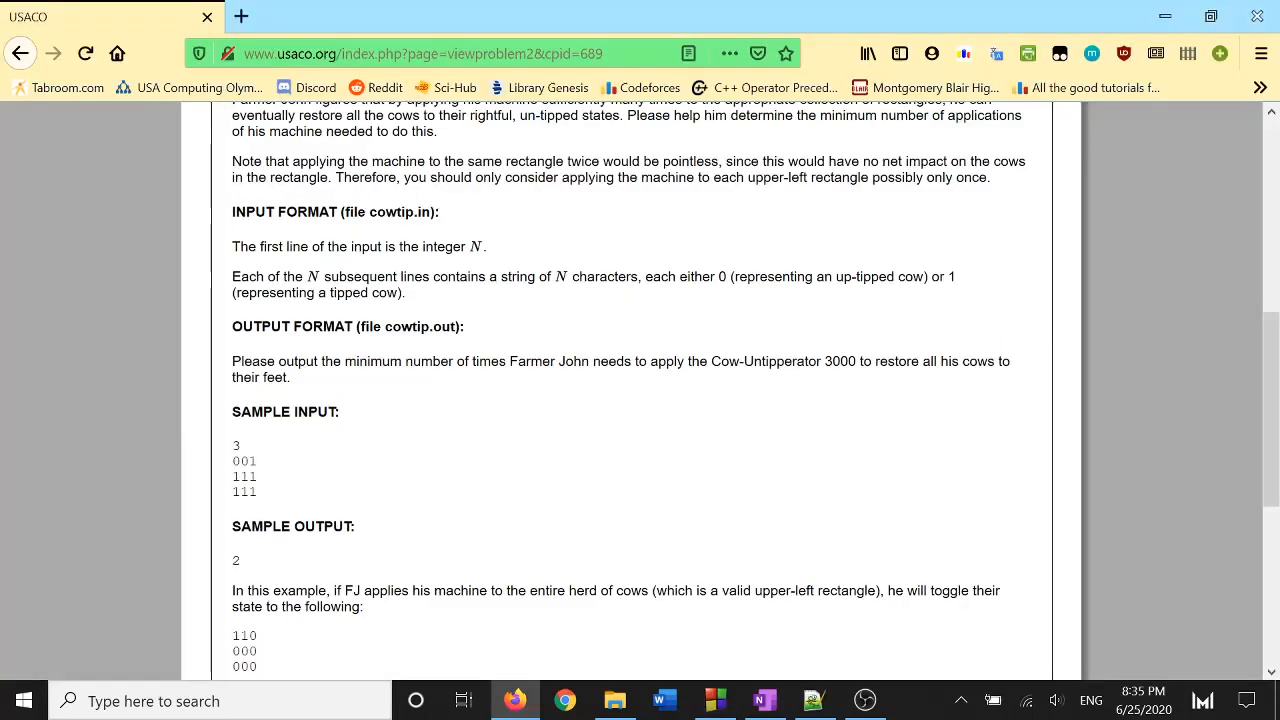
left_click(714, 700)
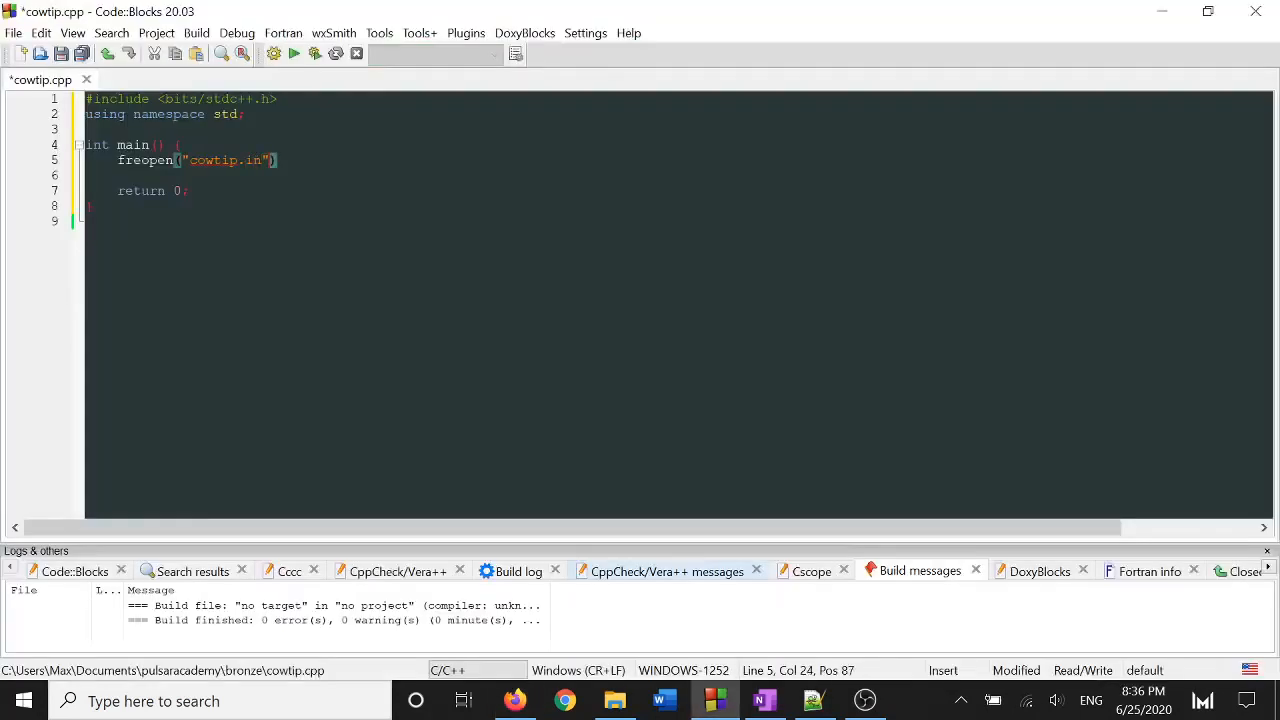
- Add freopen lines redirecting stdin to cowtip.in and stdout to cowtip.out, then read n
type(", \"r\", stdin")
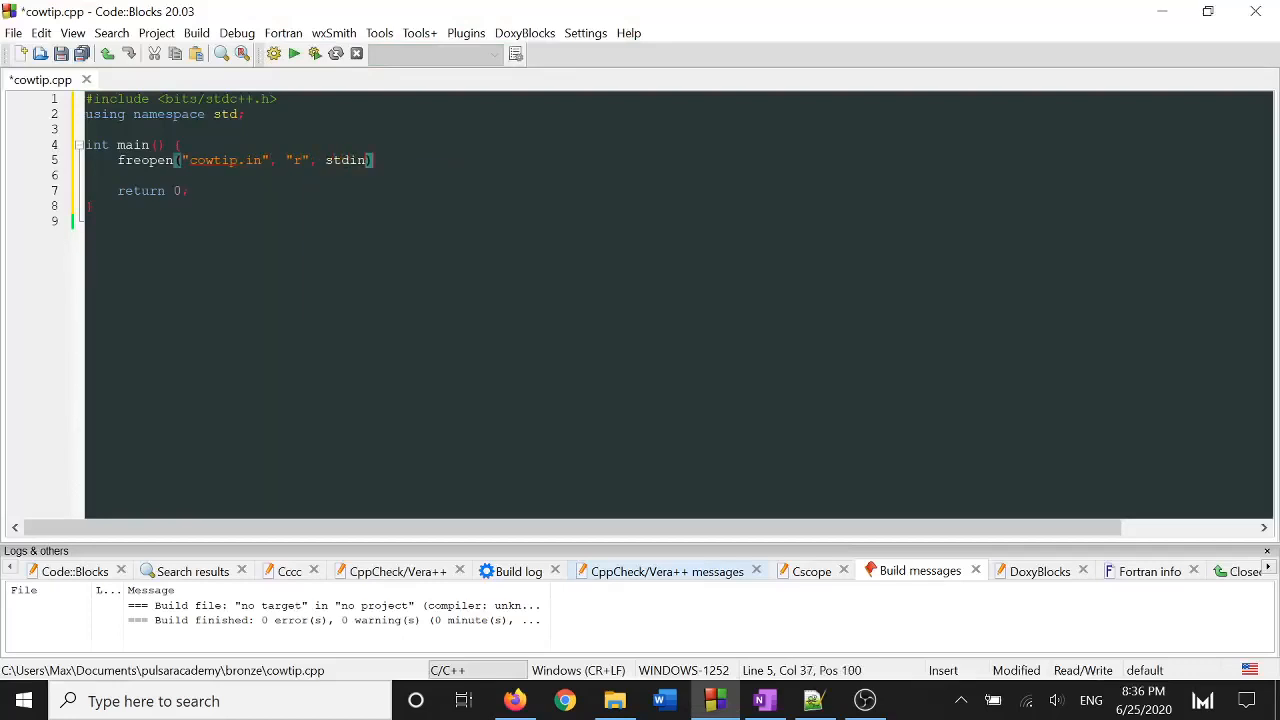
type("freopen(\"\")")
type(";")
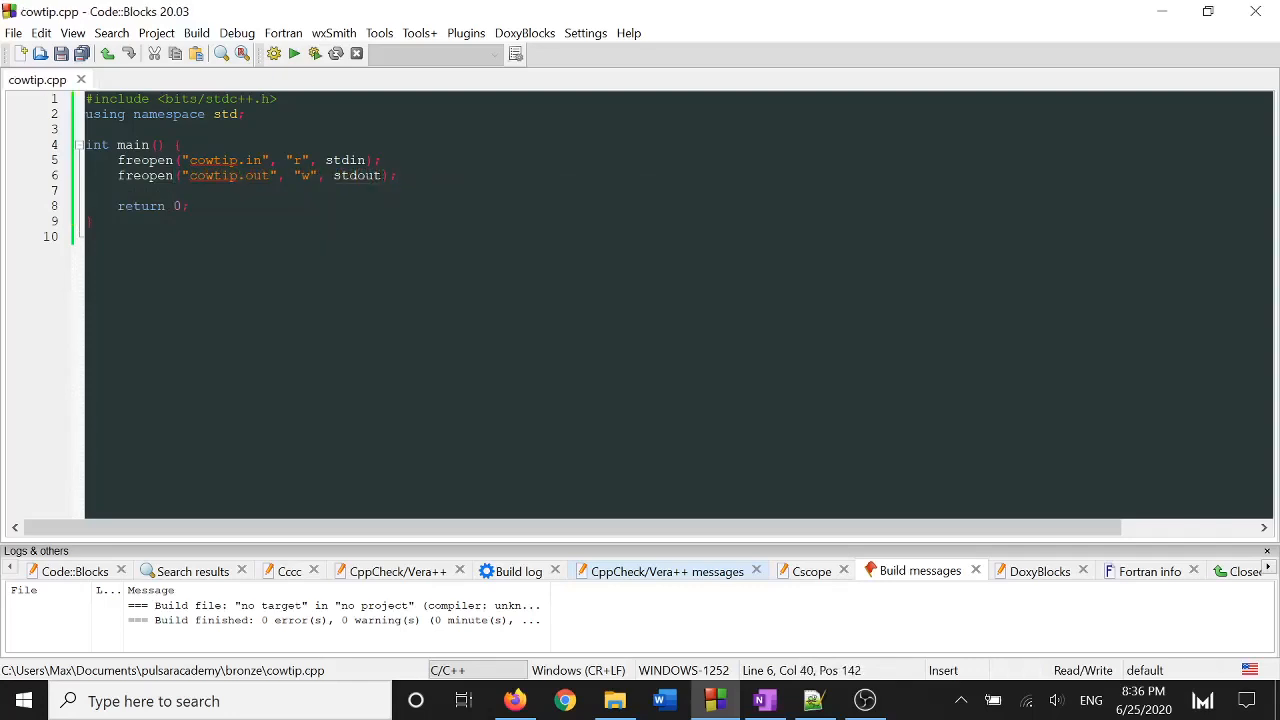
left_click(512, 700)
type("int")
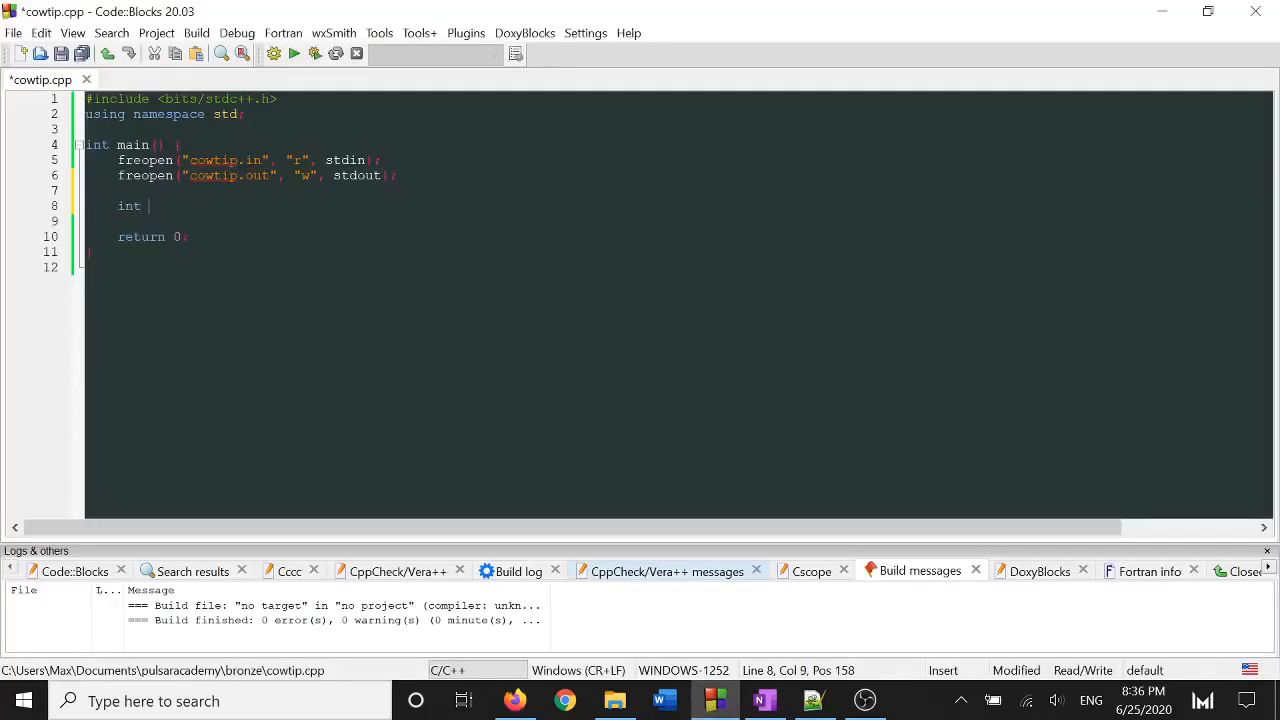
type("n;")
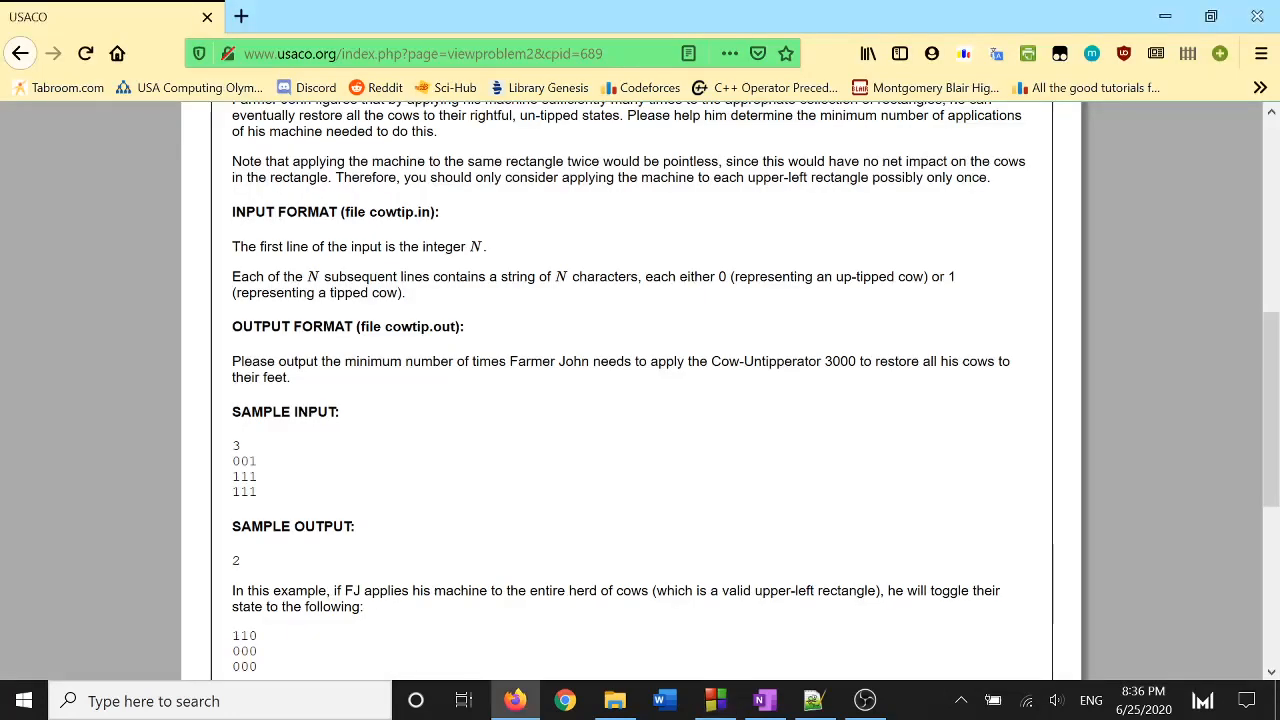
mouse_move(296, 462)
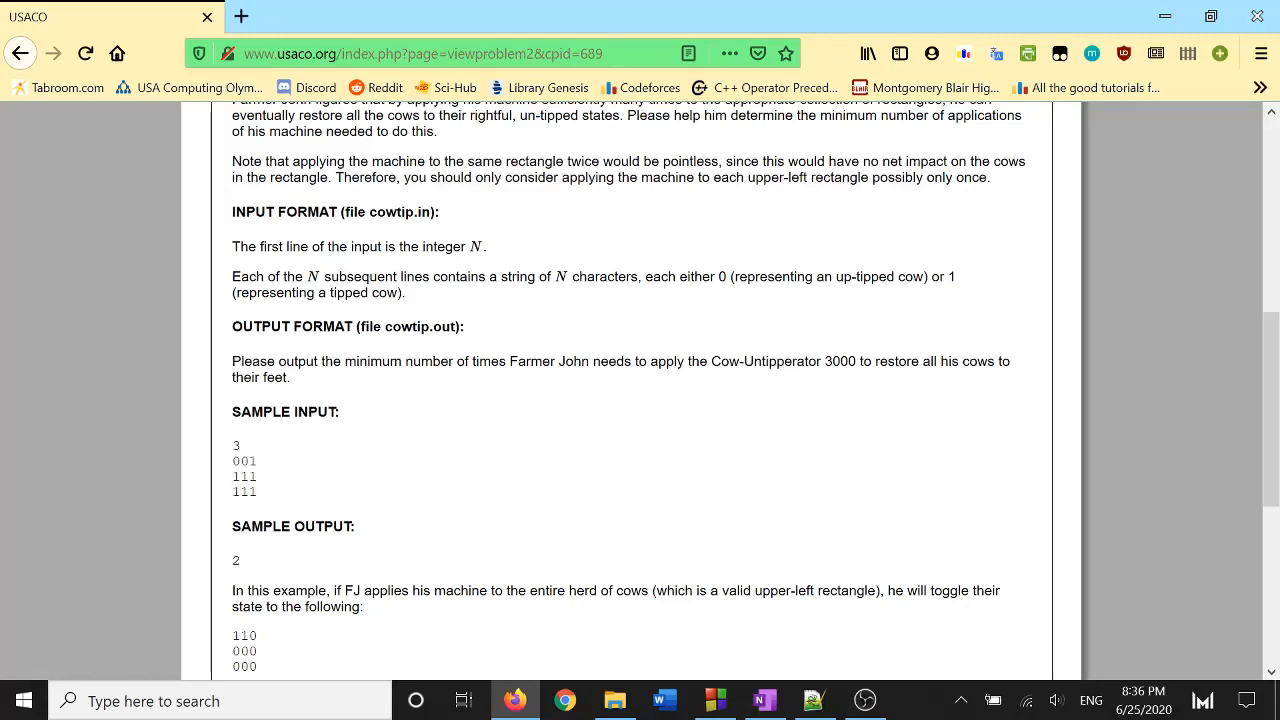
- Declare a global string grid[10] and loop i from 0 to n reading each row with cin >> grid[i]
left_click(716, 700)
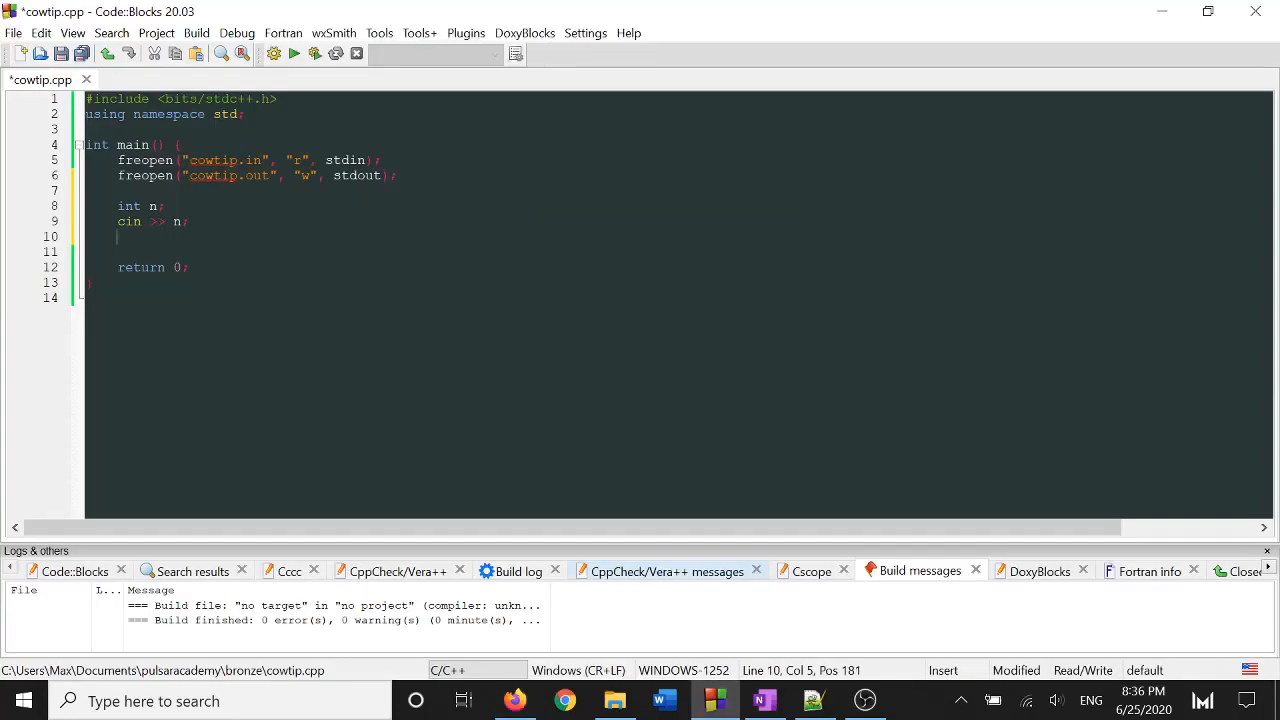
type("for ()")
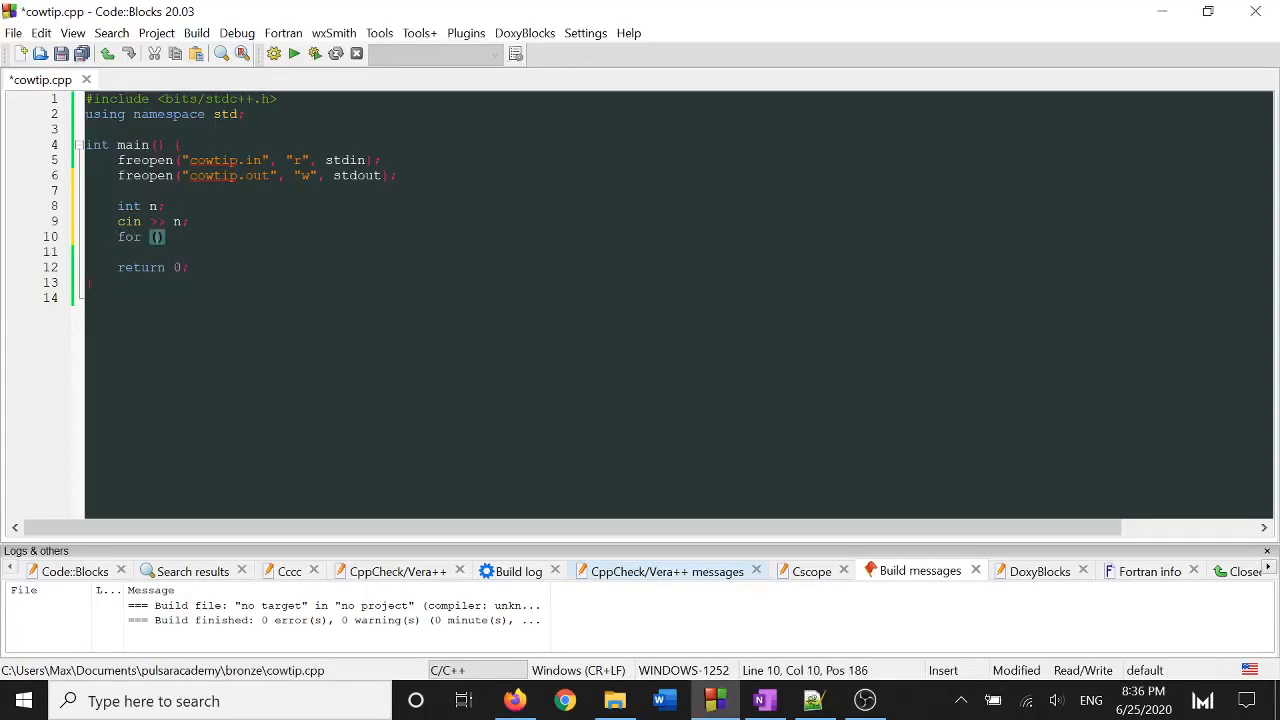
type("int i=0")
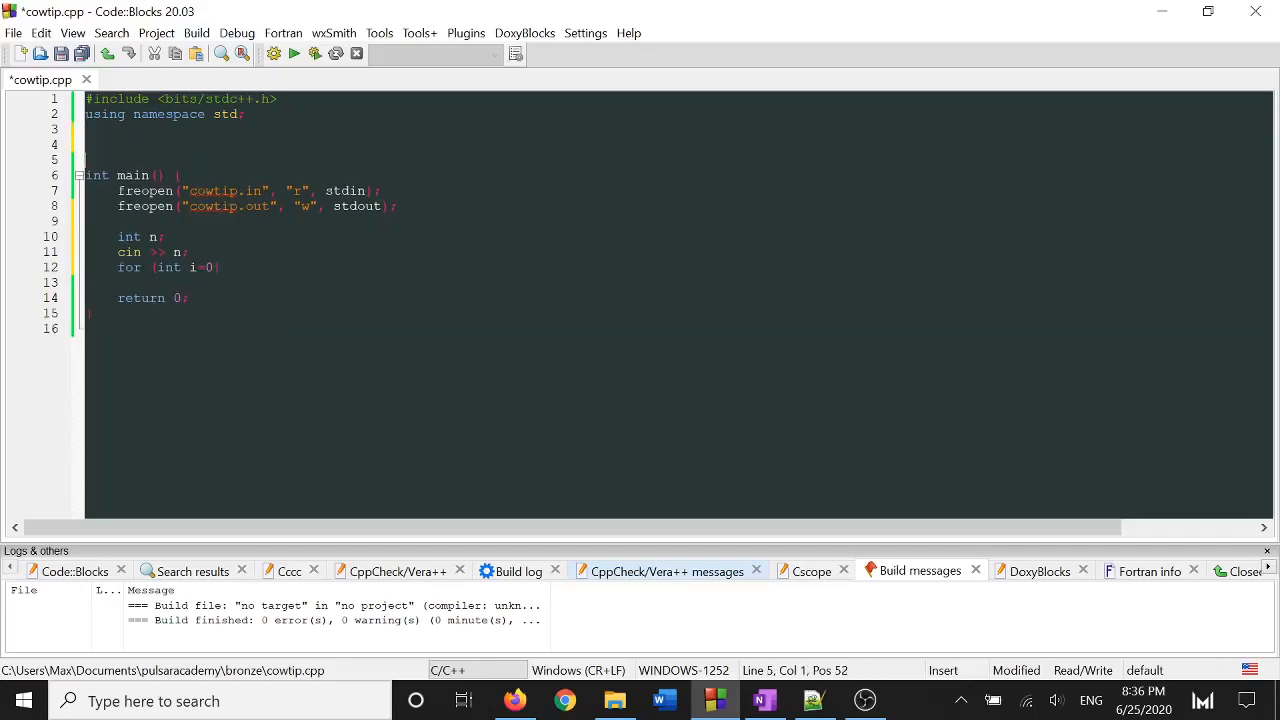
type("string")
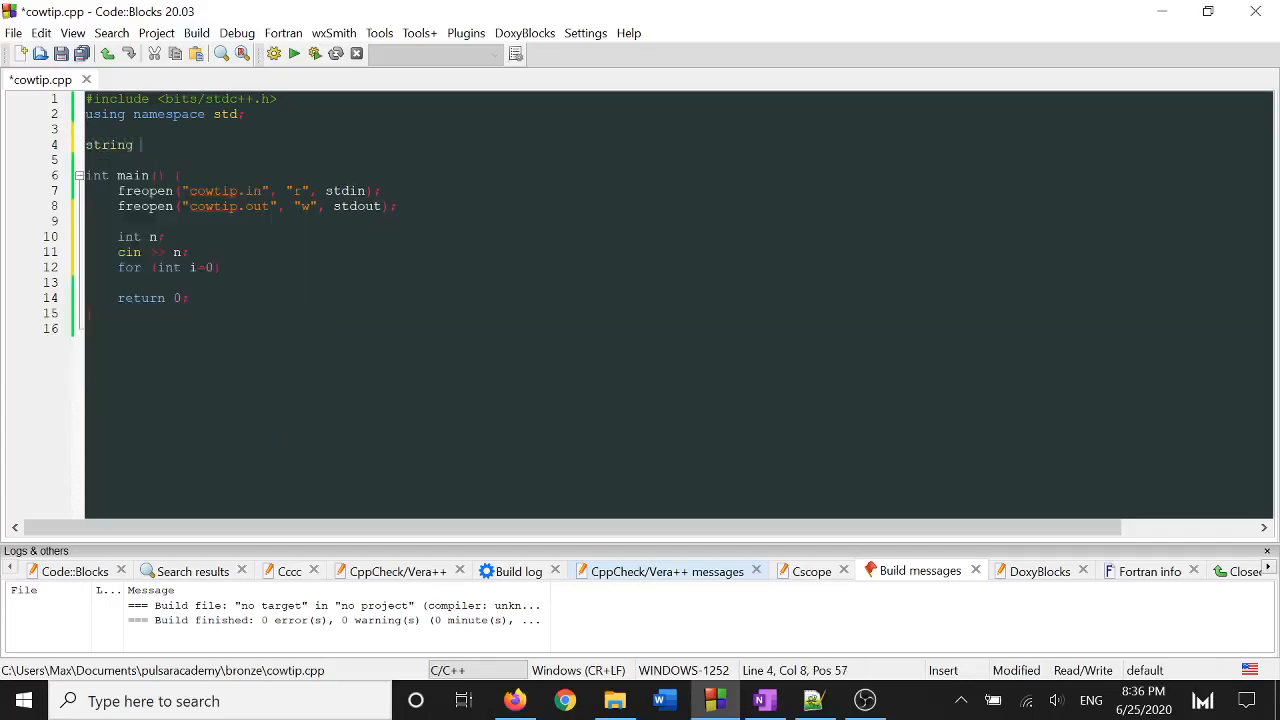
type("grid[]")
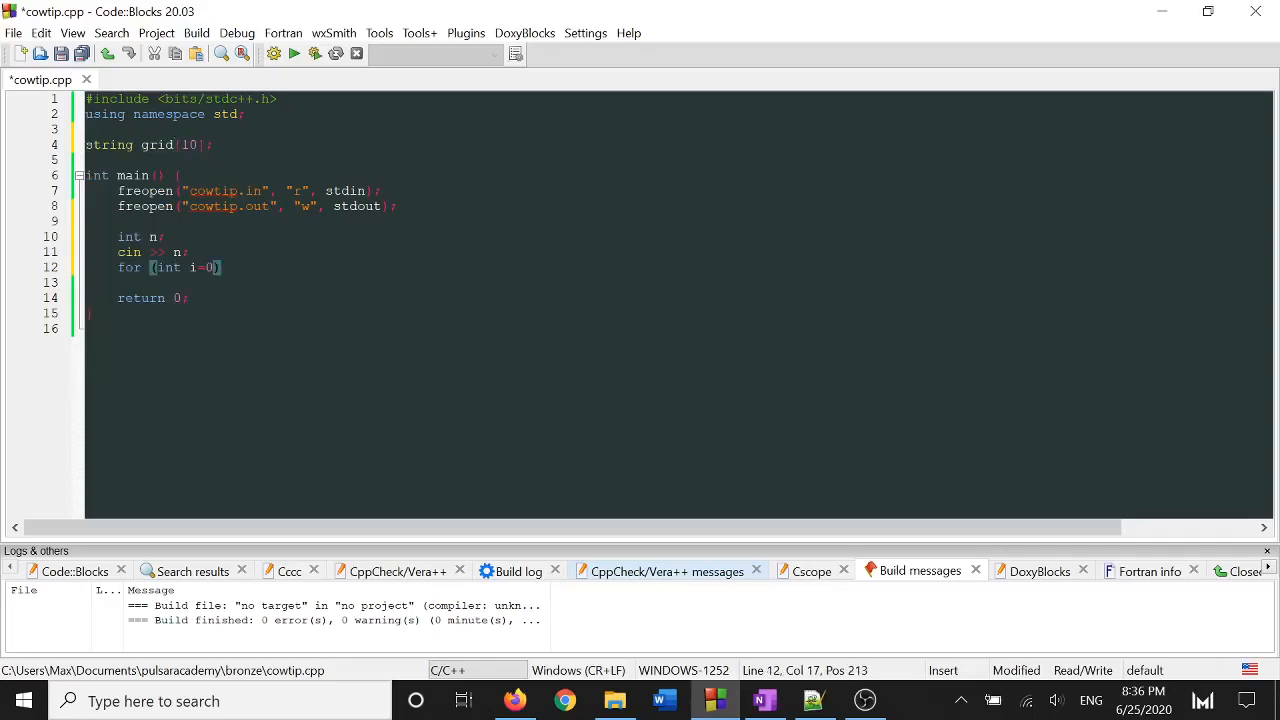
type("; i<n; i++")
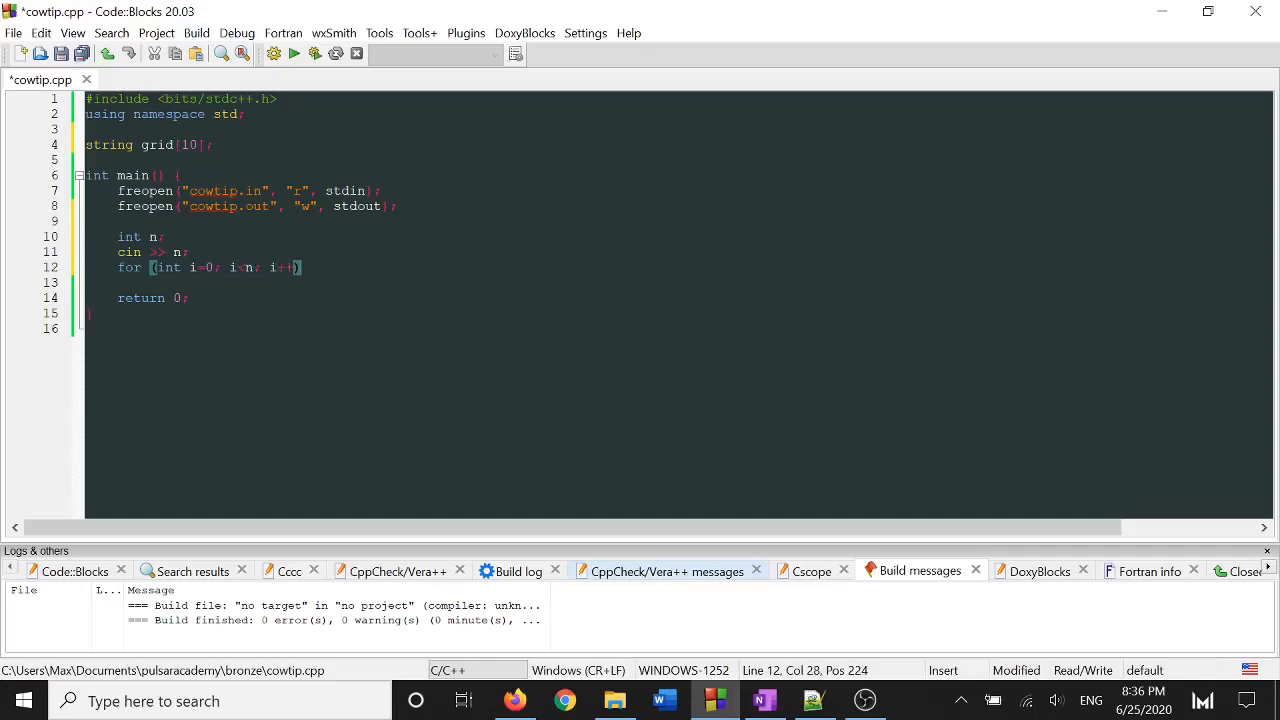
type("cin >> gri")
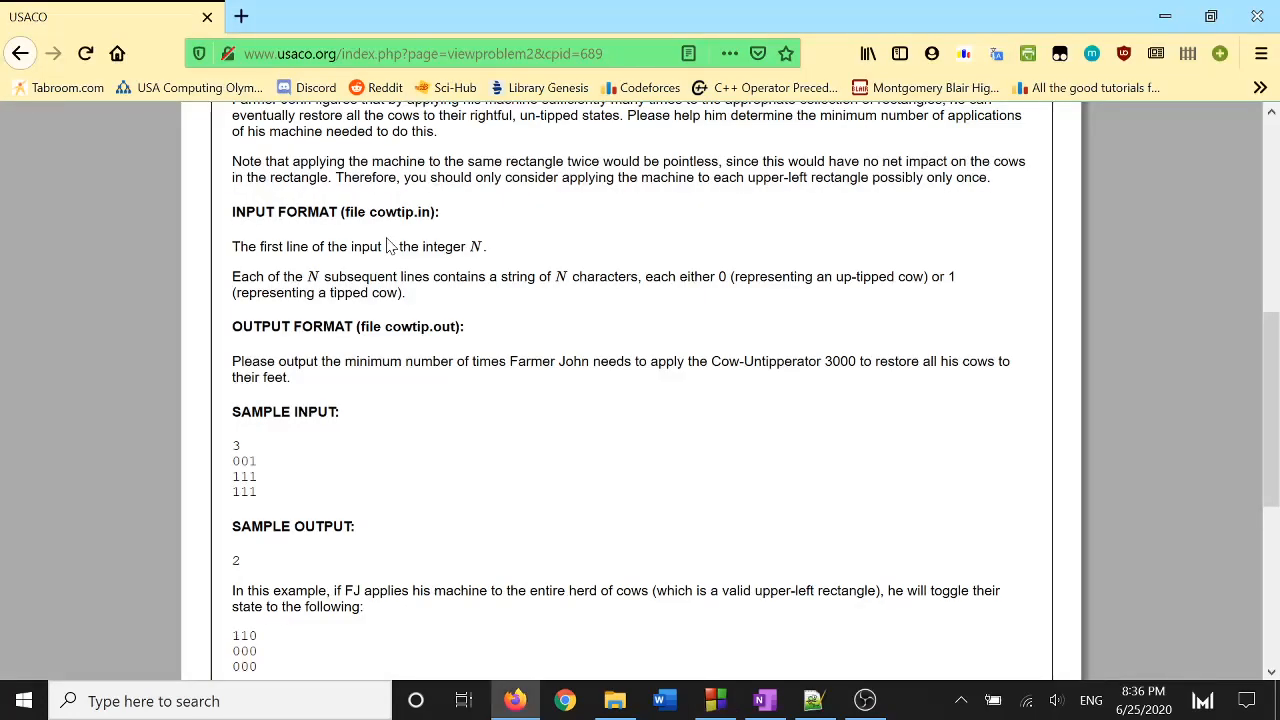
scroll("down", 3)
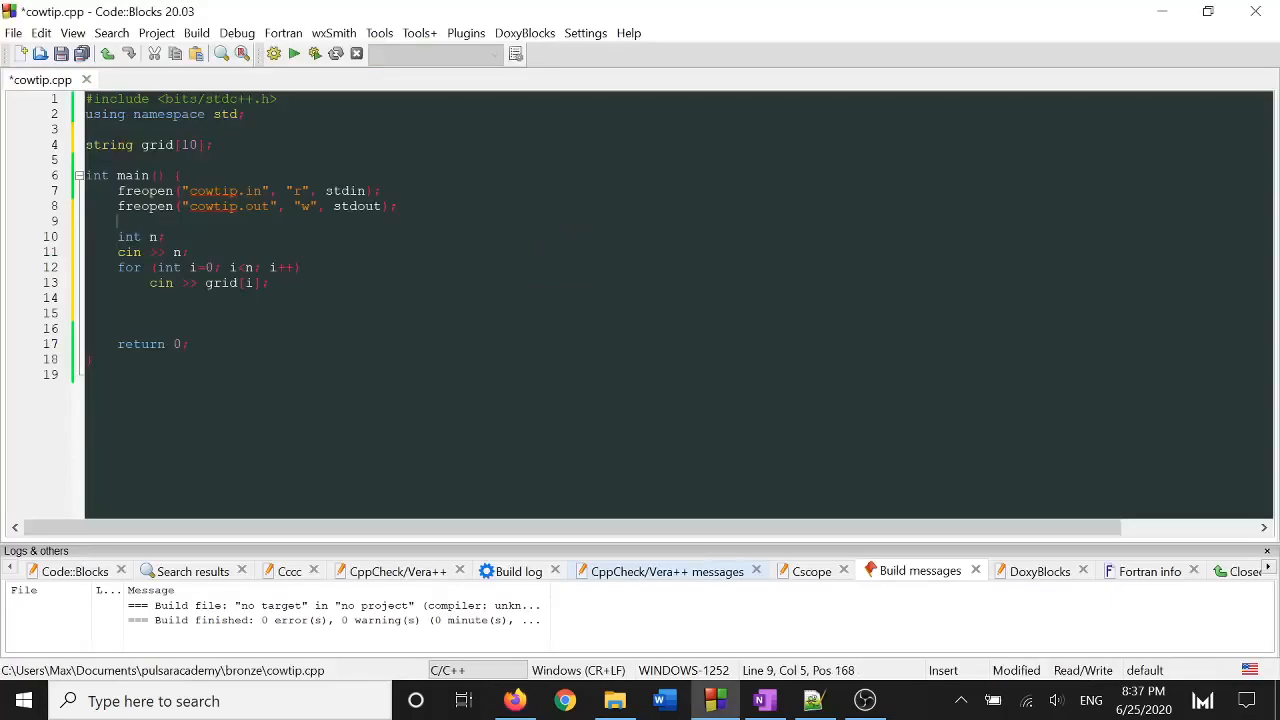
- Comment the input block and write nested for loops over i and j from n-1 down to 0
type("// taking in pi")
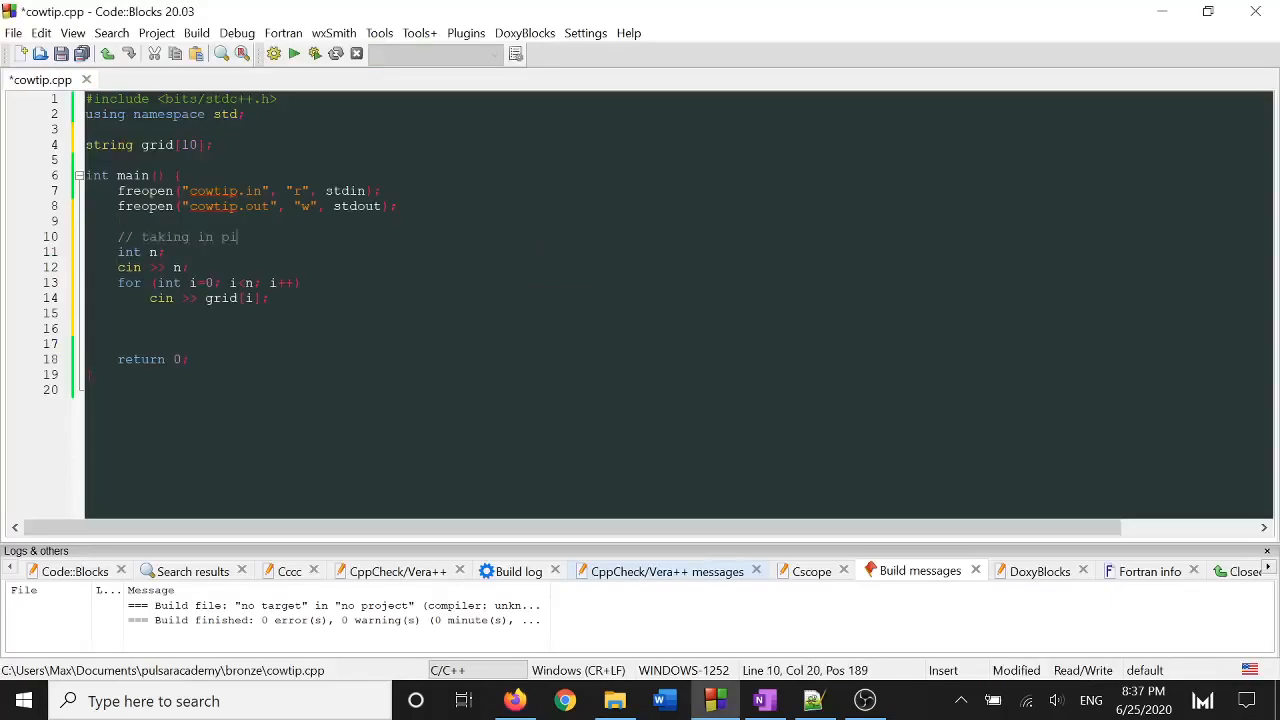
type("input")
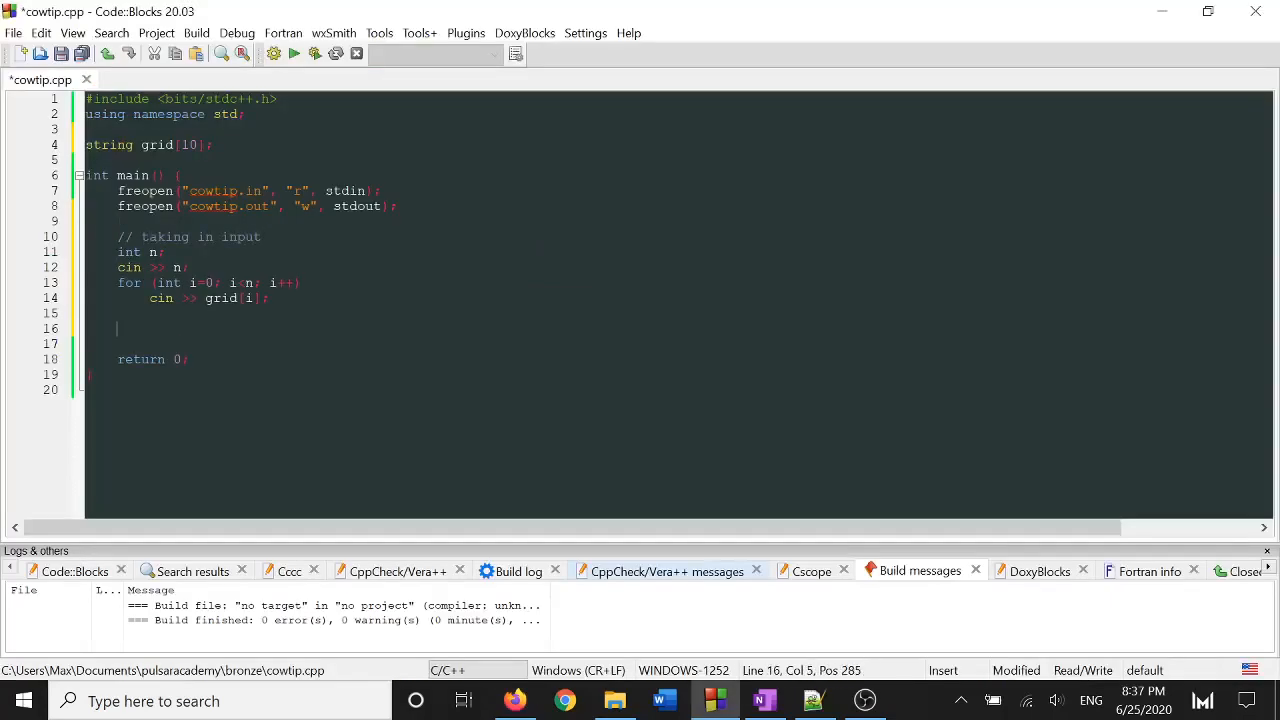
type("for")
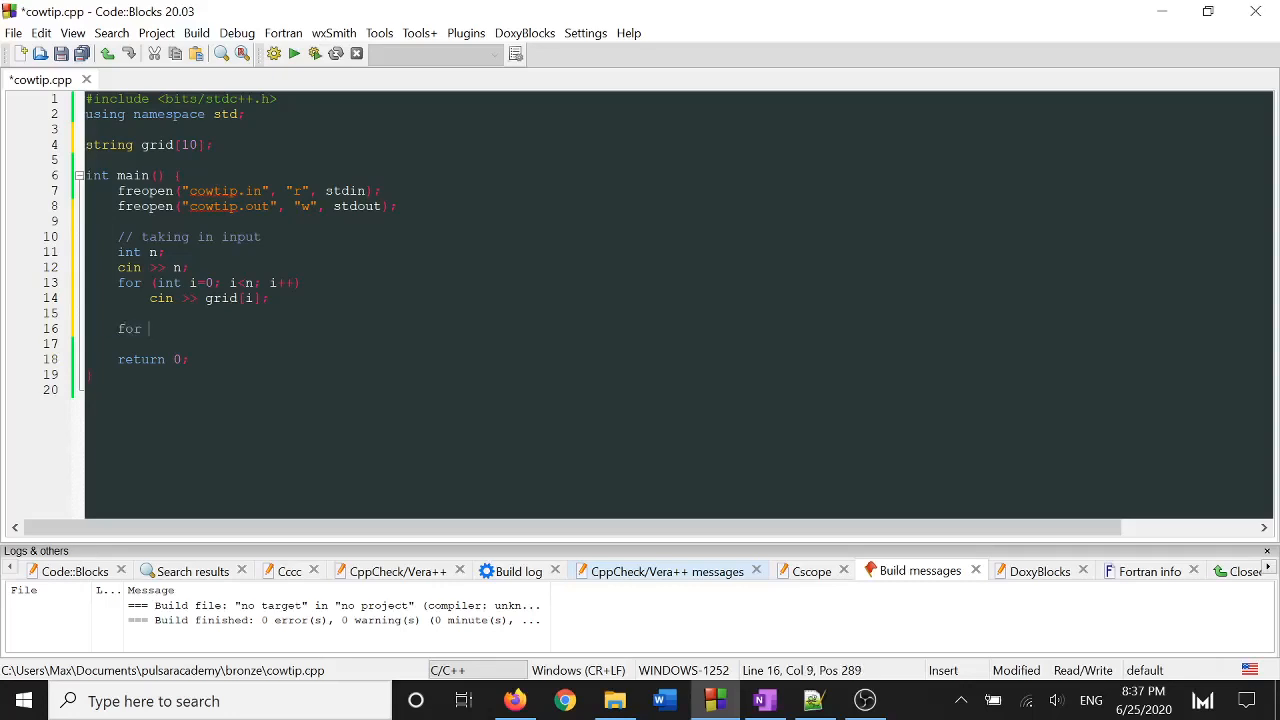
type("(int i=n-1; i>=0;")
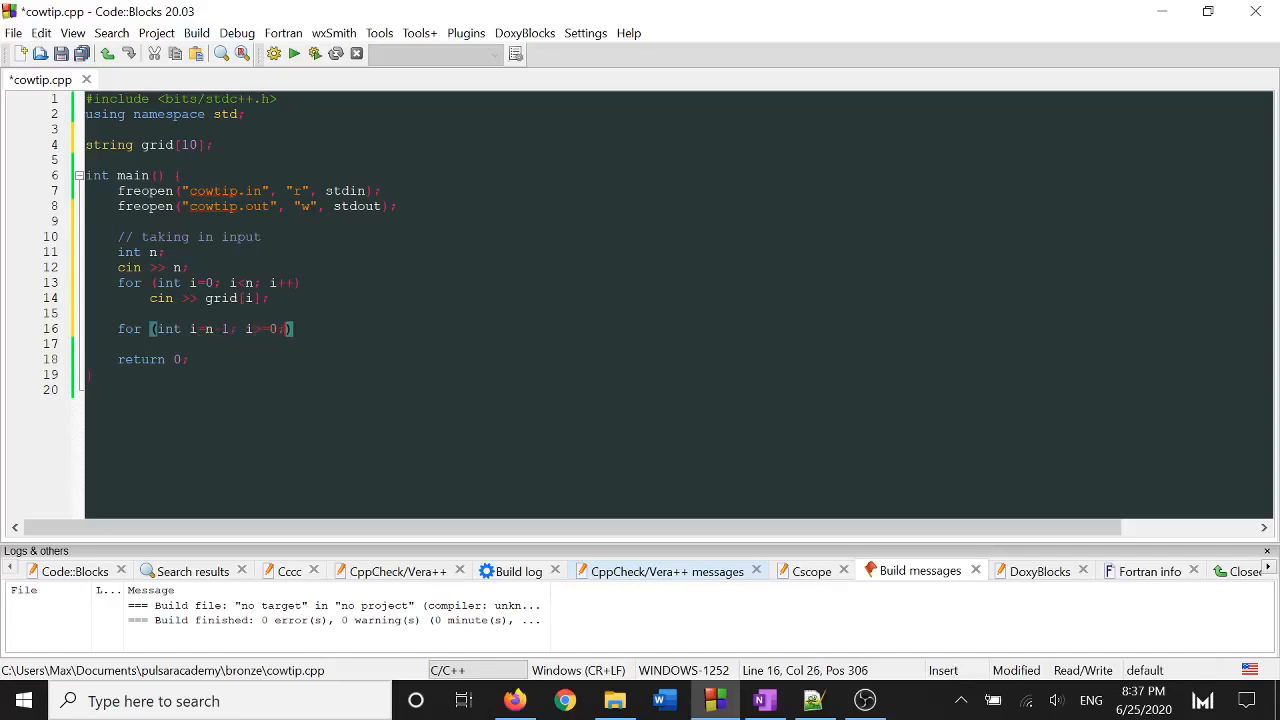
type("for")
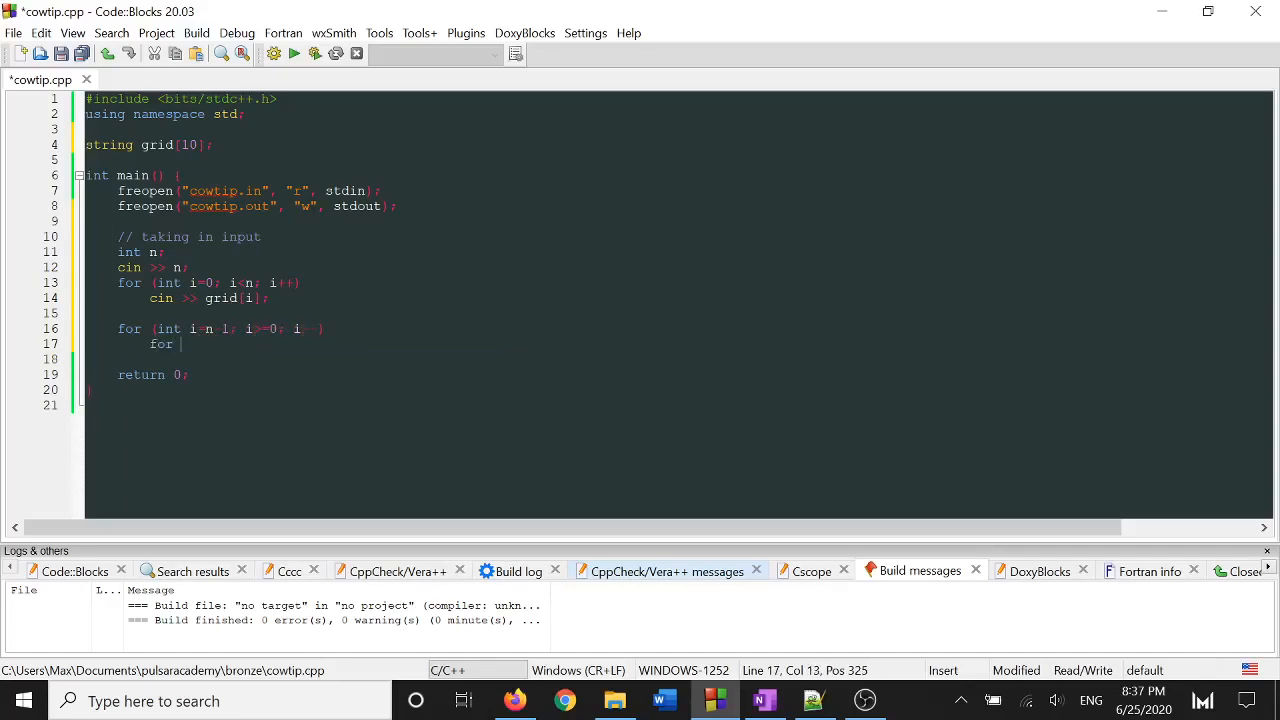
type("(int j=n)")
type("if (grid[i][j")
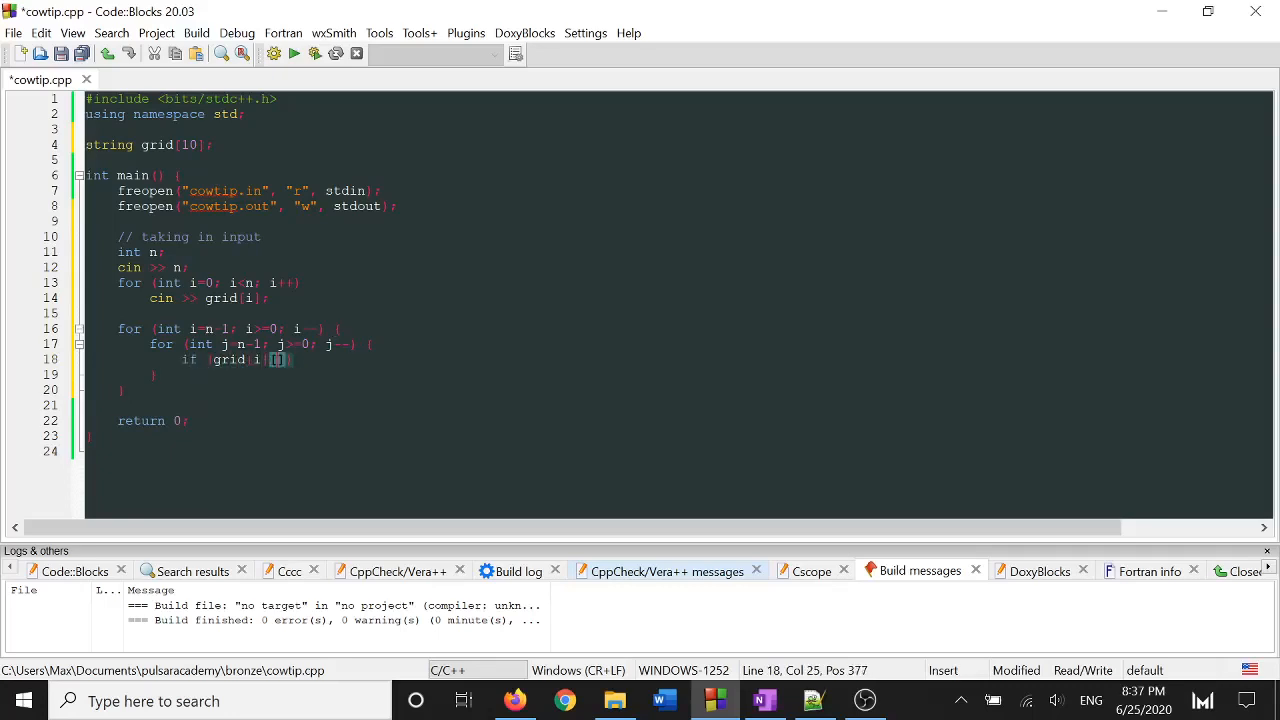
- Add an if grid[i][j] == '1' check with a comment about toggling the rectangle with that bottom-right corner
type("== '1'")
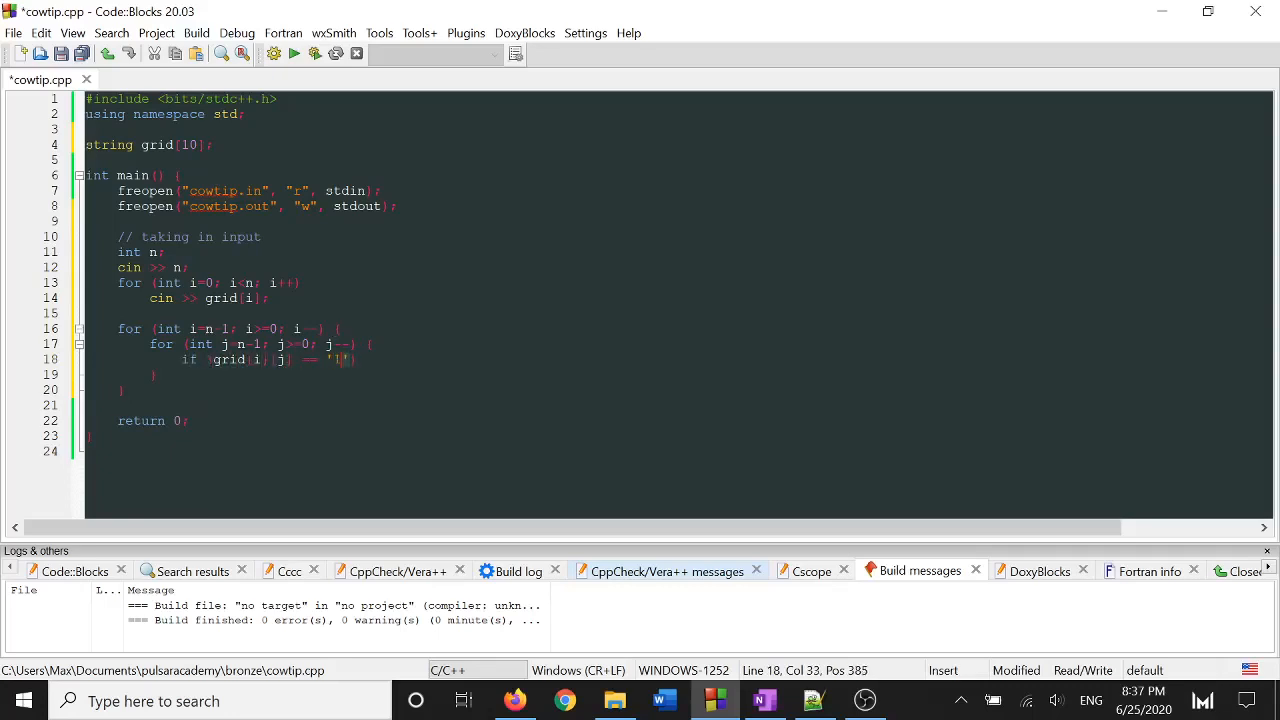
type(")")
type("// toggle the rectangle")
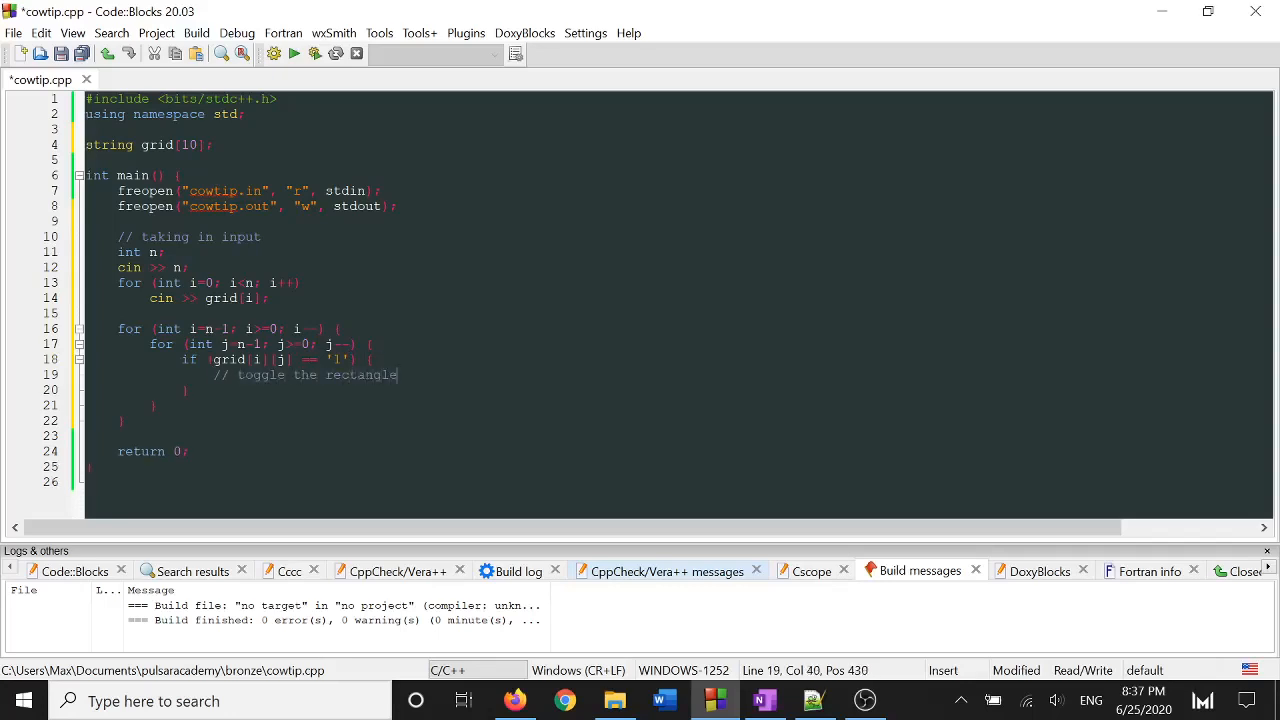
type("with bottom right corner (i, j")
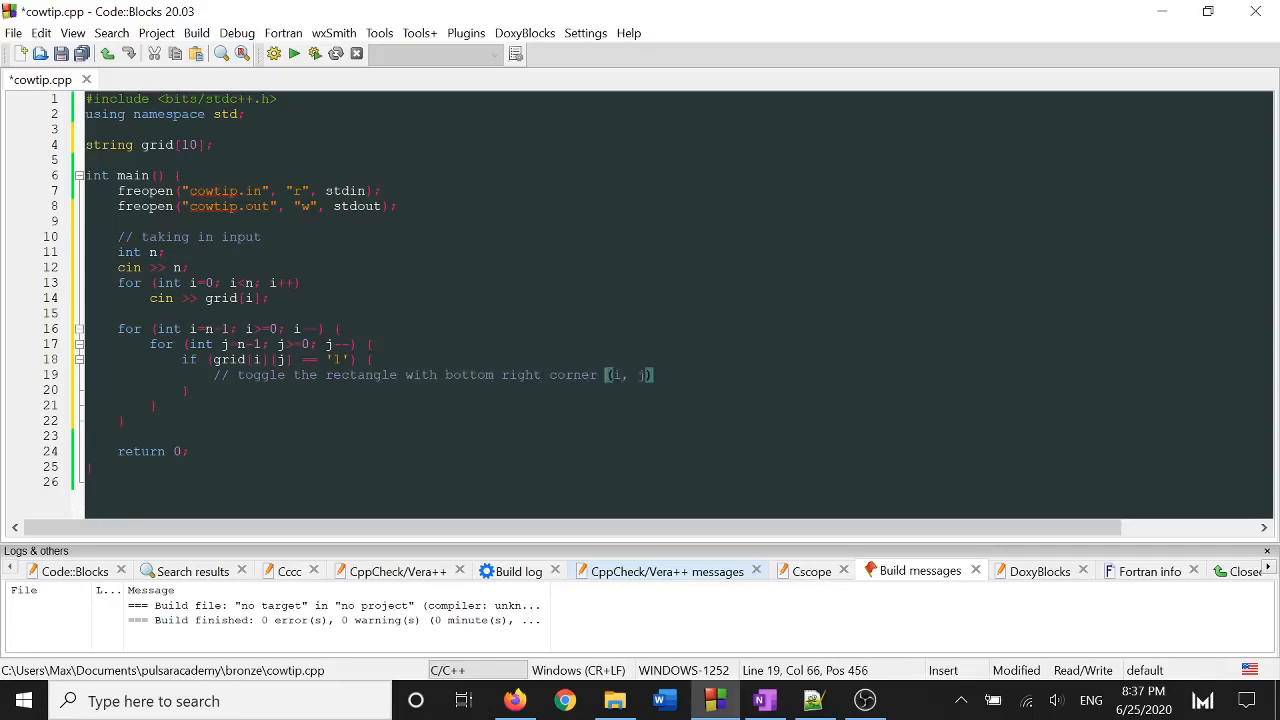
key("Enter")
type("for (int ")
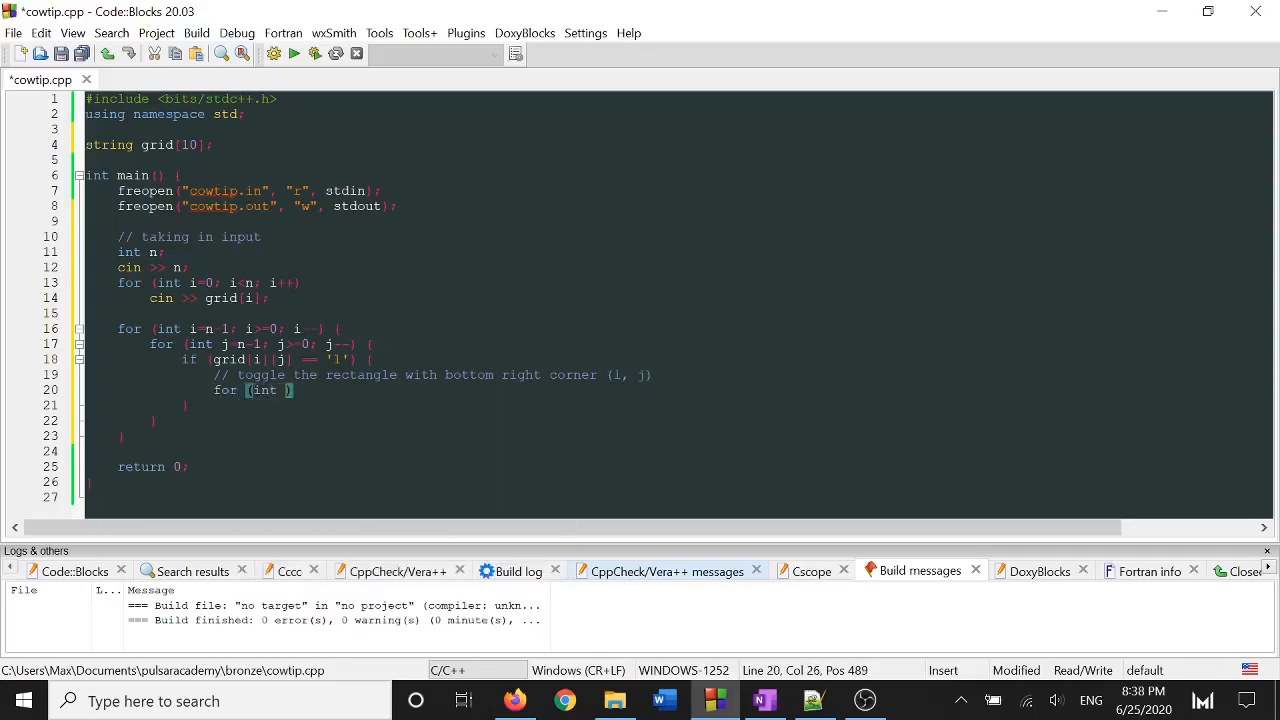
- Write inner loops over a from 0 to i and b from 0 to j to flip each rectangle cell
type("a=")
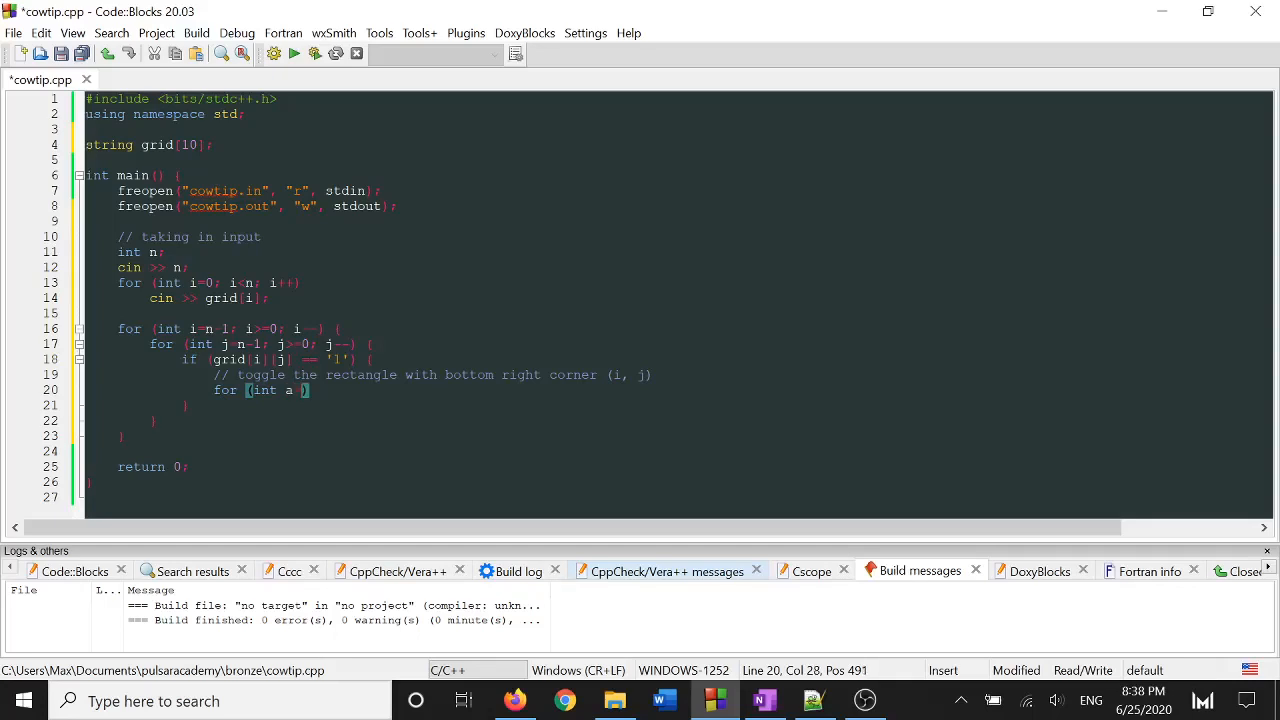
type("0; a<=i; a++")
type("for")
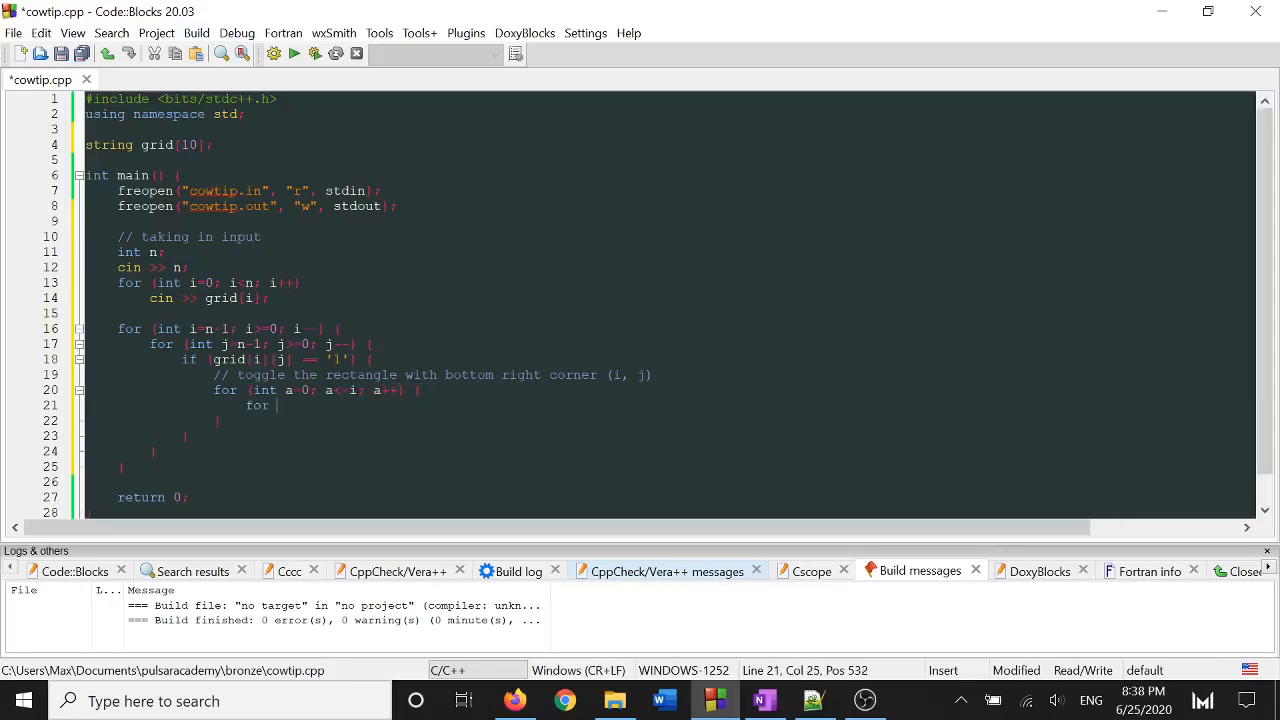
type("(int b=")
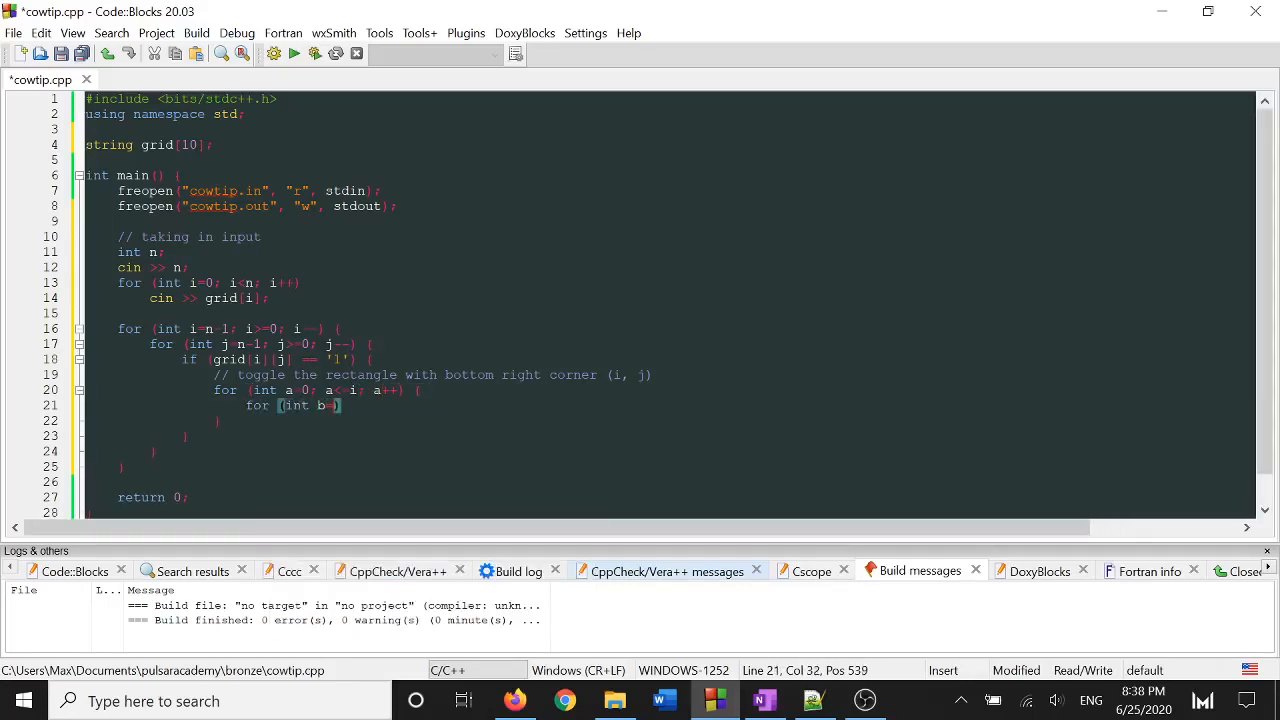
type("0; b<=j")
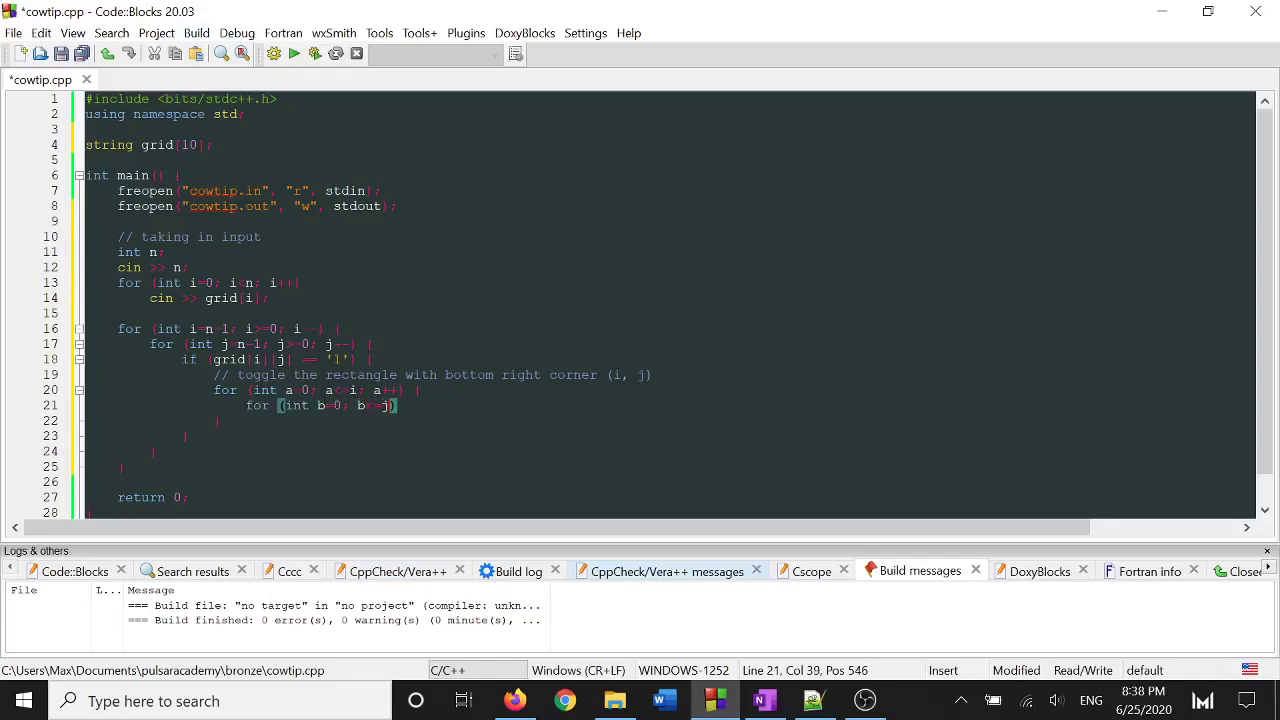
type("b++) {}")
type("if (grid[a][b] == '0') {")
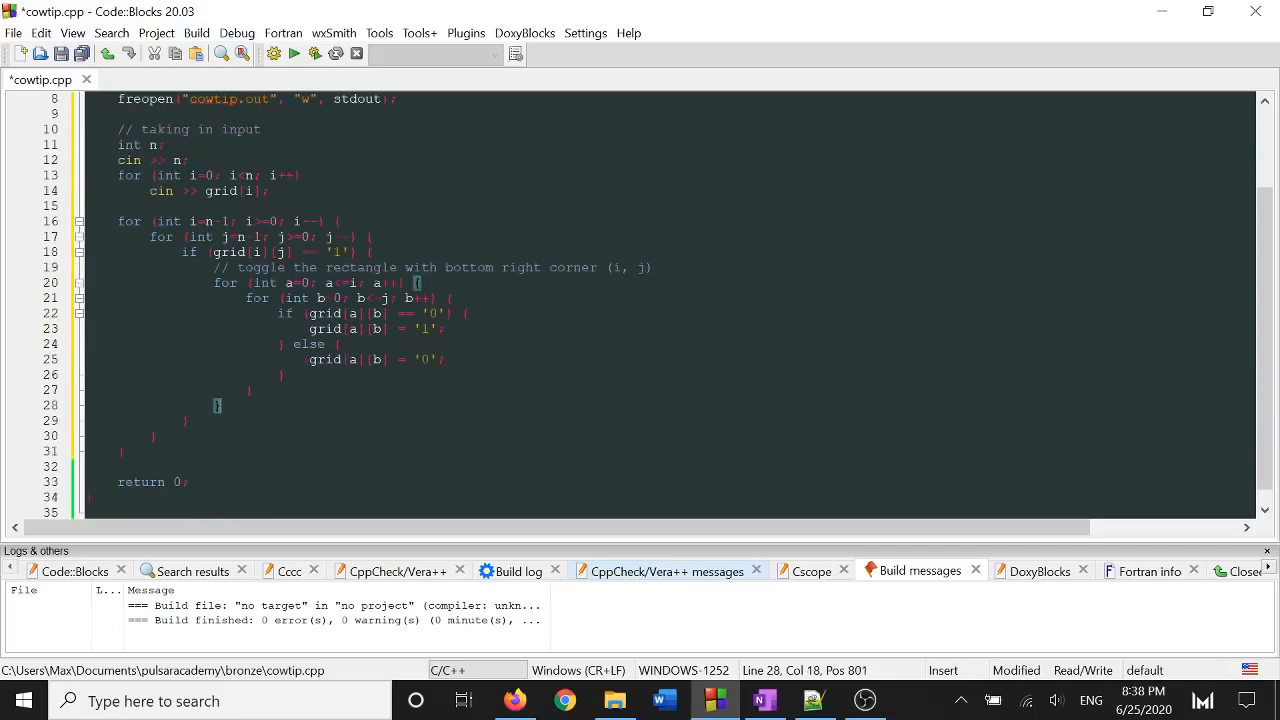
mouse_move(256, 252)
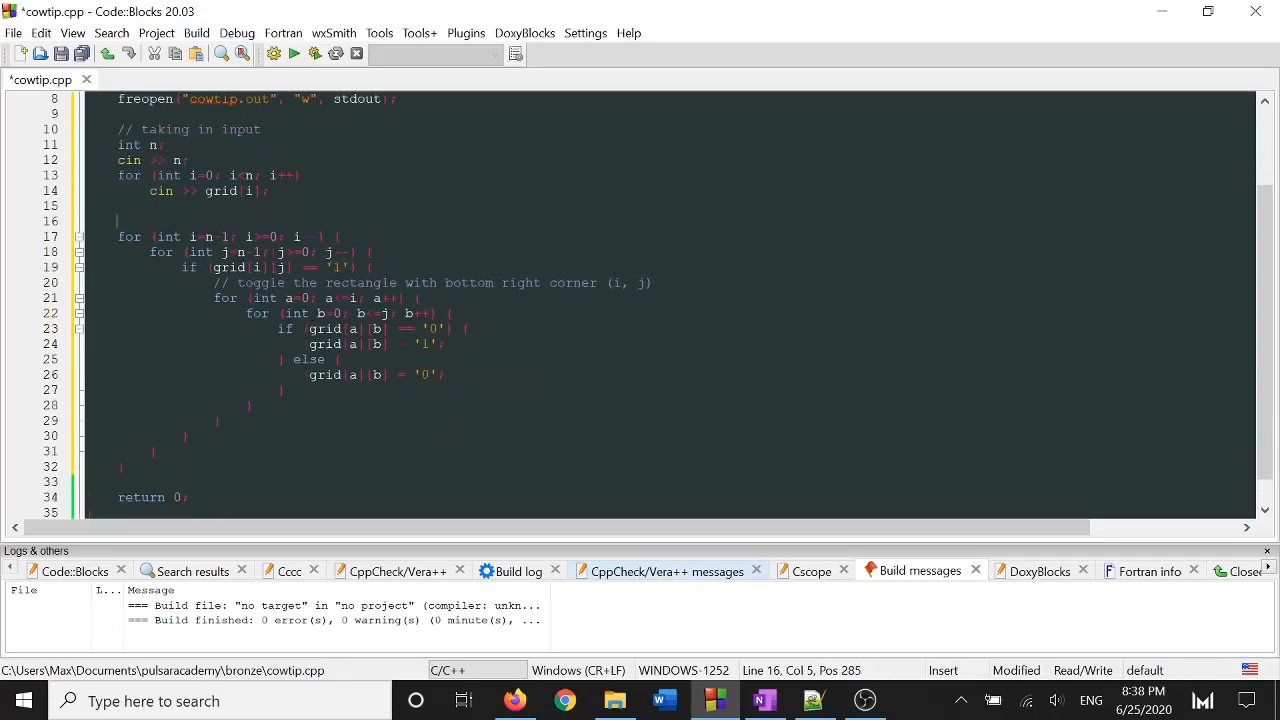
- Declare int ans = 0 and print it with cout << ans << endl under an output comment
type("int ans = 0;")
type("ans++;")
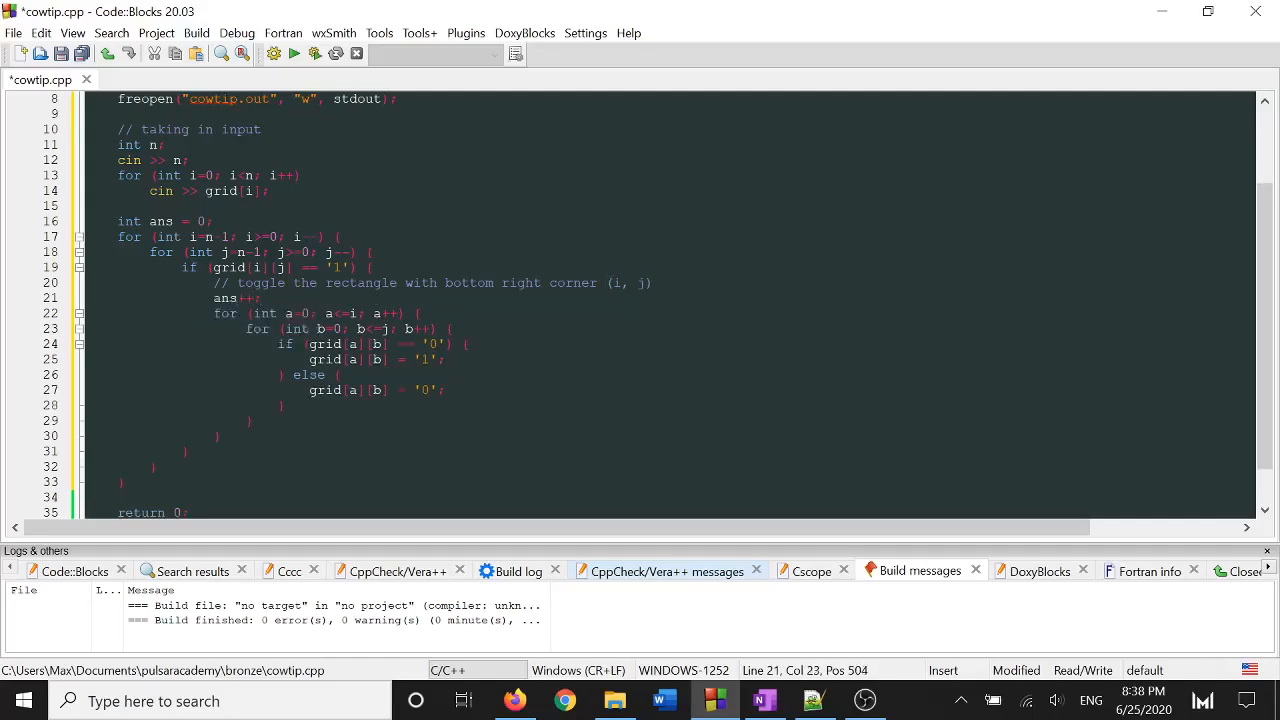
type("cout << ans << en")
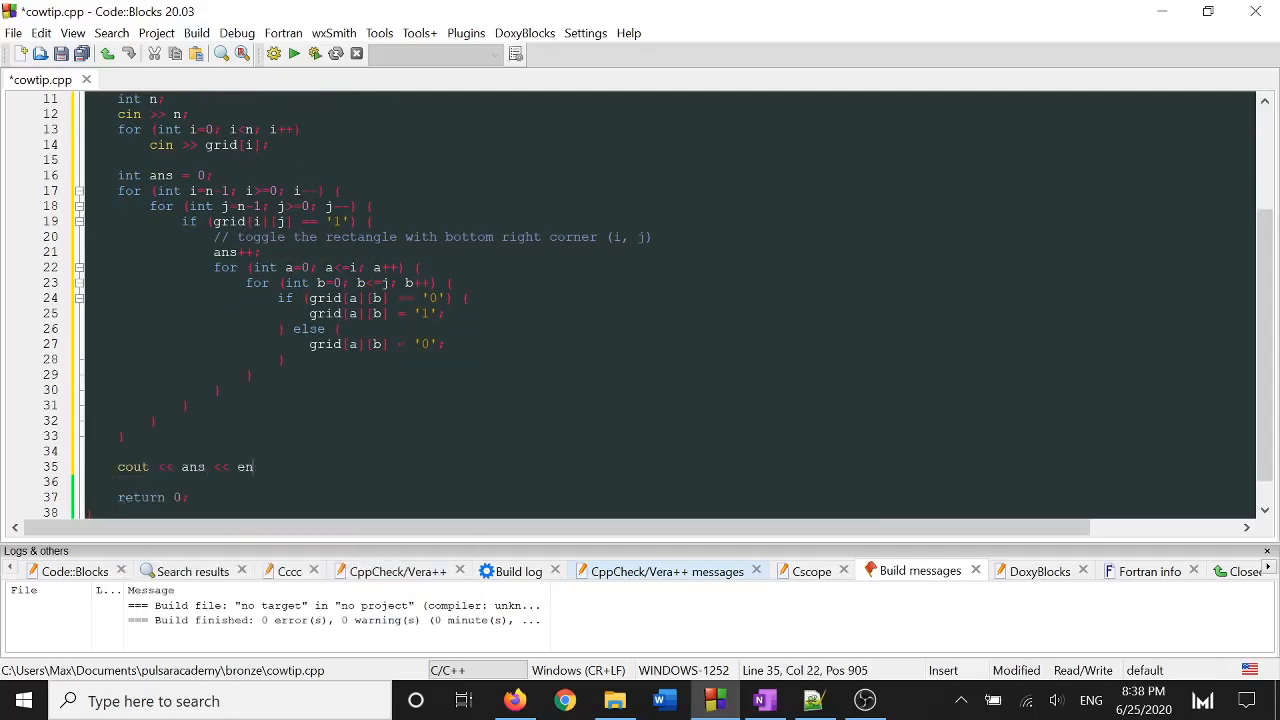
type("l;")
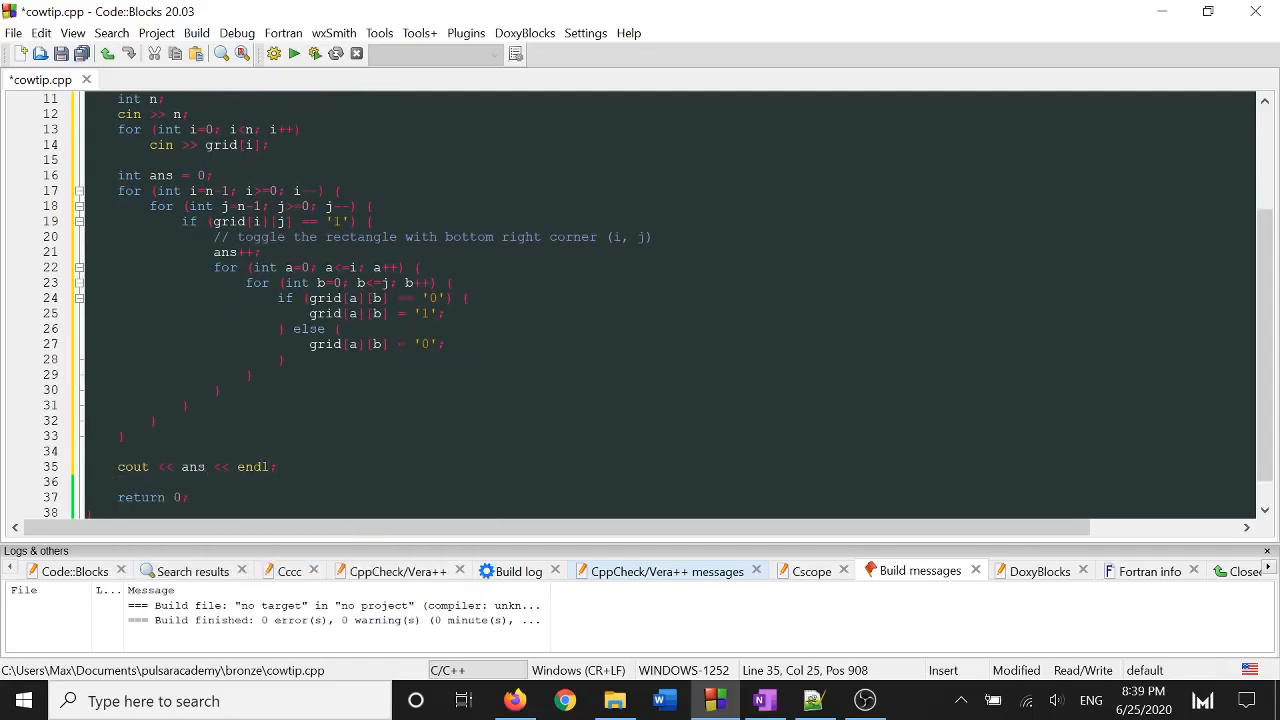
type("// output answer")
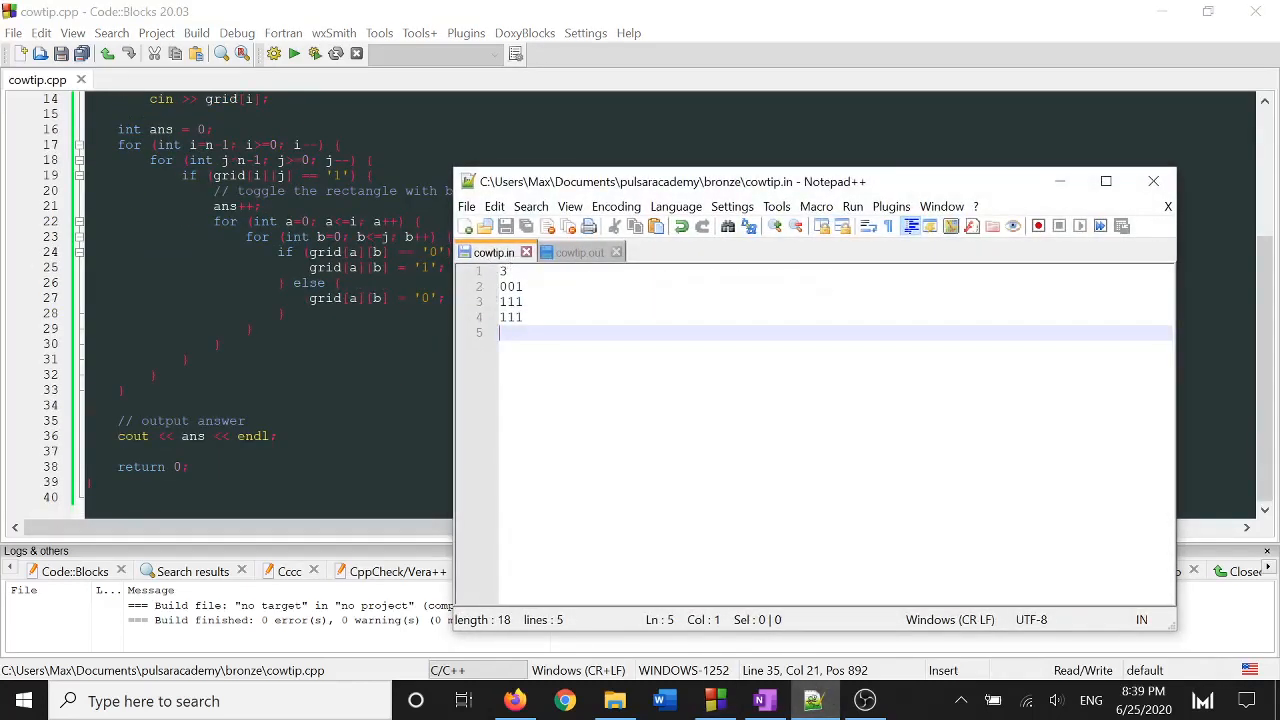
mouse_move(584, 252)
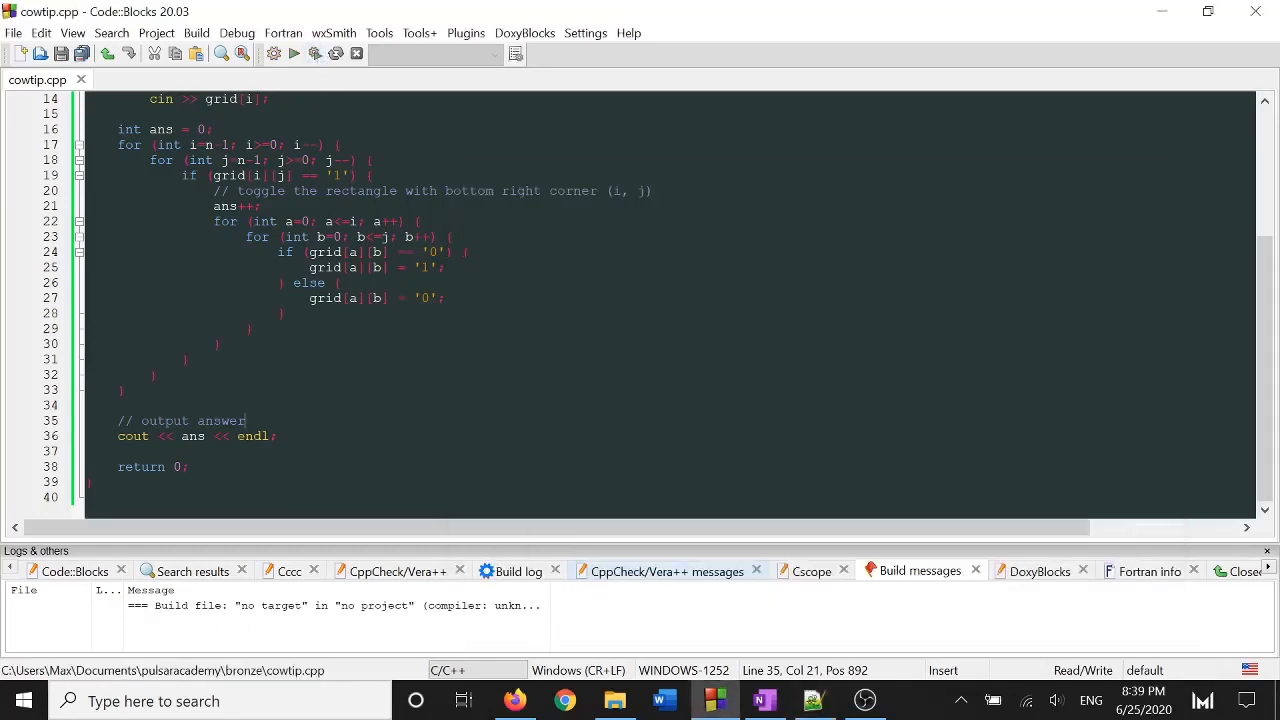
- View cowtip.in's 3x3 sample grid in Notepad++, then return to the USACO problem page
left_click(292, 56)
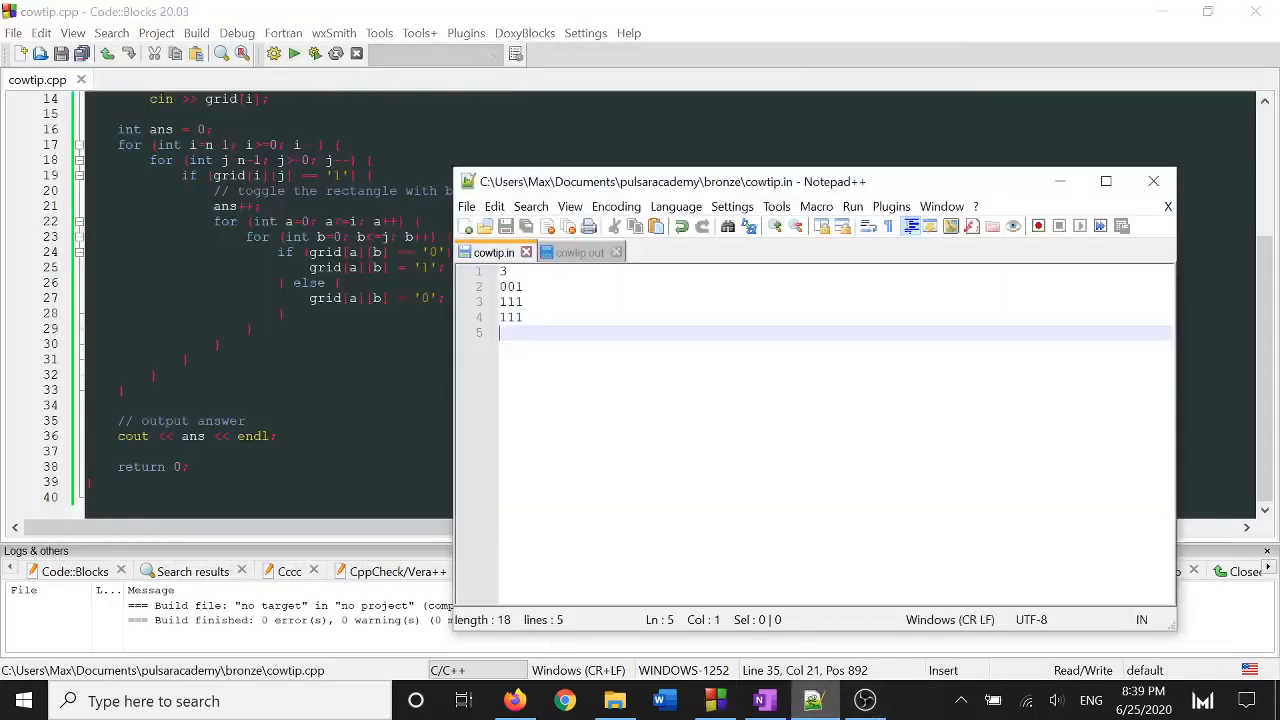
left_click(578, 252)
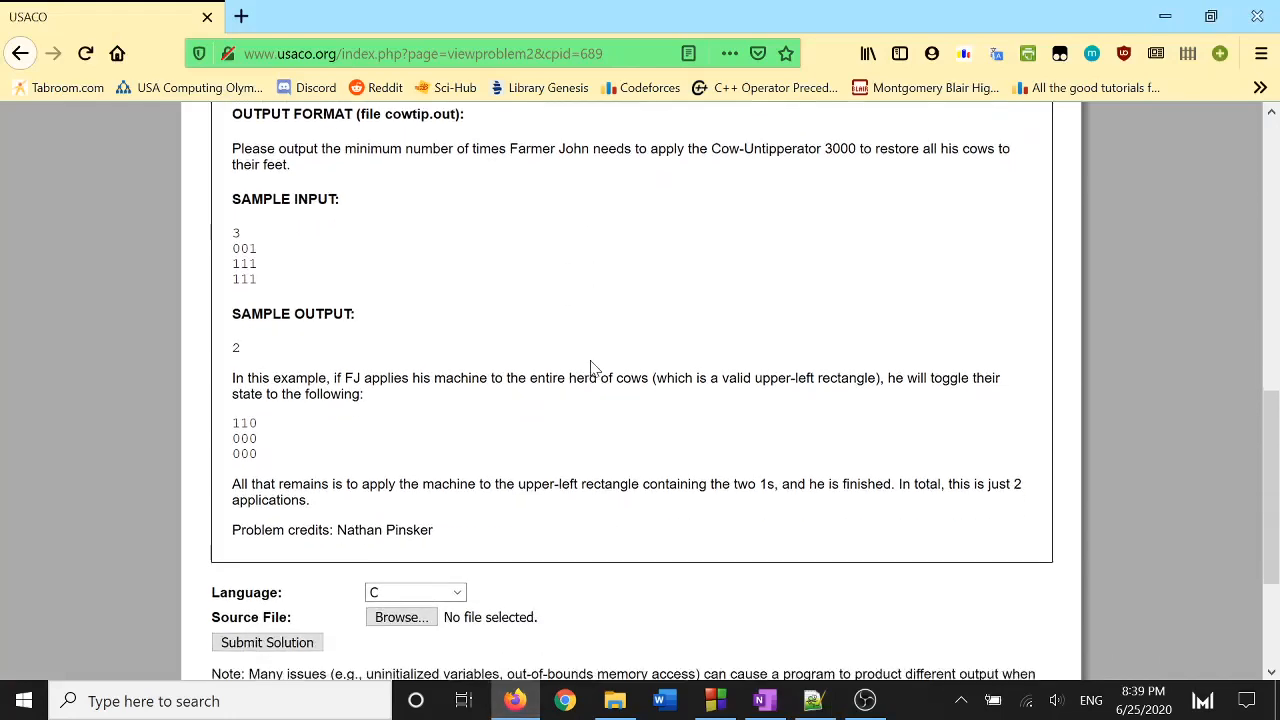
- Choose C++11 as the submission language for cowtip.cpp and move to the recap notes after all ten cases pass
left_click(416, 592)
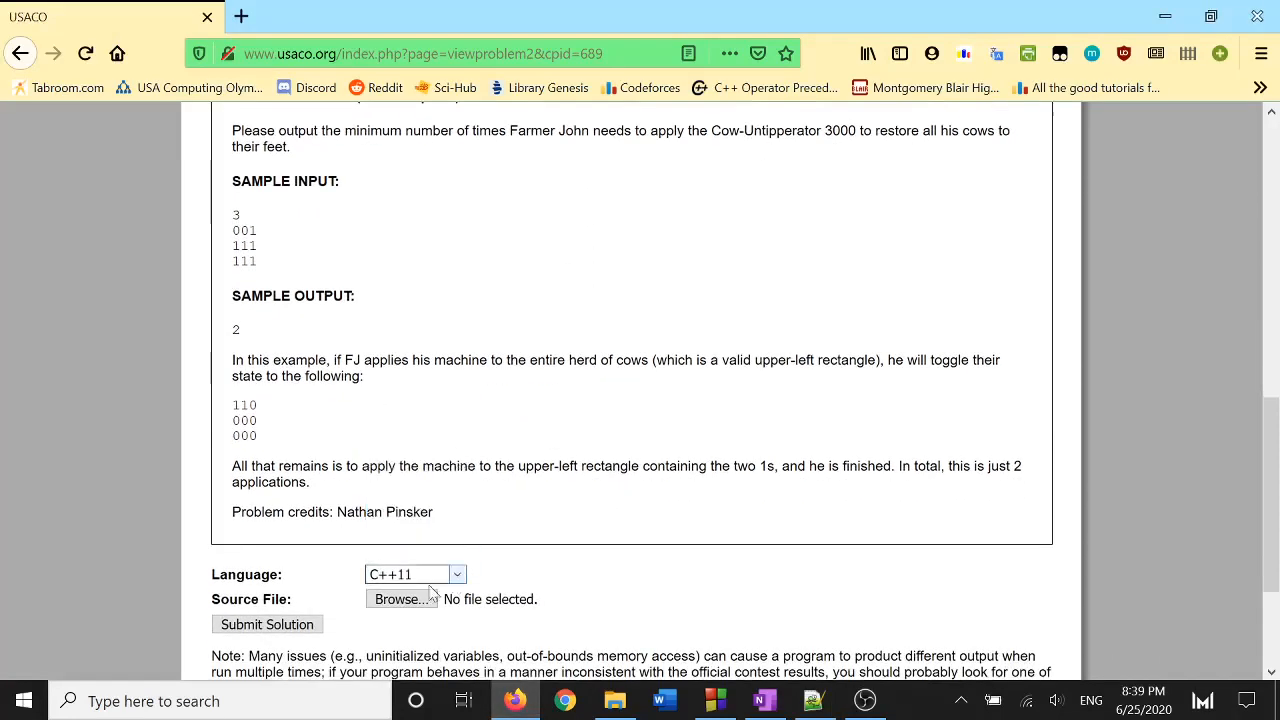
left_click(400, 598)
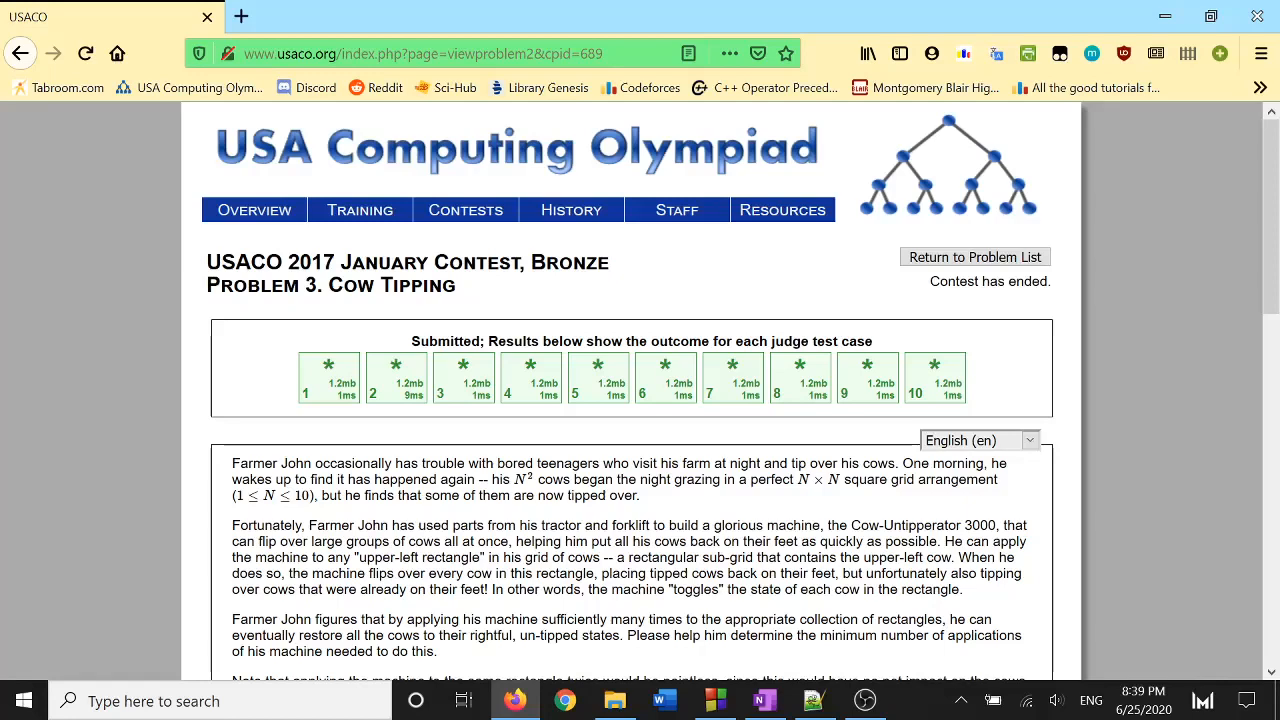
left_click(764, 700)
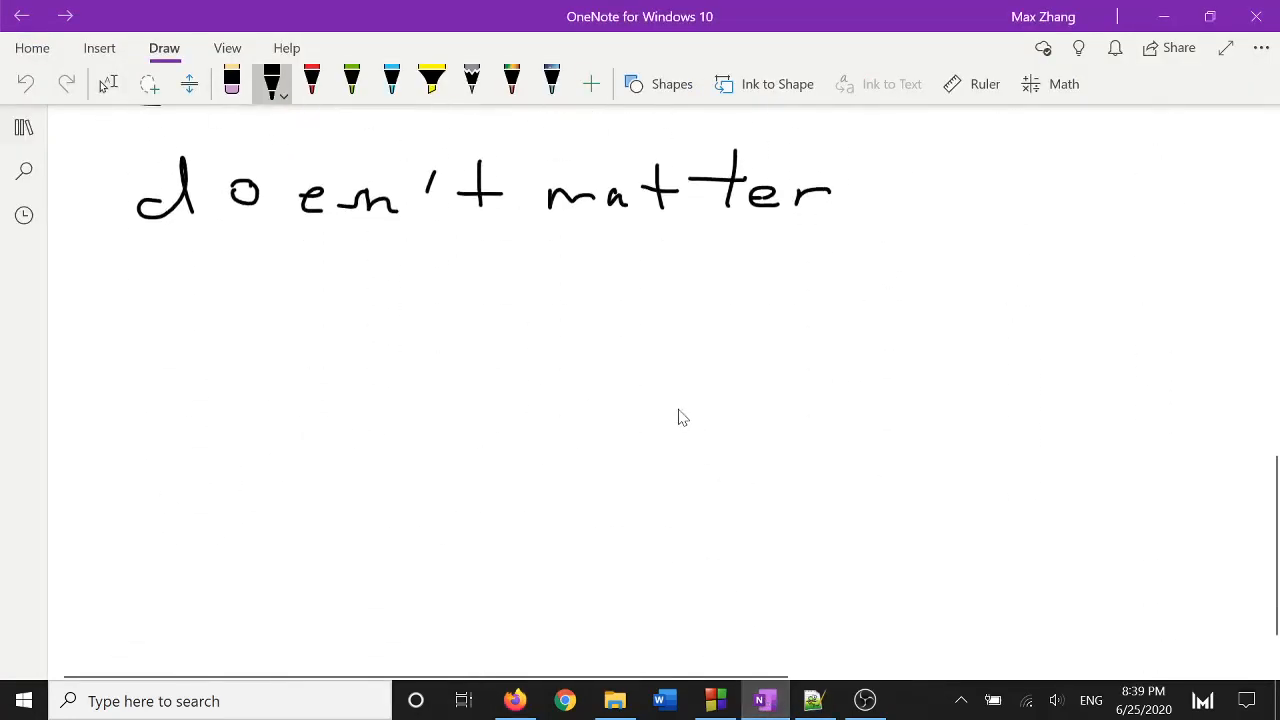
- Sketch observation 3 as leftward arrows pointing at a vertical line topped with an upward arrowhead
scroll("down", 3)
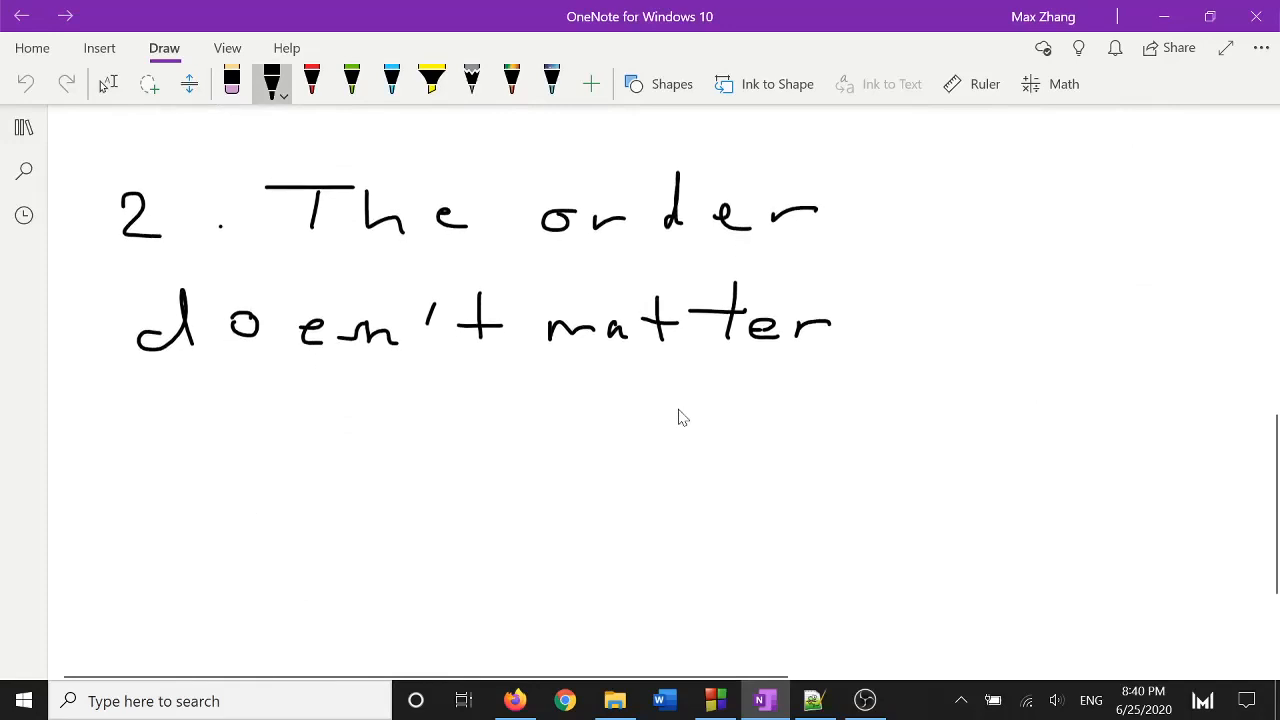
left_click_drag(160, 450, 190, 520)
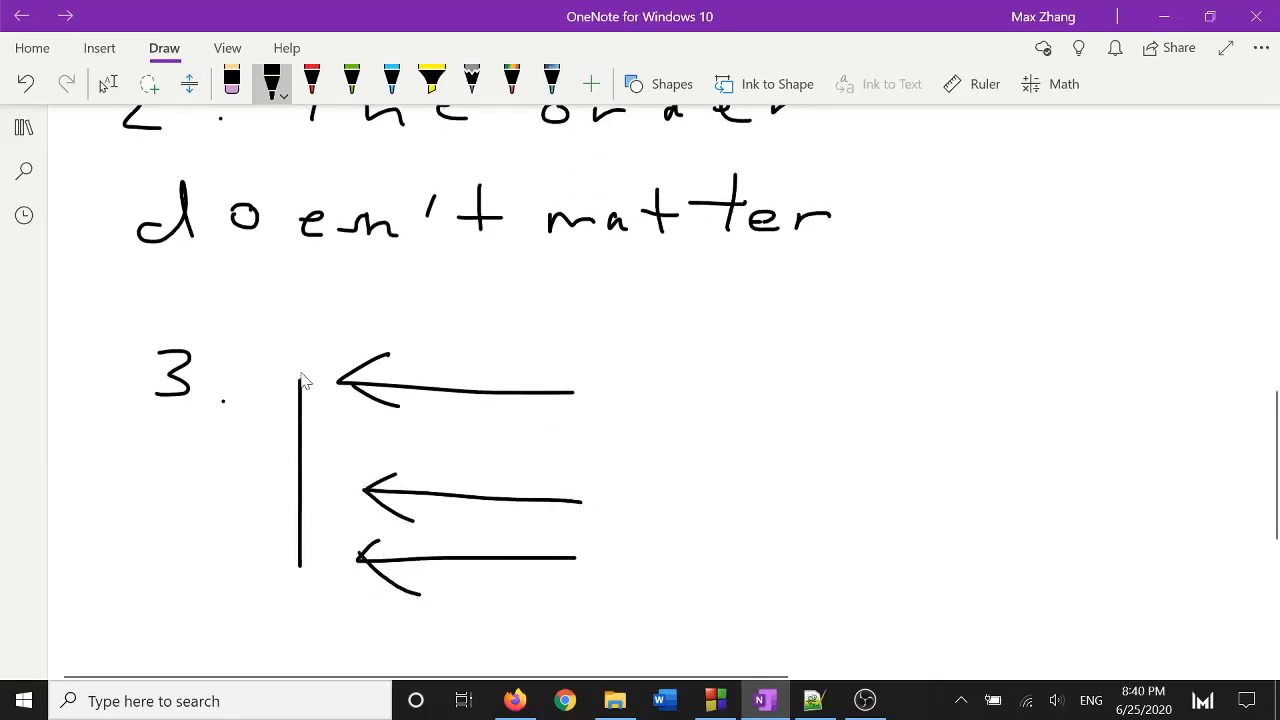
left_click_drag(300, 364, 320, 370)
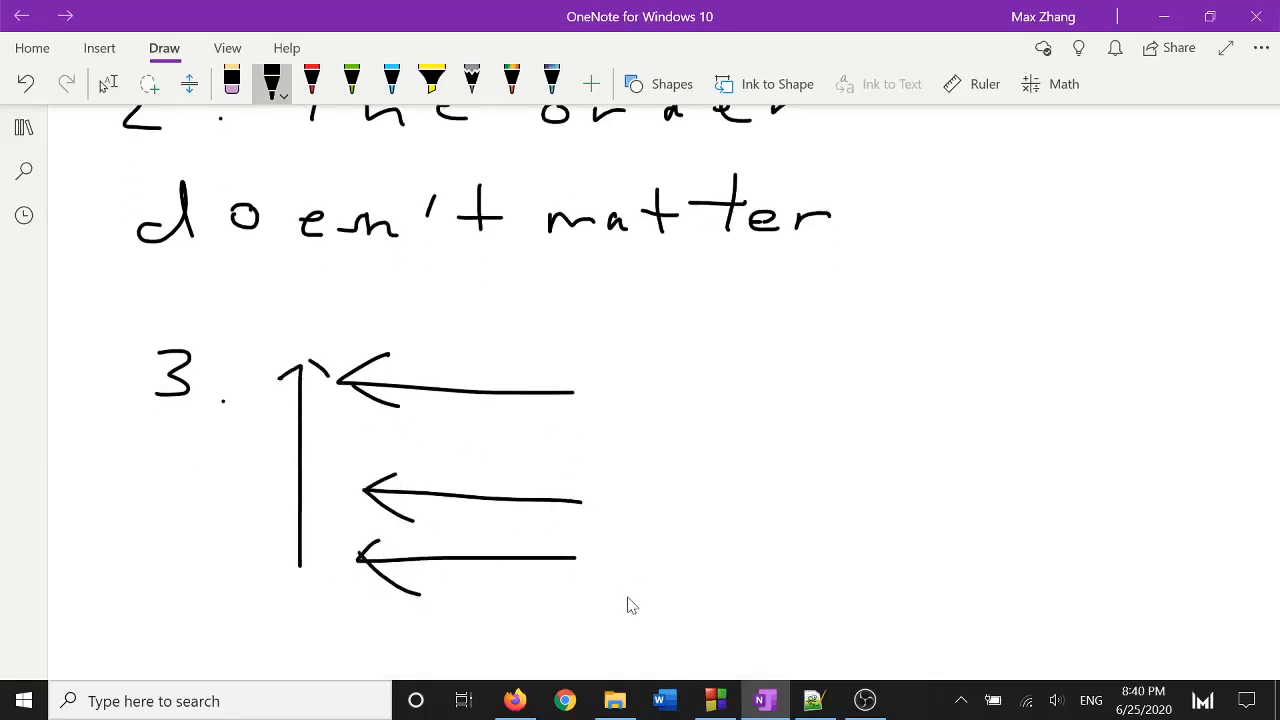
mouse_move(598, 616)
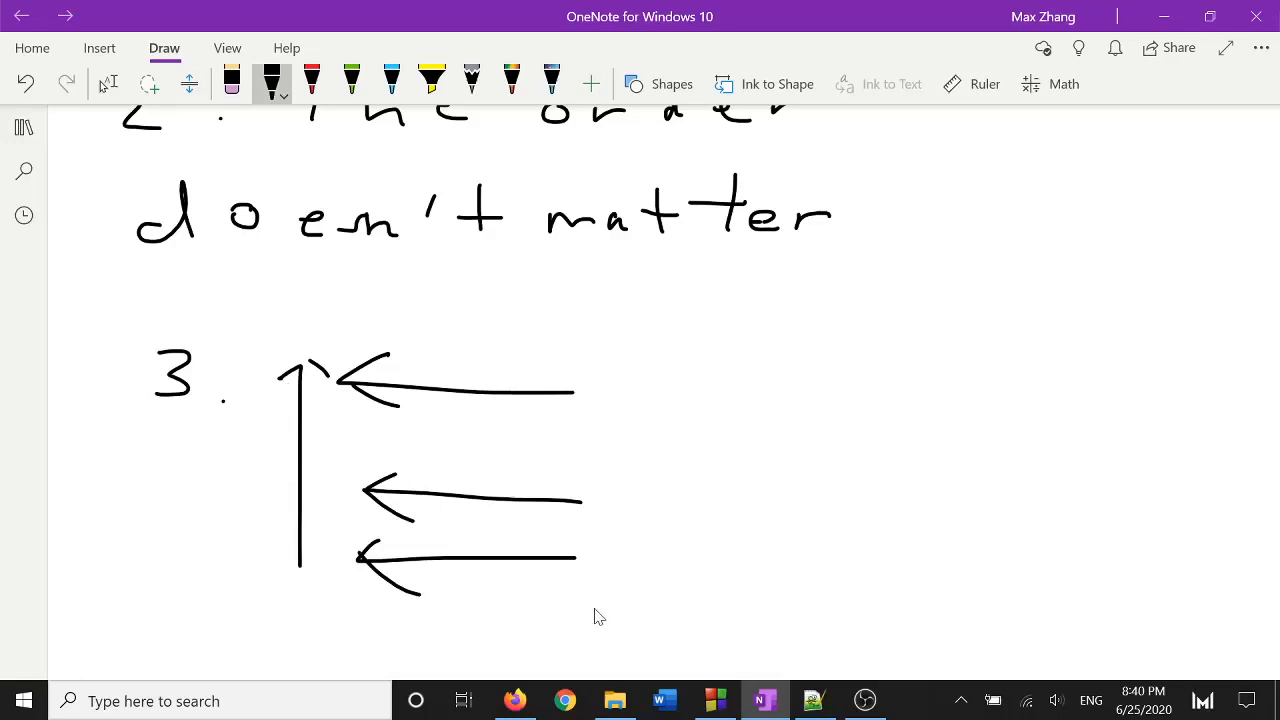
mouse_move(326, 588)
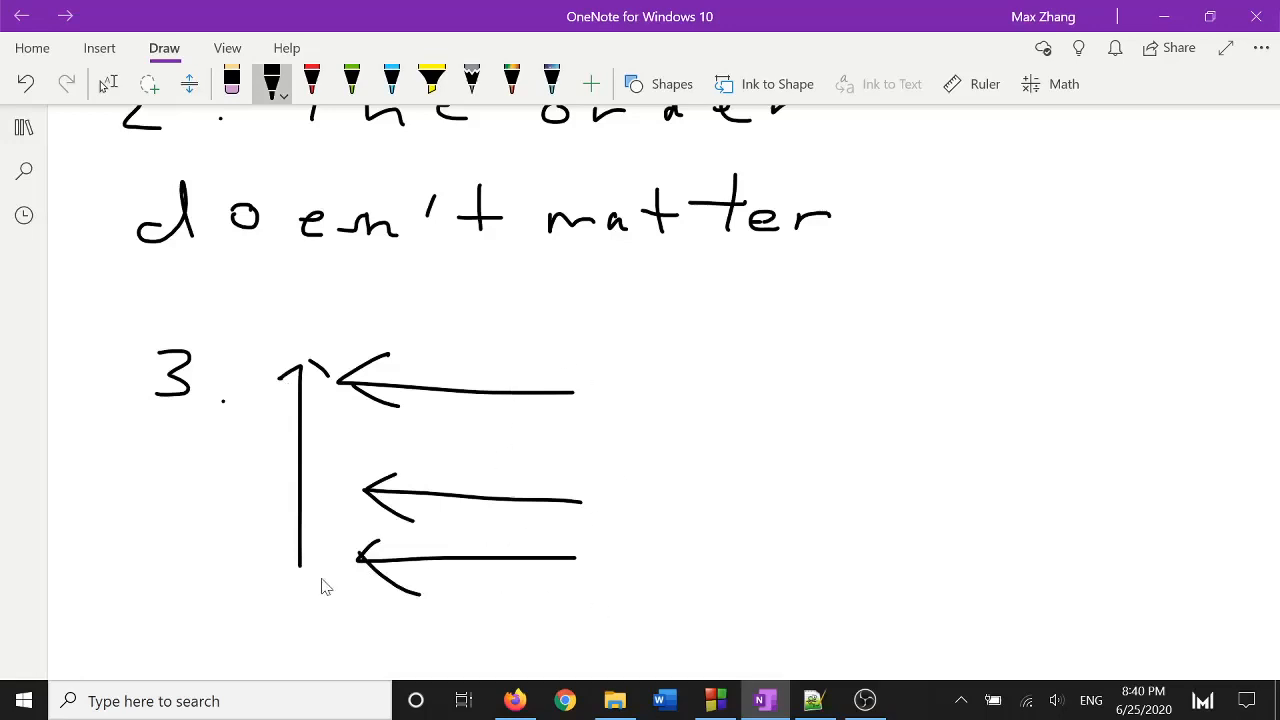
mouse_move(808, 456)
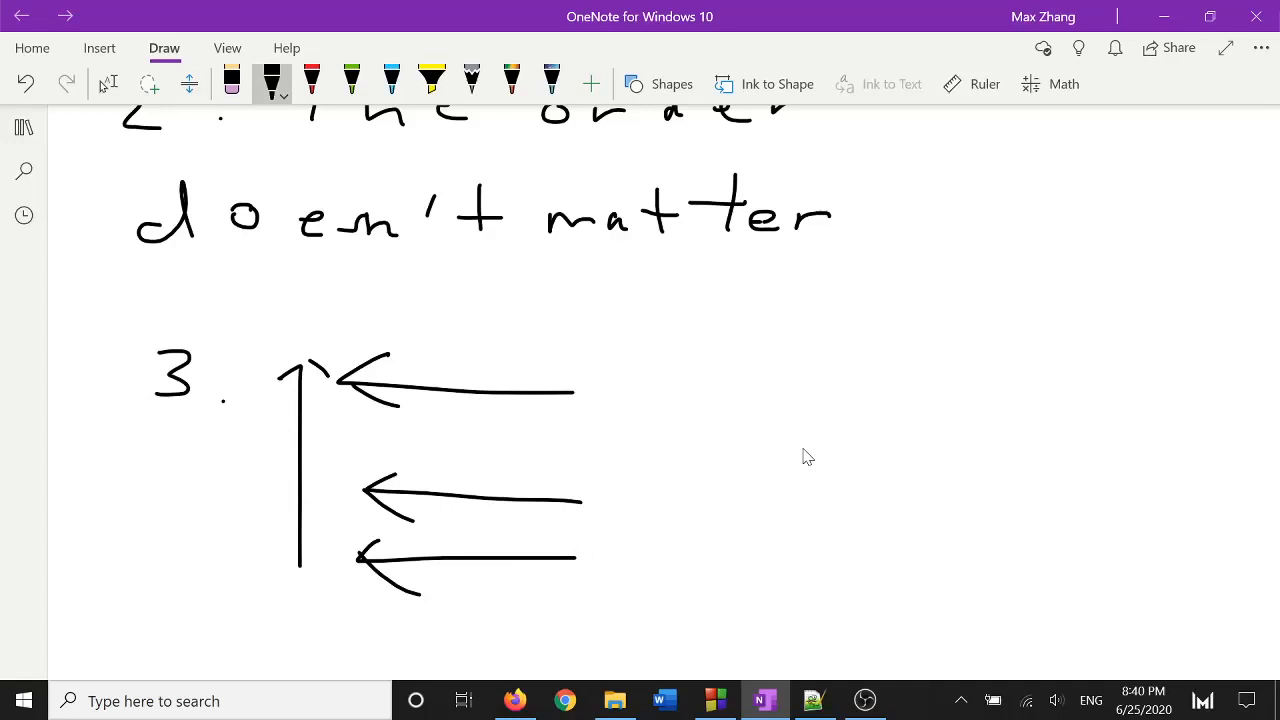